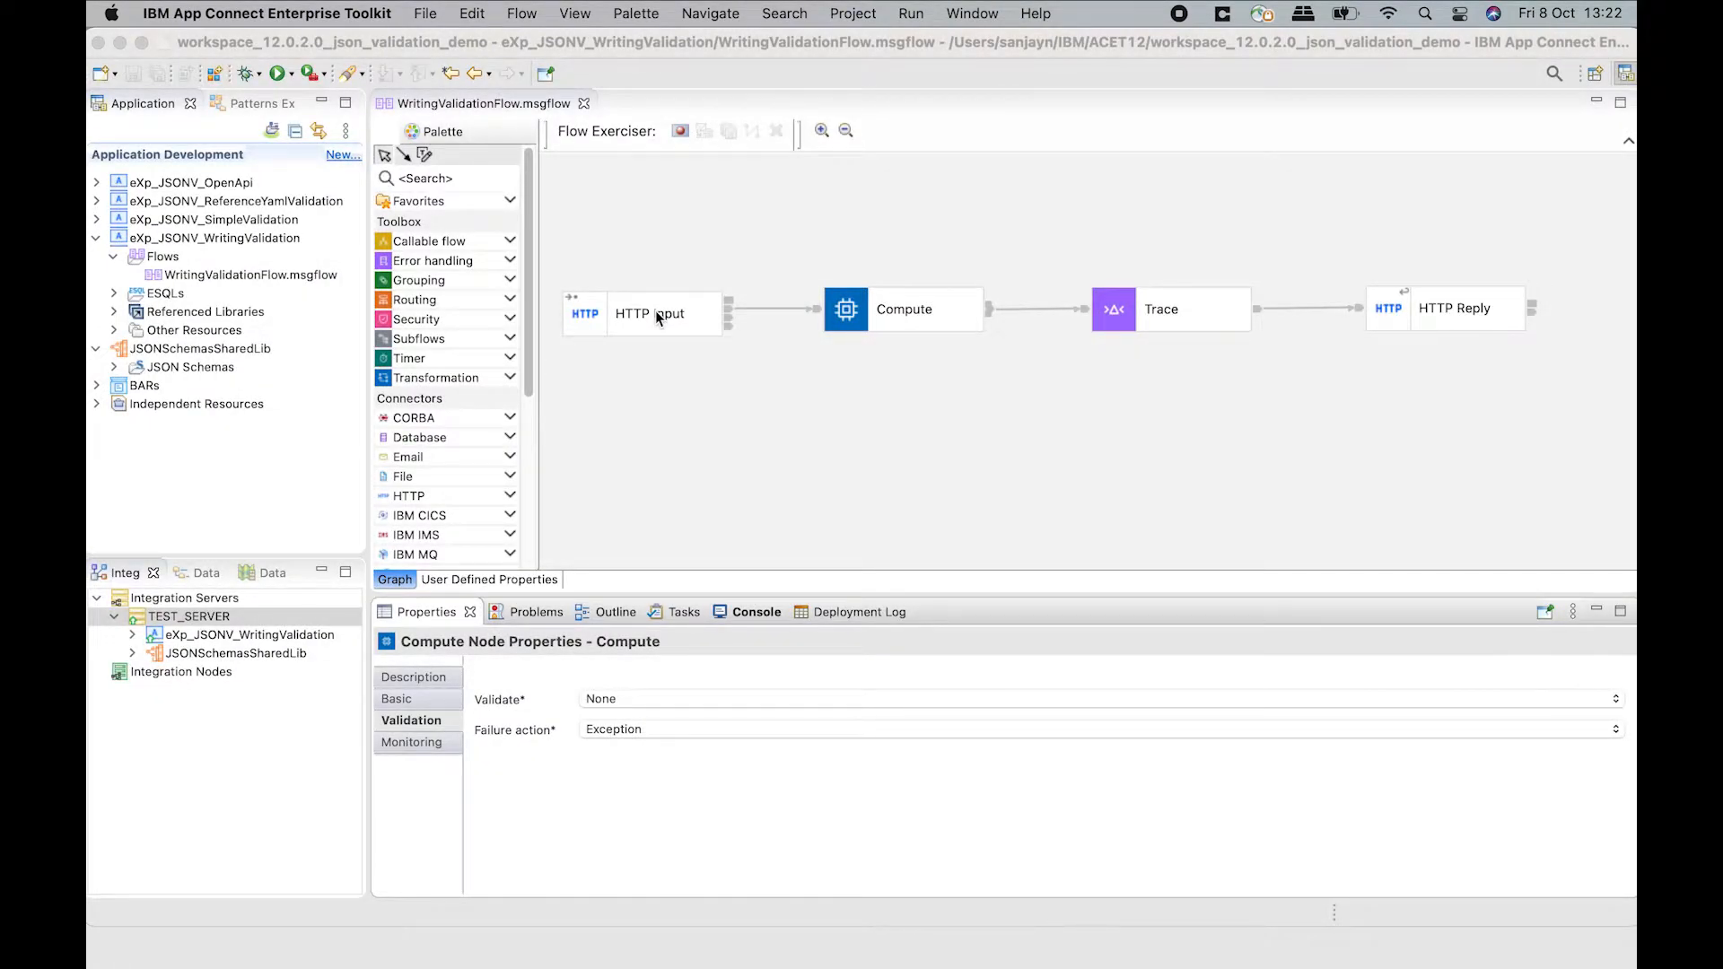
{"action": "mouse_move", "coordinate": [809, 320]}
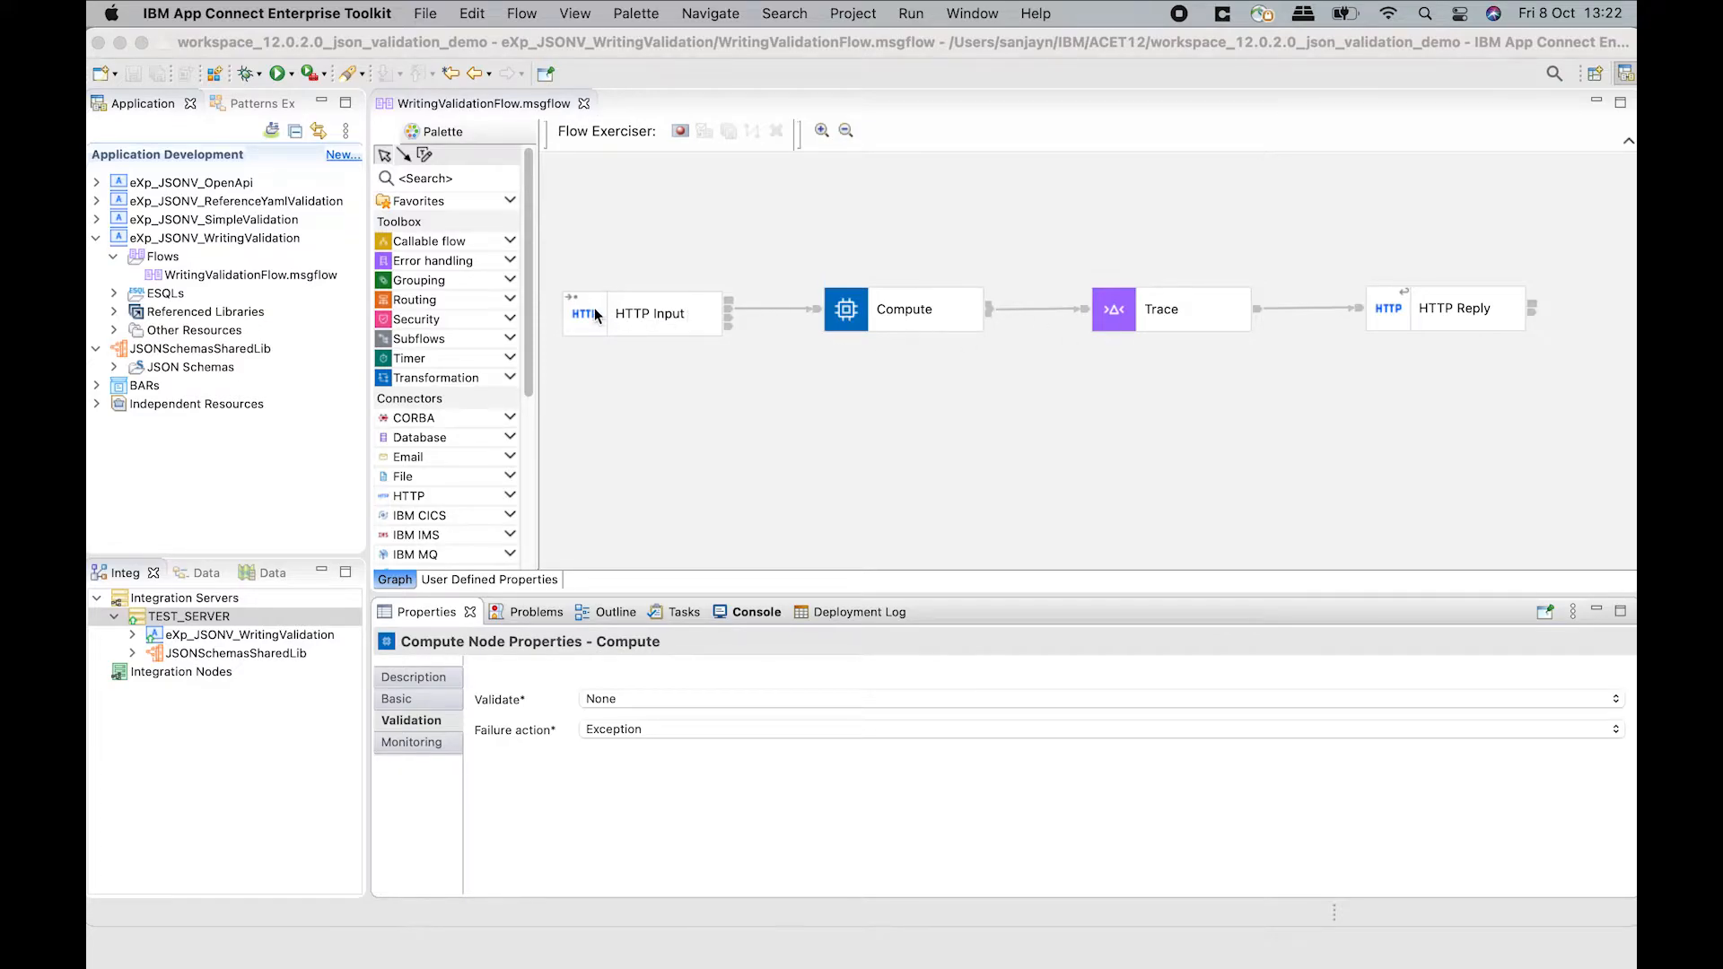
Review HTTP Input parsing, open the Compute ESQL, and confirm Compute has no validation.
{"action": "left_click", "coordinate": [649, 313]}
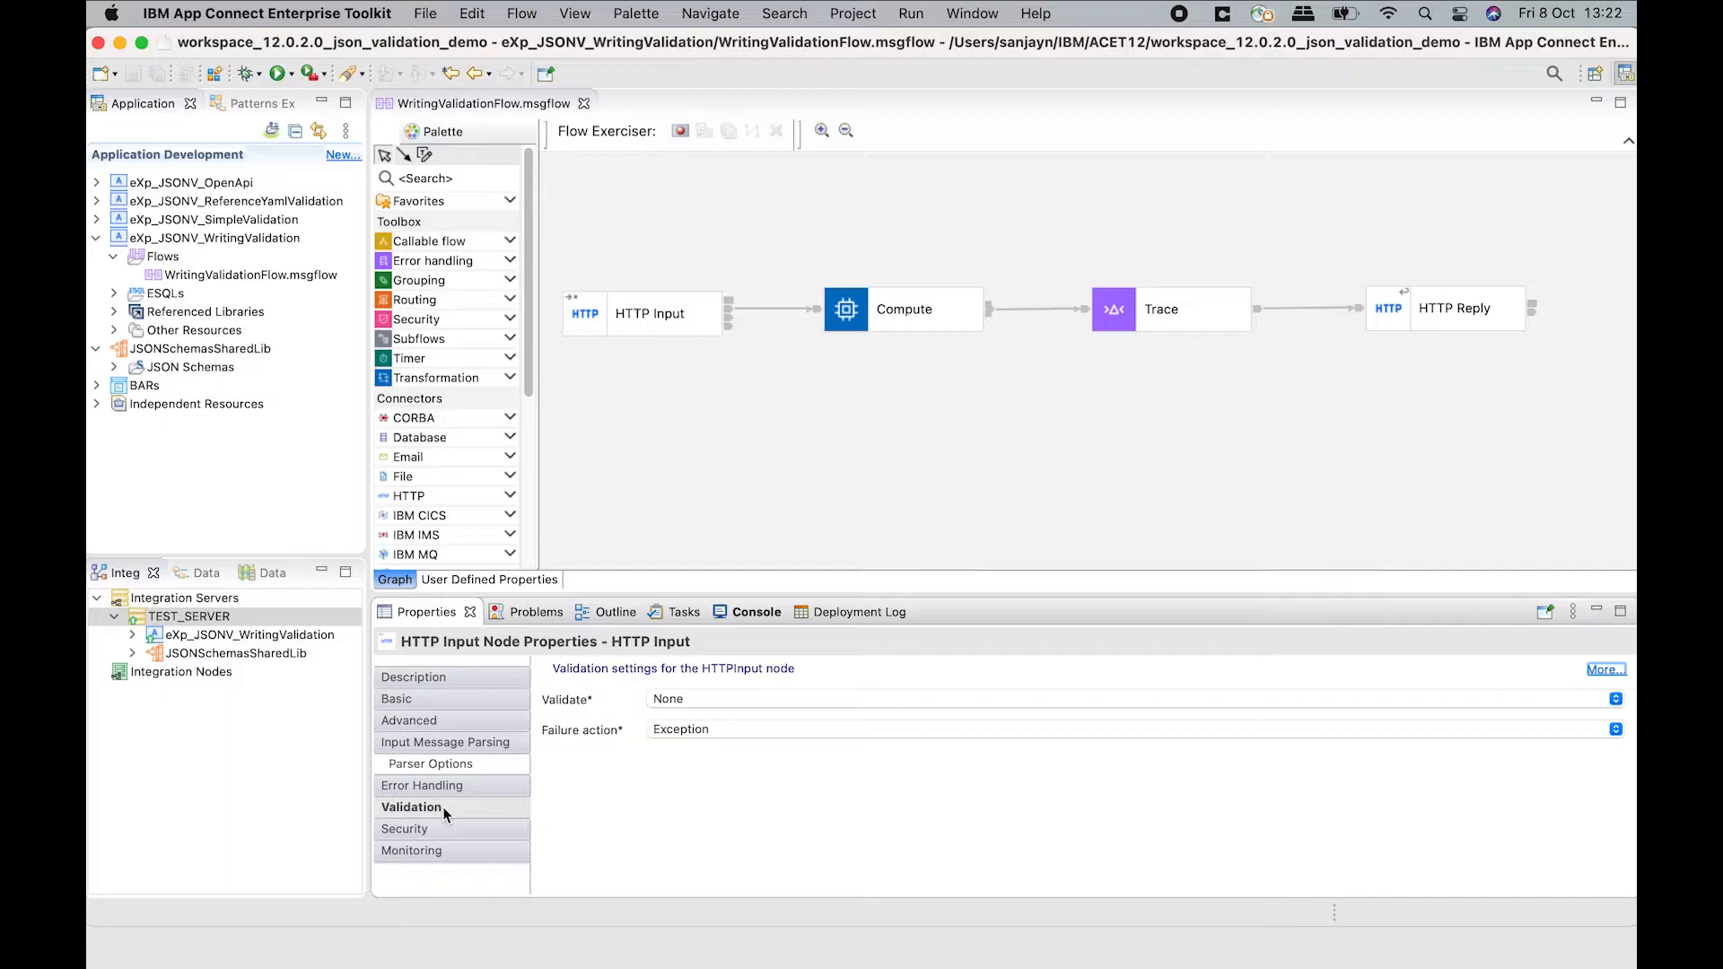
{"action": "left_click", "coordinate": [445, 742]}
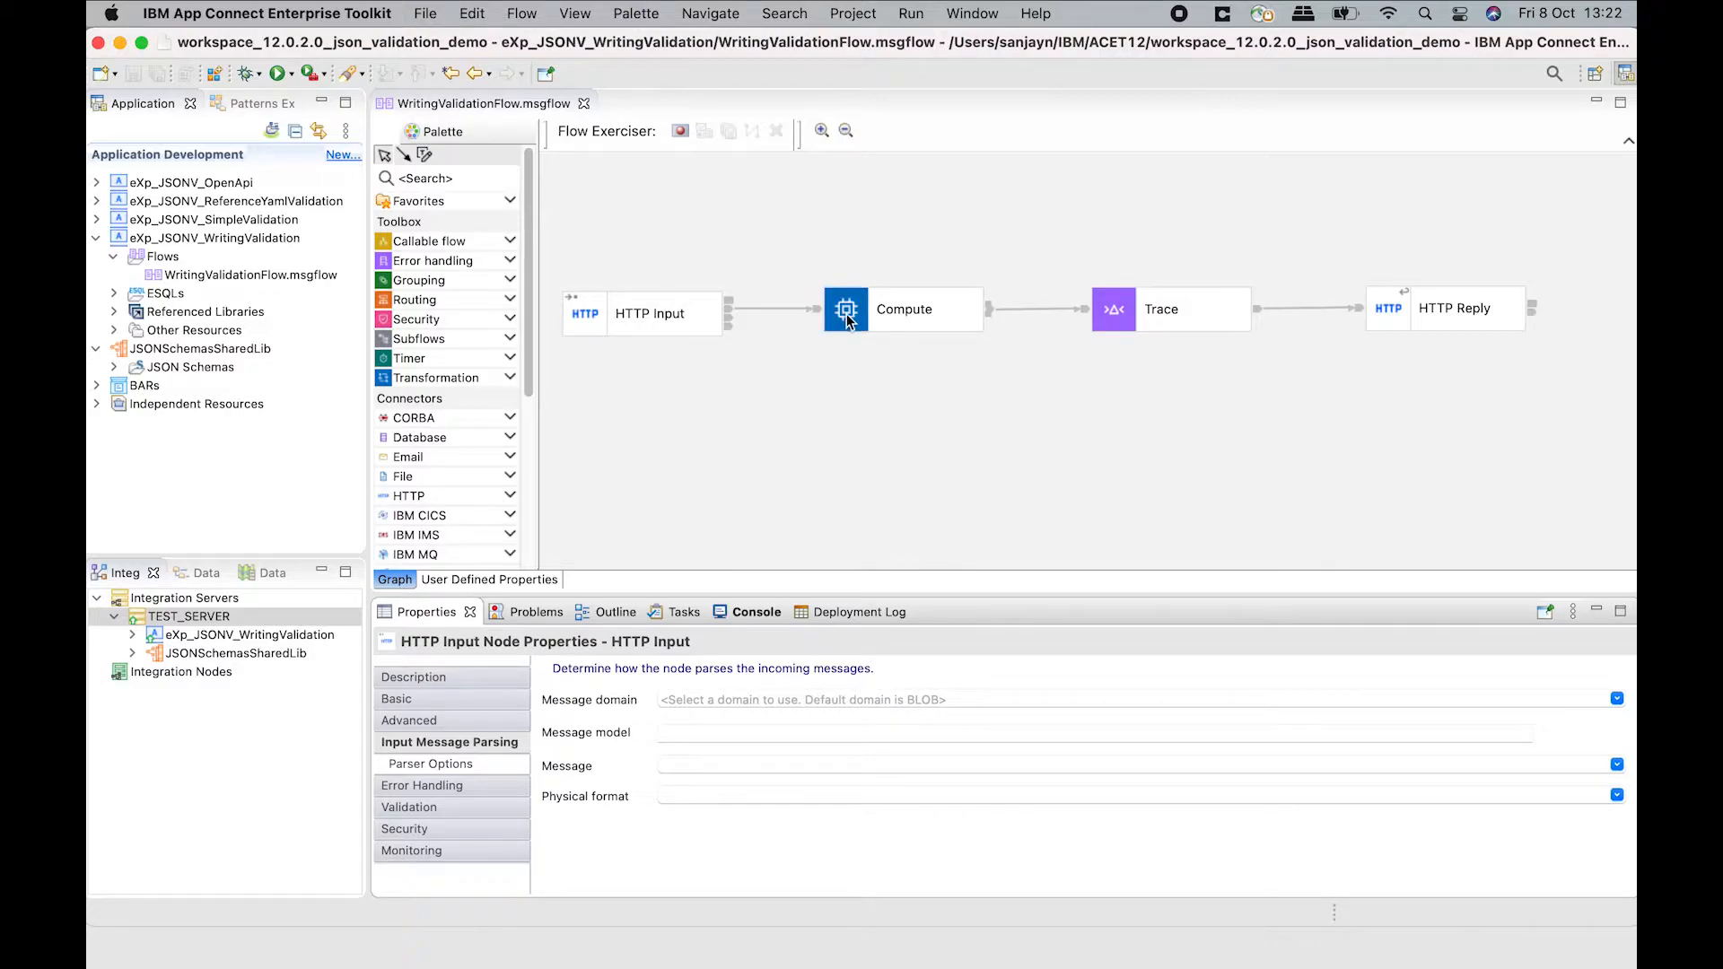
{"action": "double_click", "coordinate": [845, 308]}
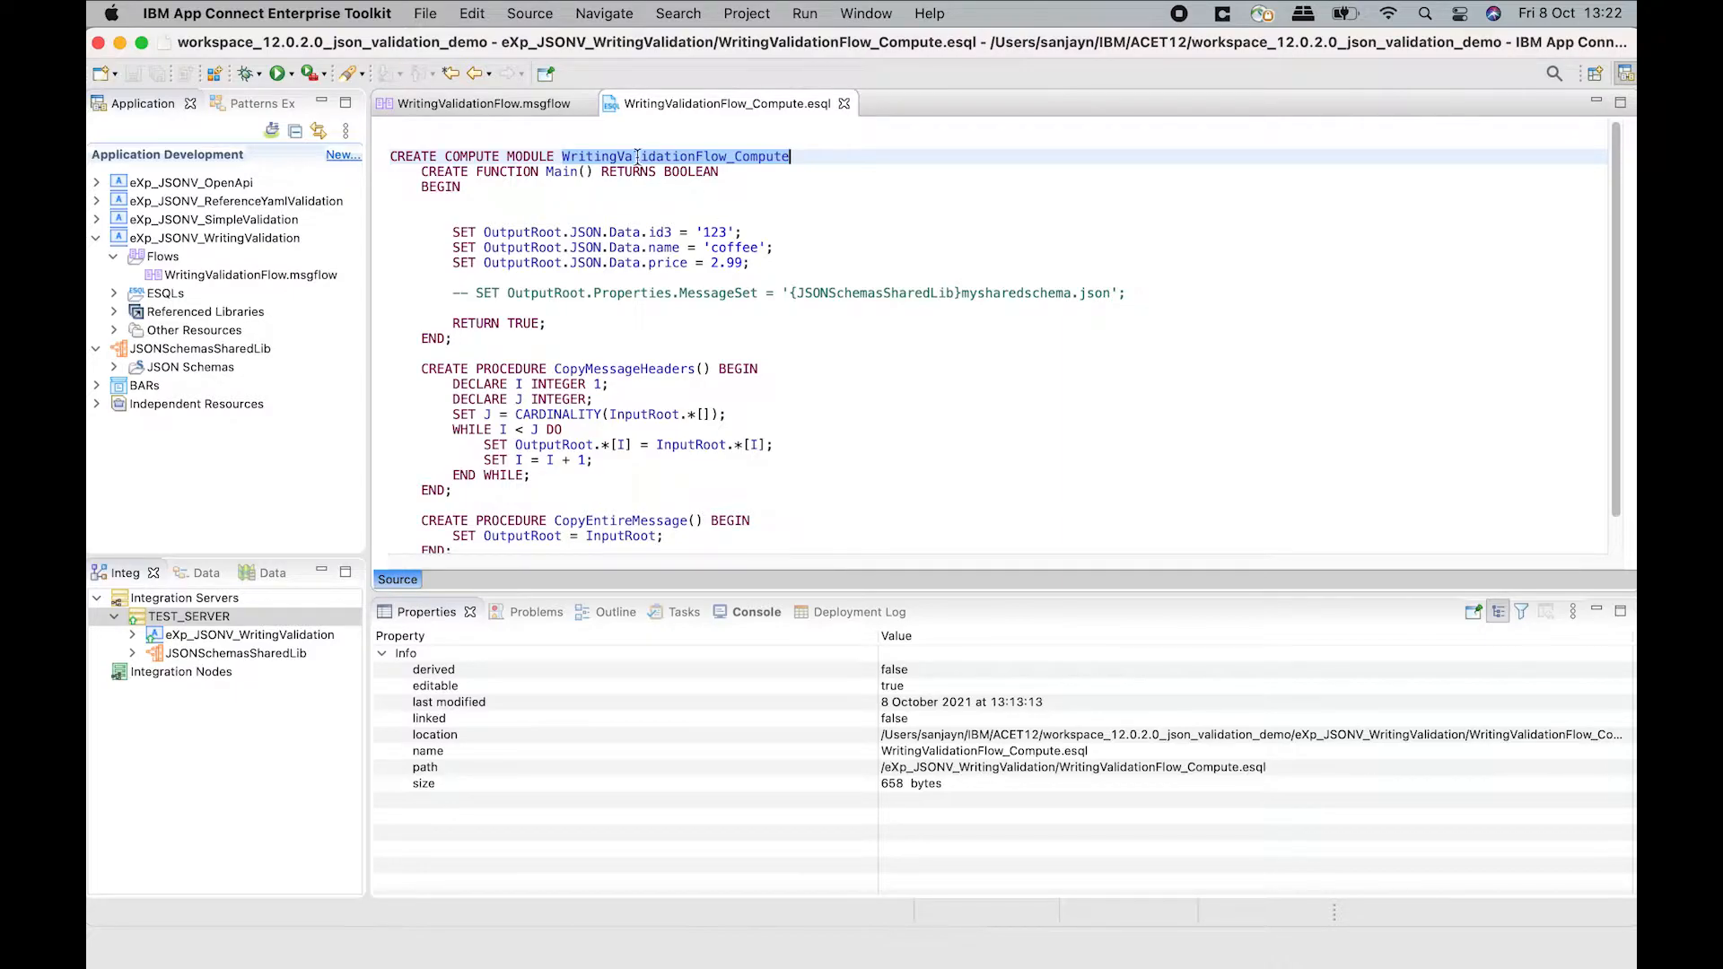
{"action": "left_click", "coordinate": [478, 103]}
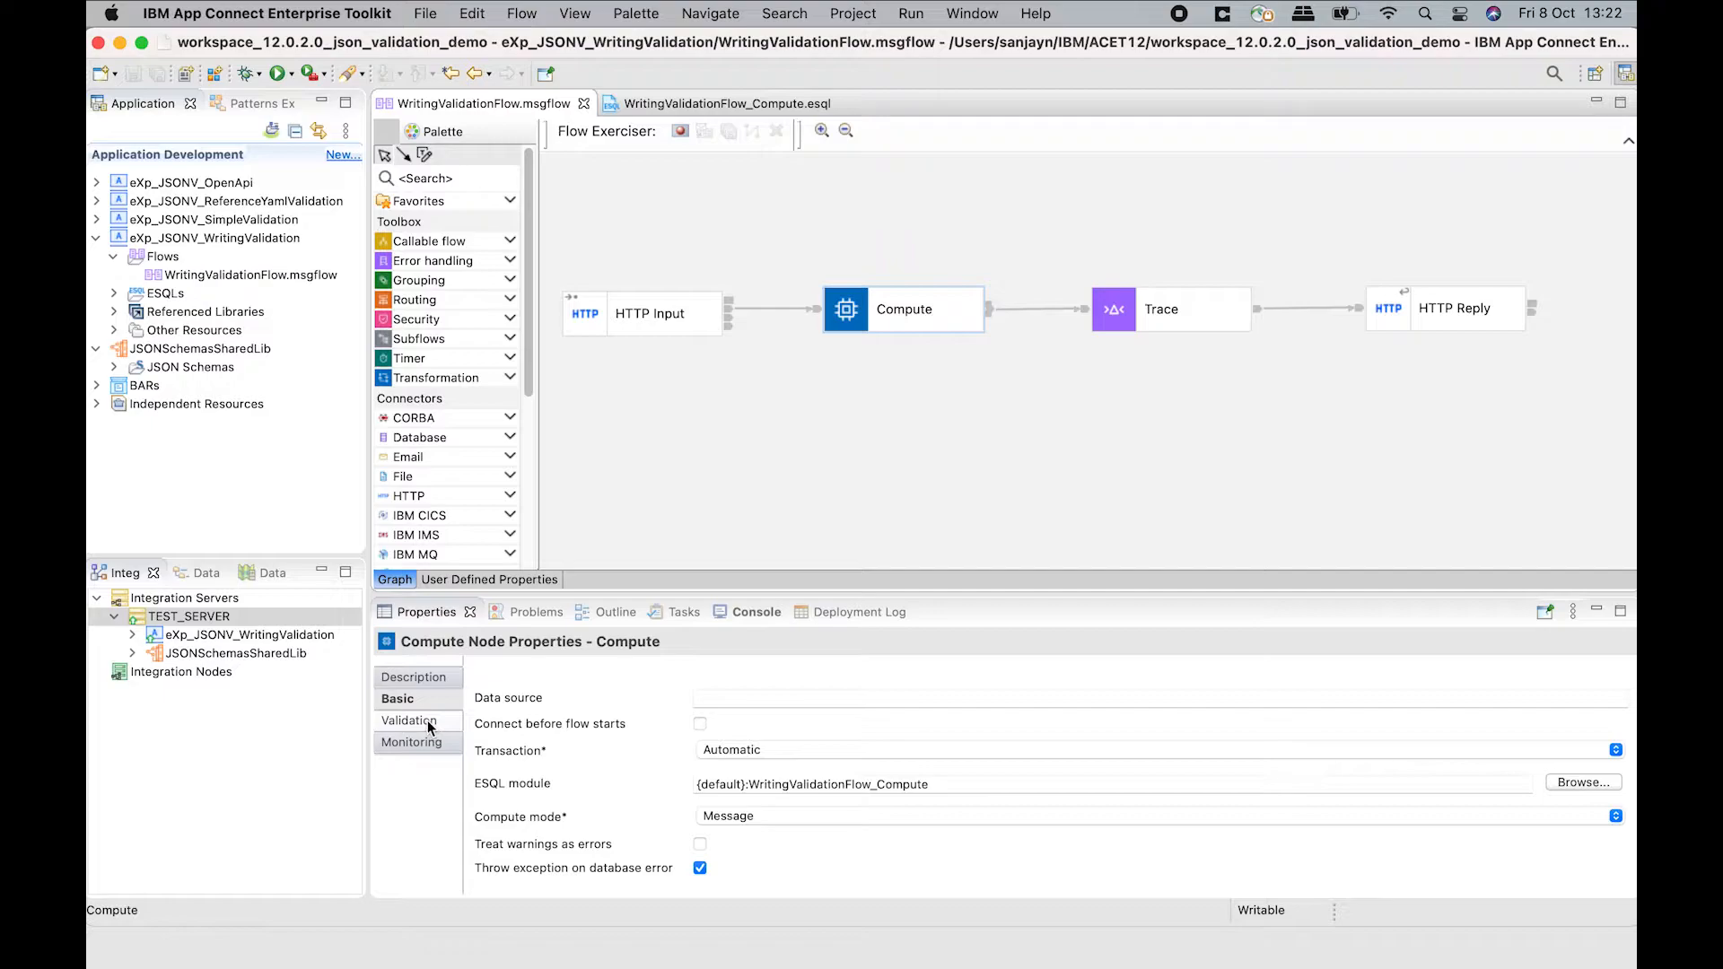
{"action": "left_click", "coordinate": [411, 719]}
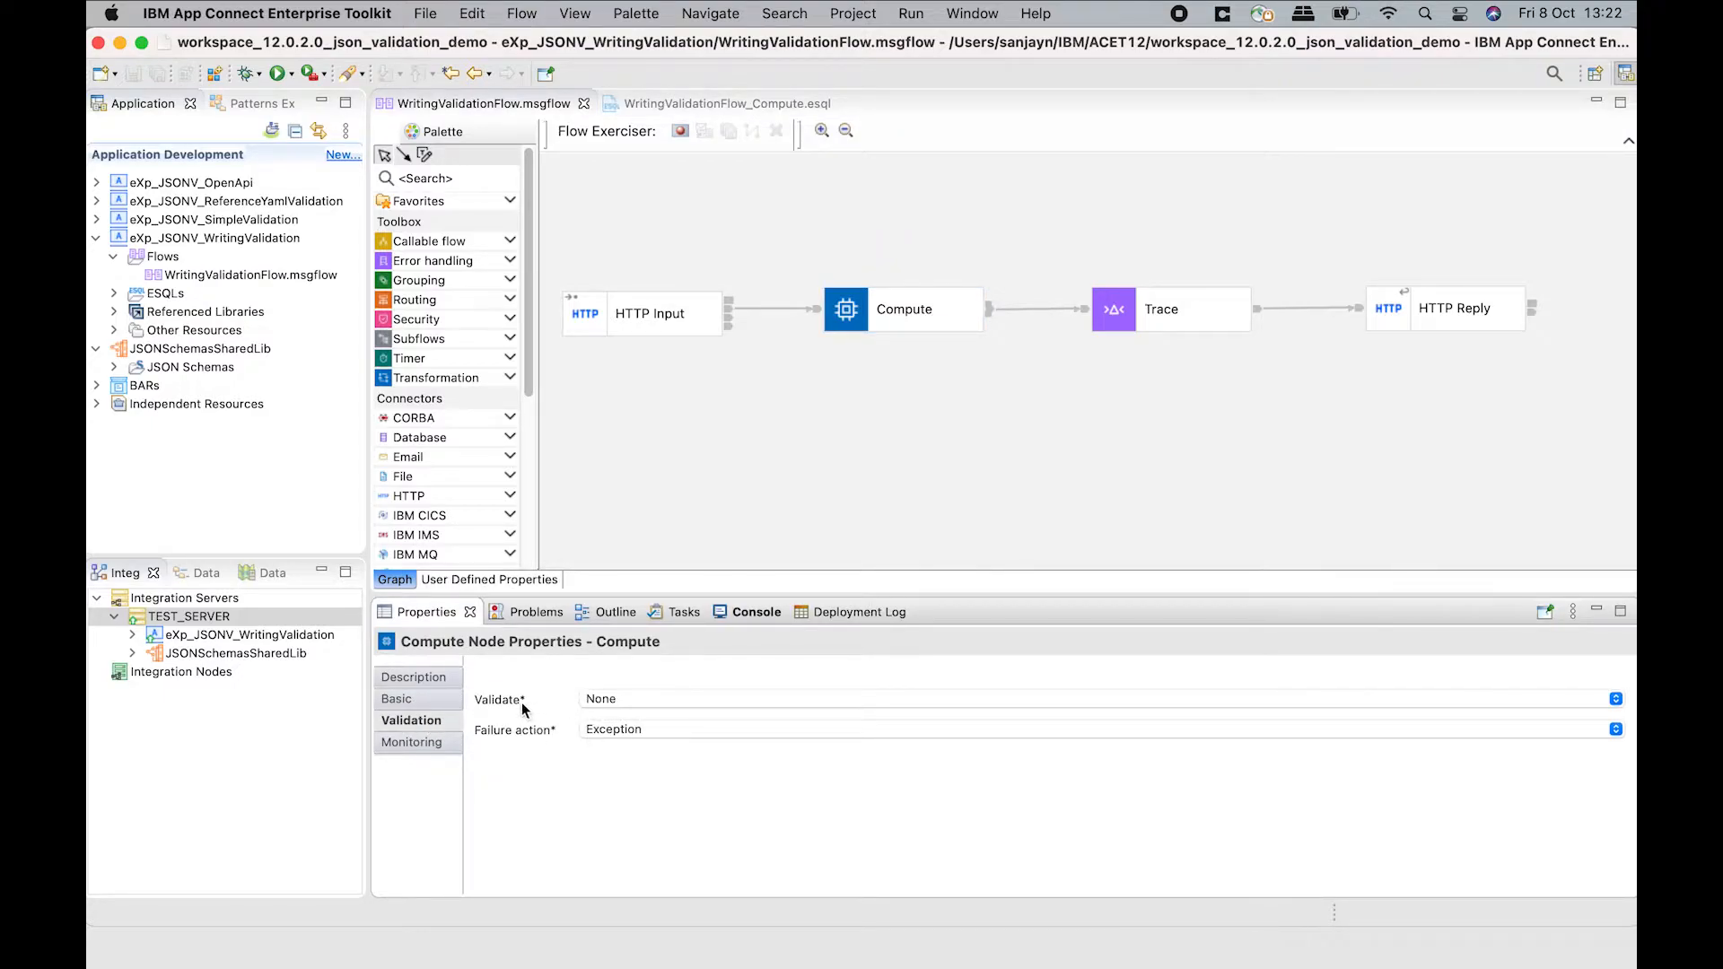
{"action": "mouse_move", "coordinate": [1388, 308]}
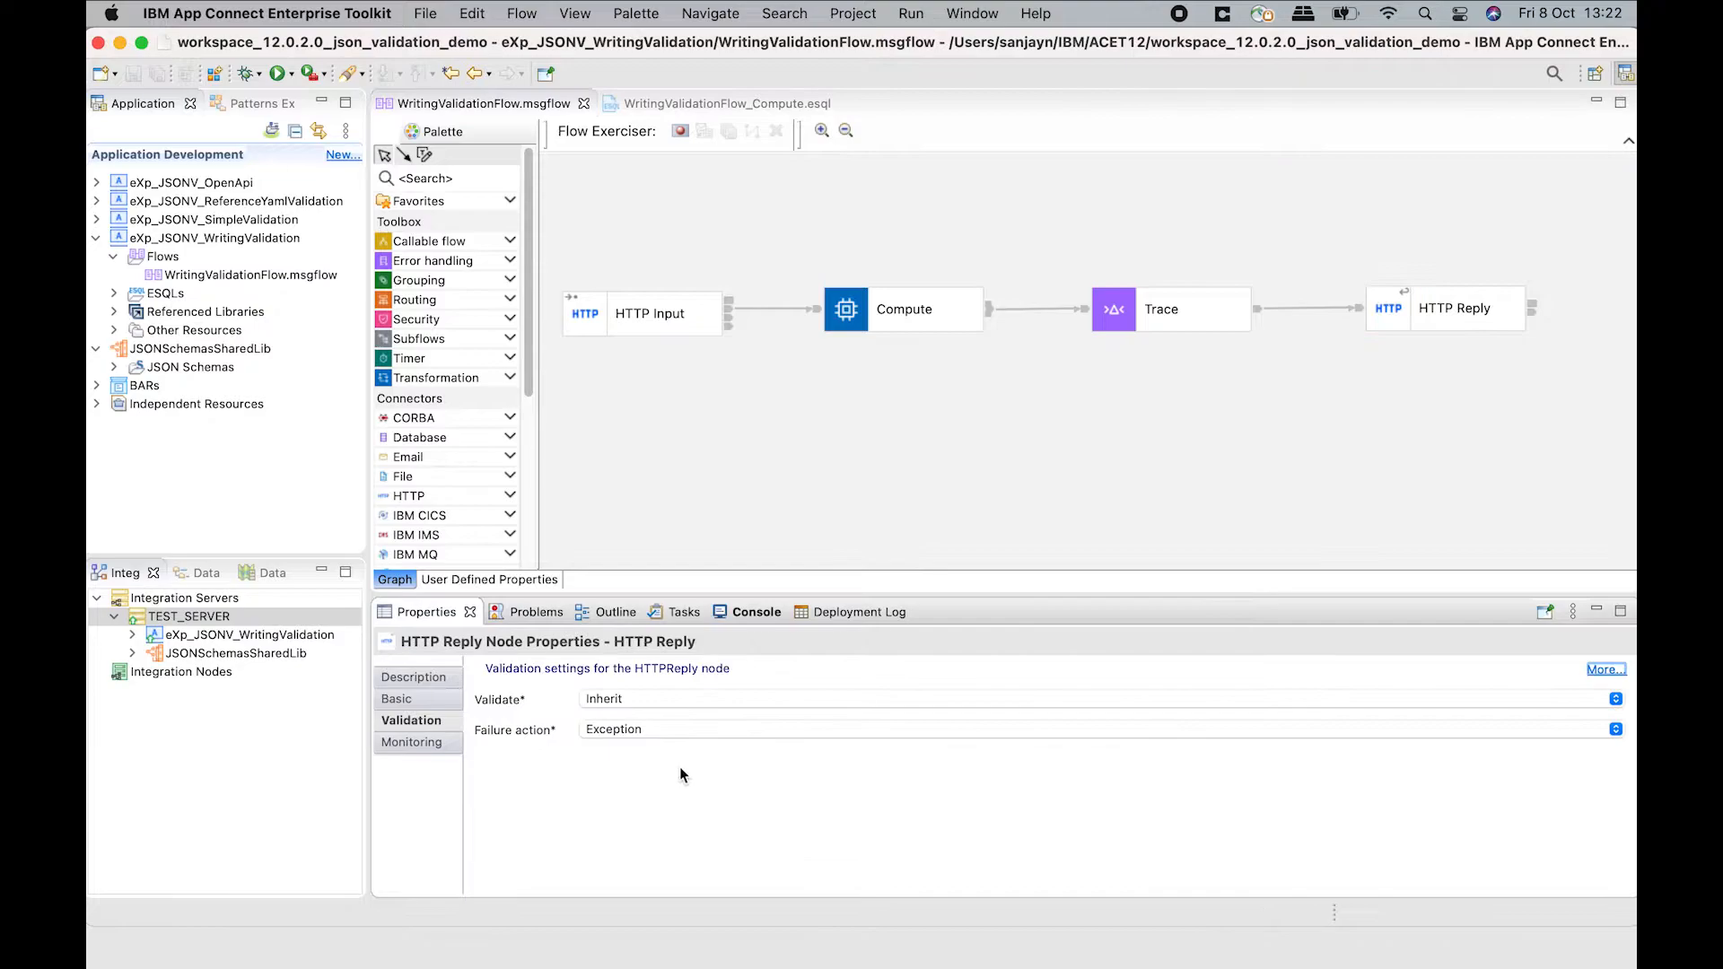
{"action": "mouse_move", "coordinate": [541, 705]}
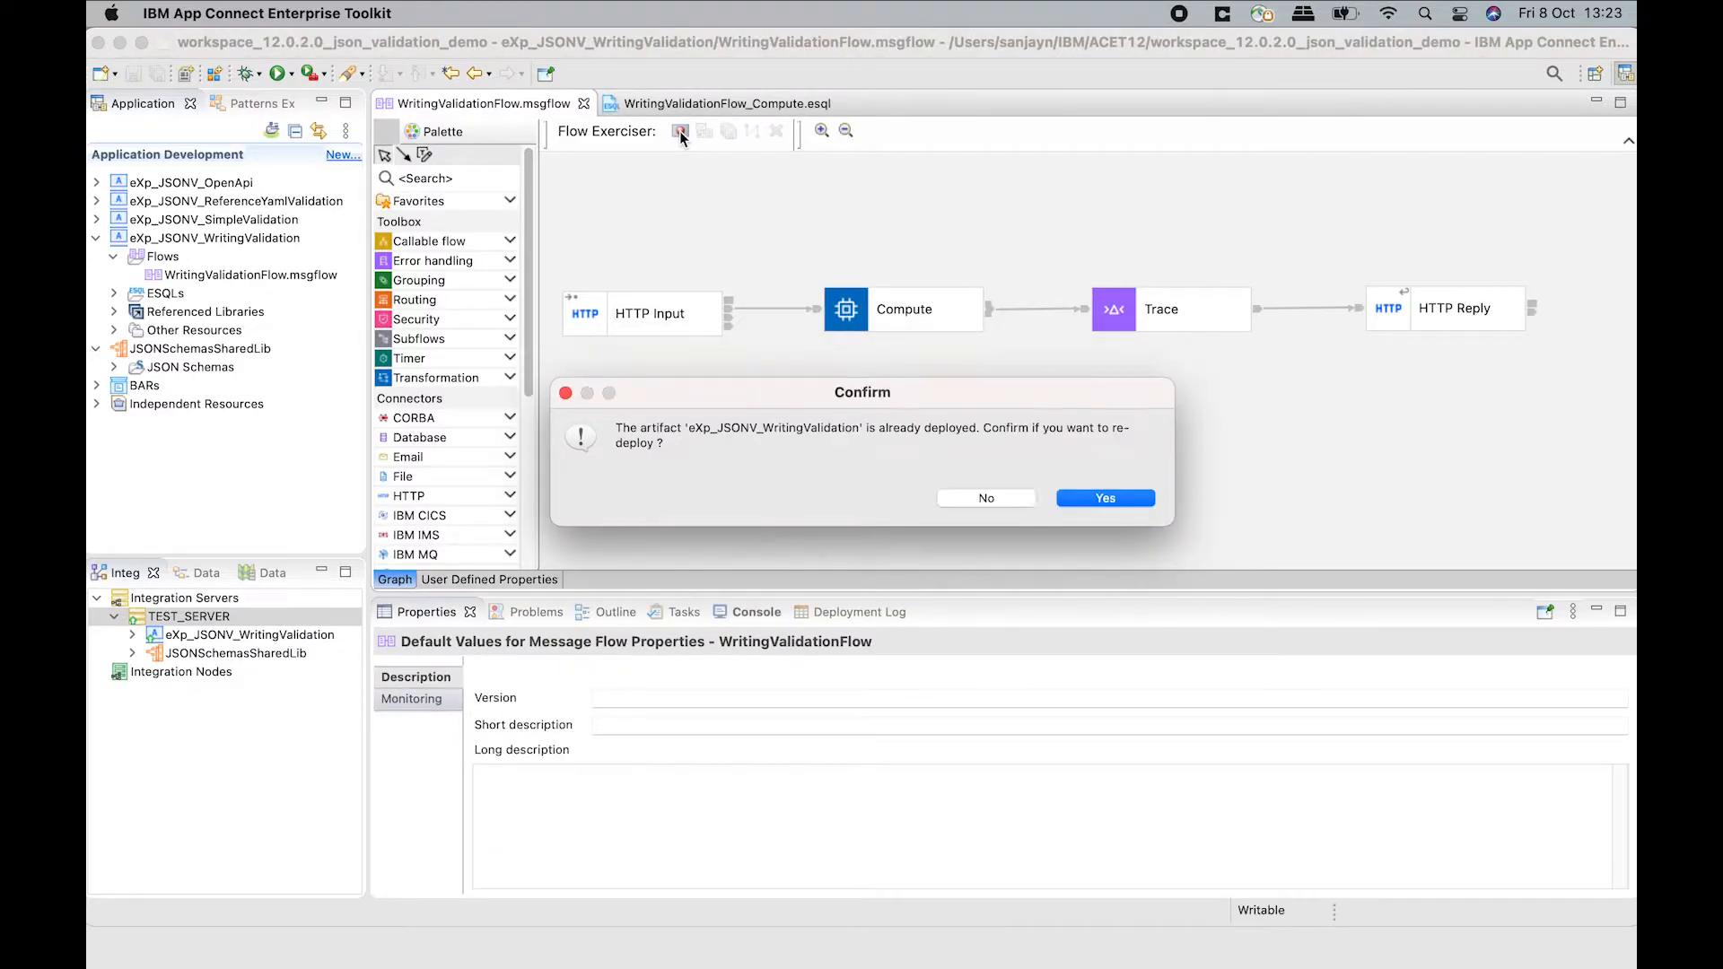
Redeploy the flow, send new message 1, and view the reply with id3 as string "123".
{"action": "left_click", "coordinate": [1104, 498]}
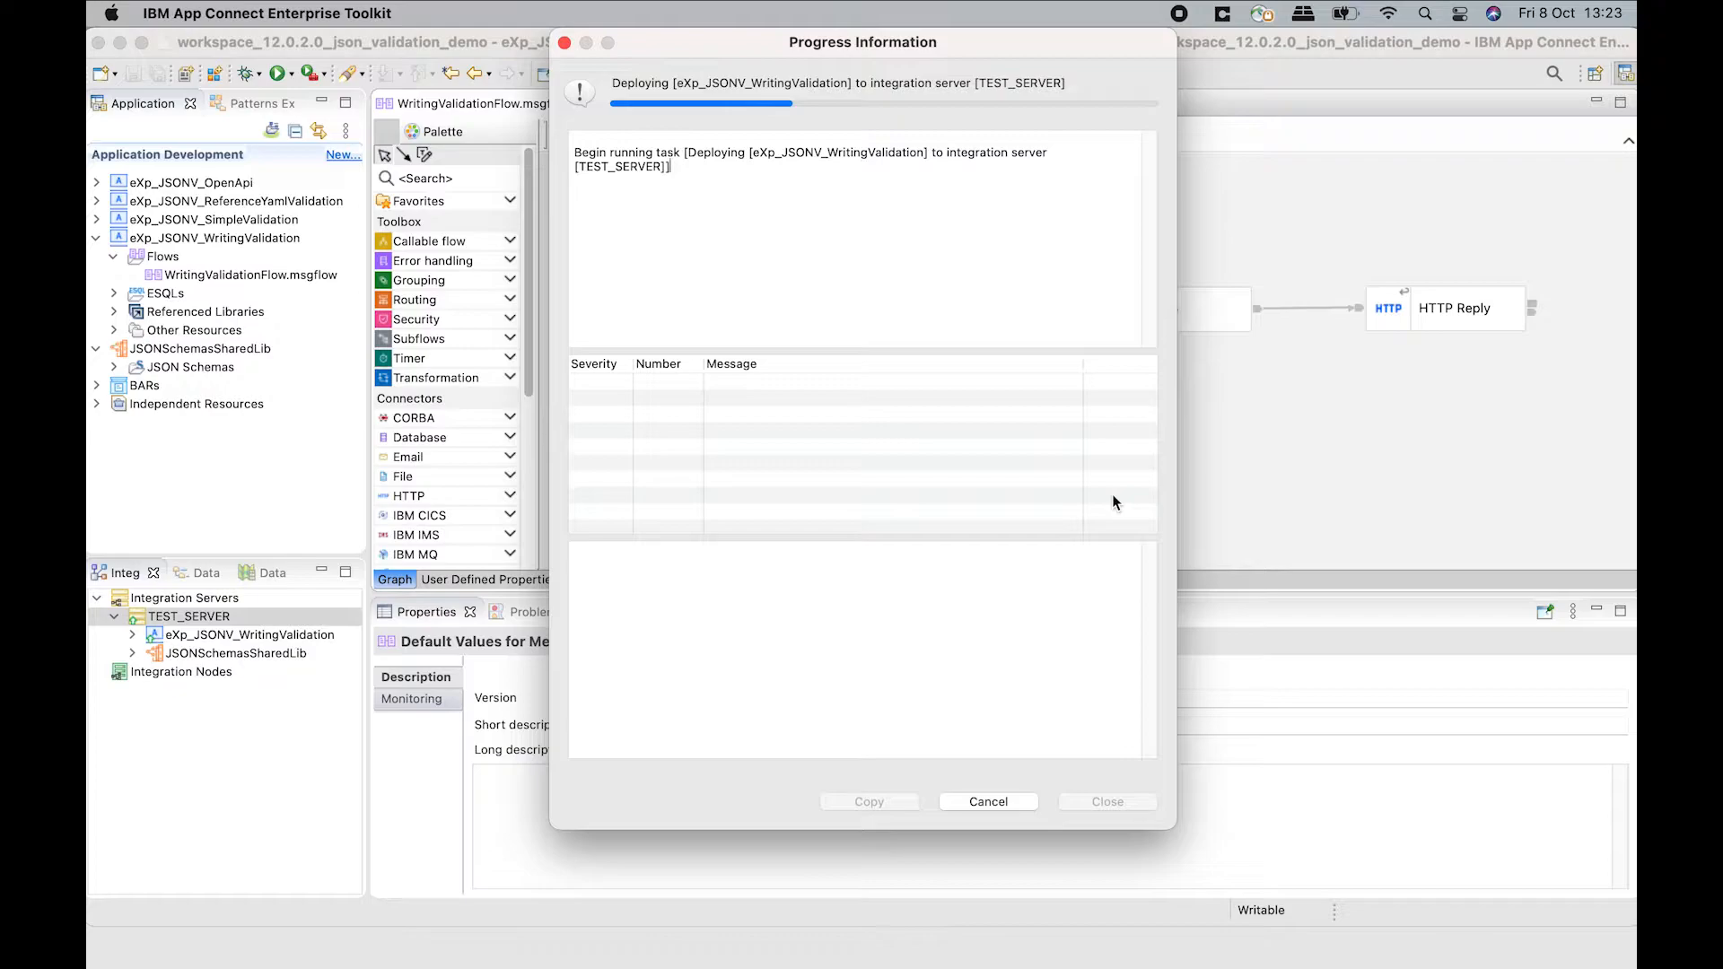
{"action": "left_click", "coordinate": [1105, 801]}
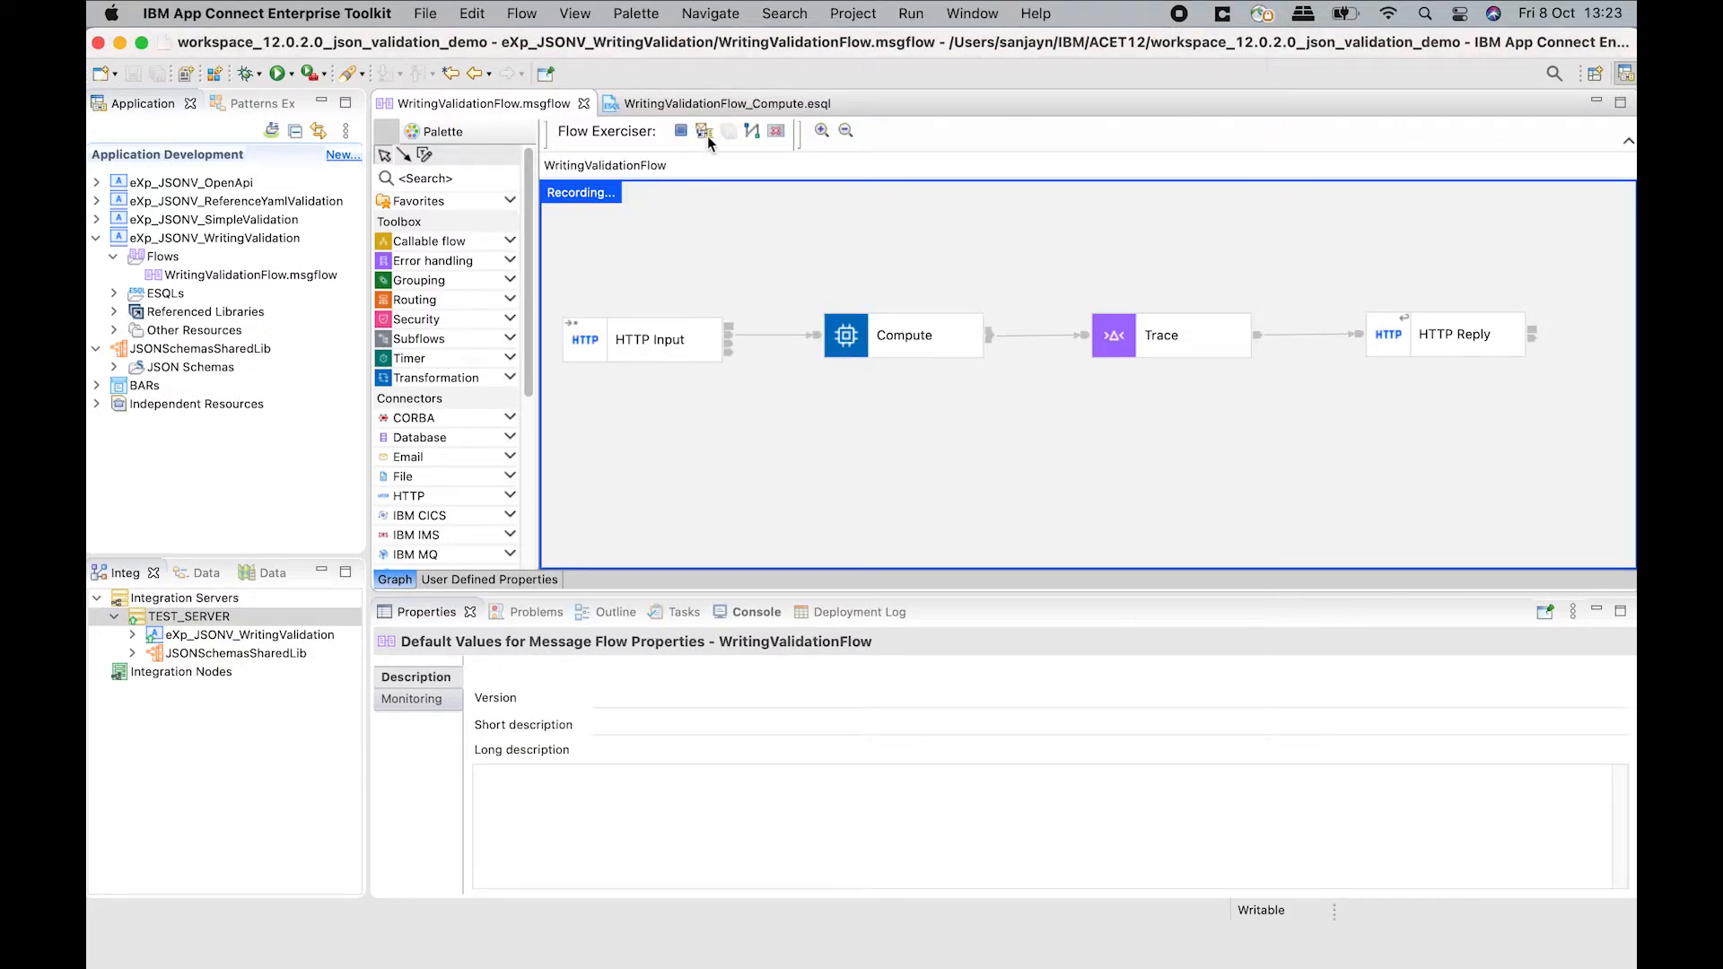
{"action": "left_click", "coordinate": [704, 131]}
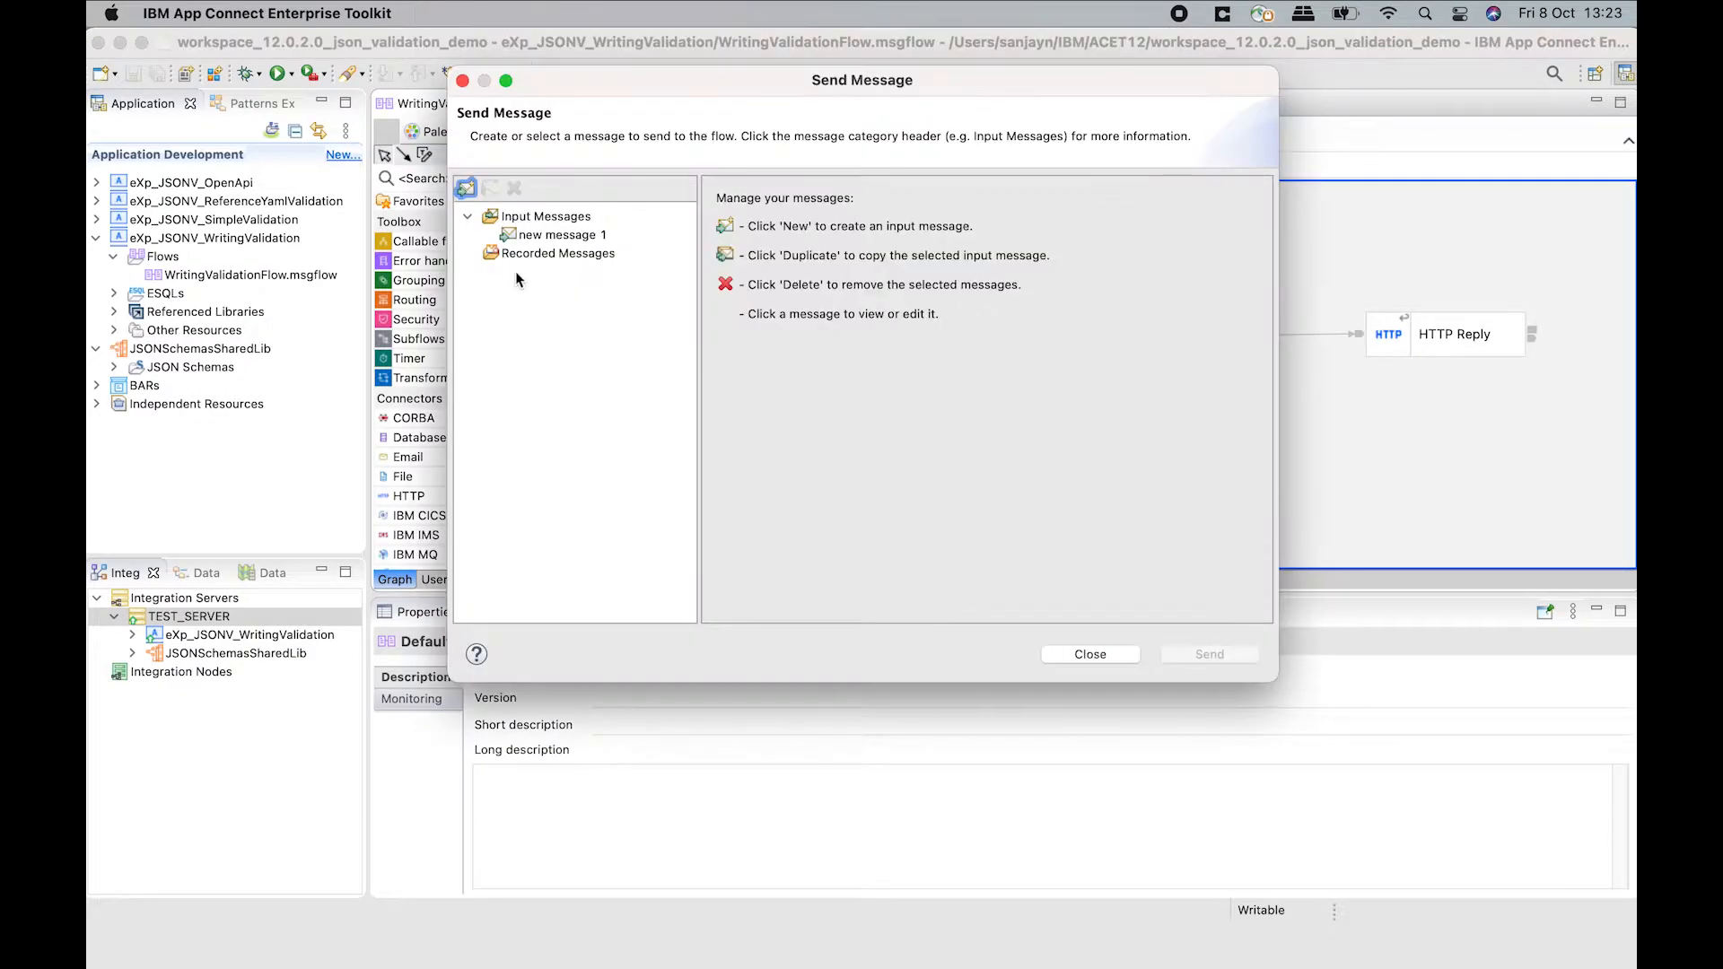
{"action": "left_click", "coordinate": [560, 234]}
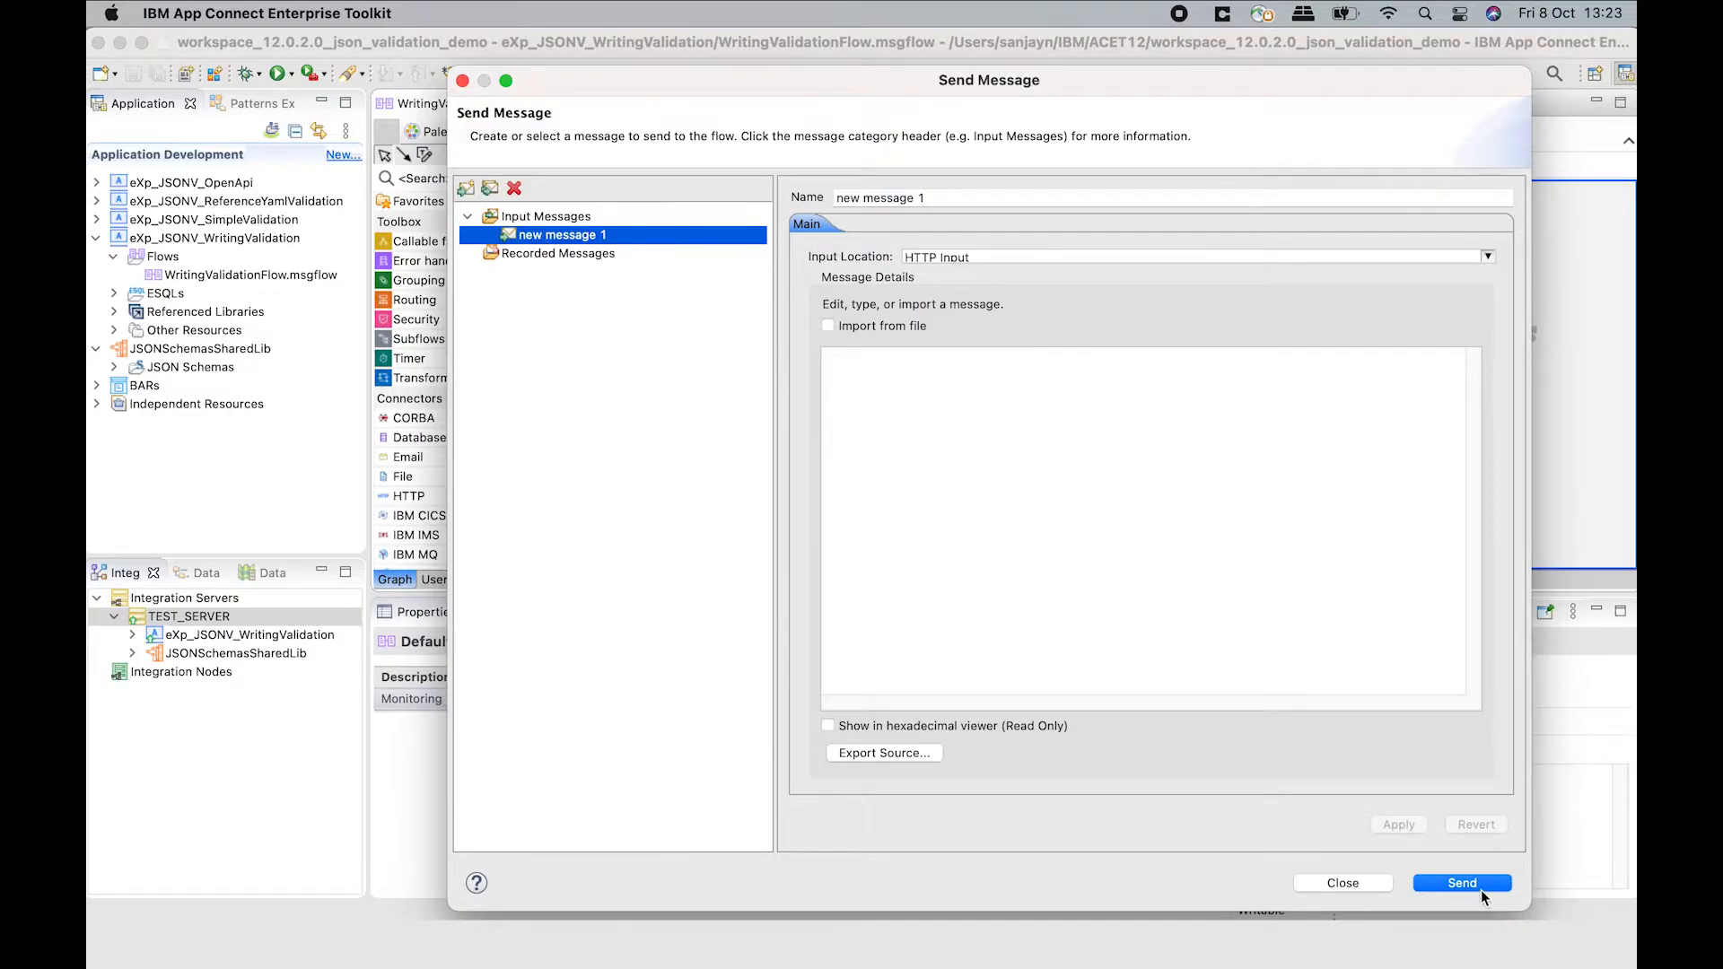
{"action": "left_click", "coordinate": [1461, 883]}
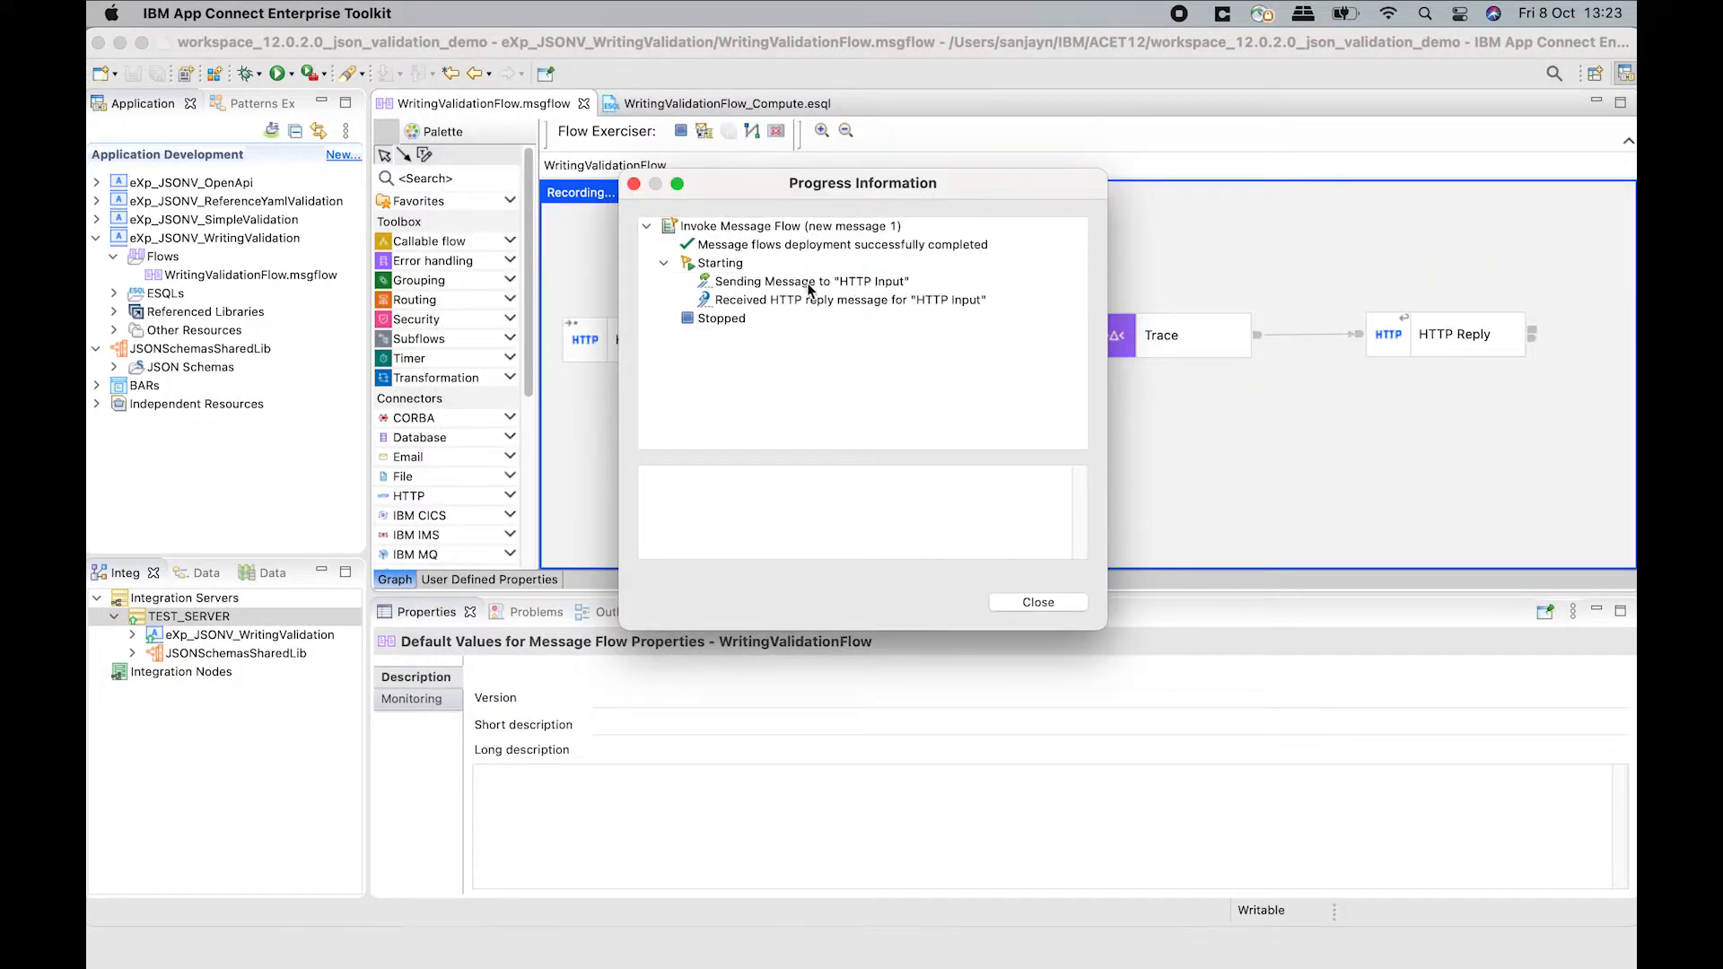
{"action": "left_click", "coordinate": [840, 299]}
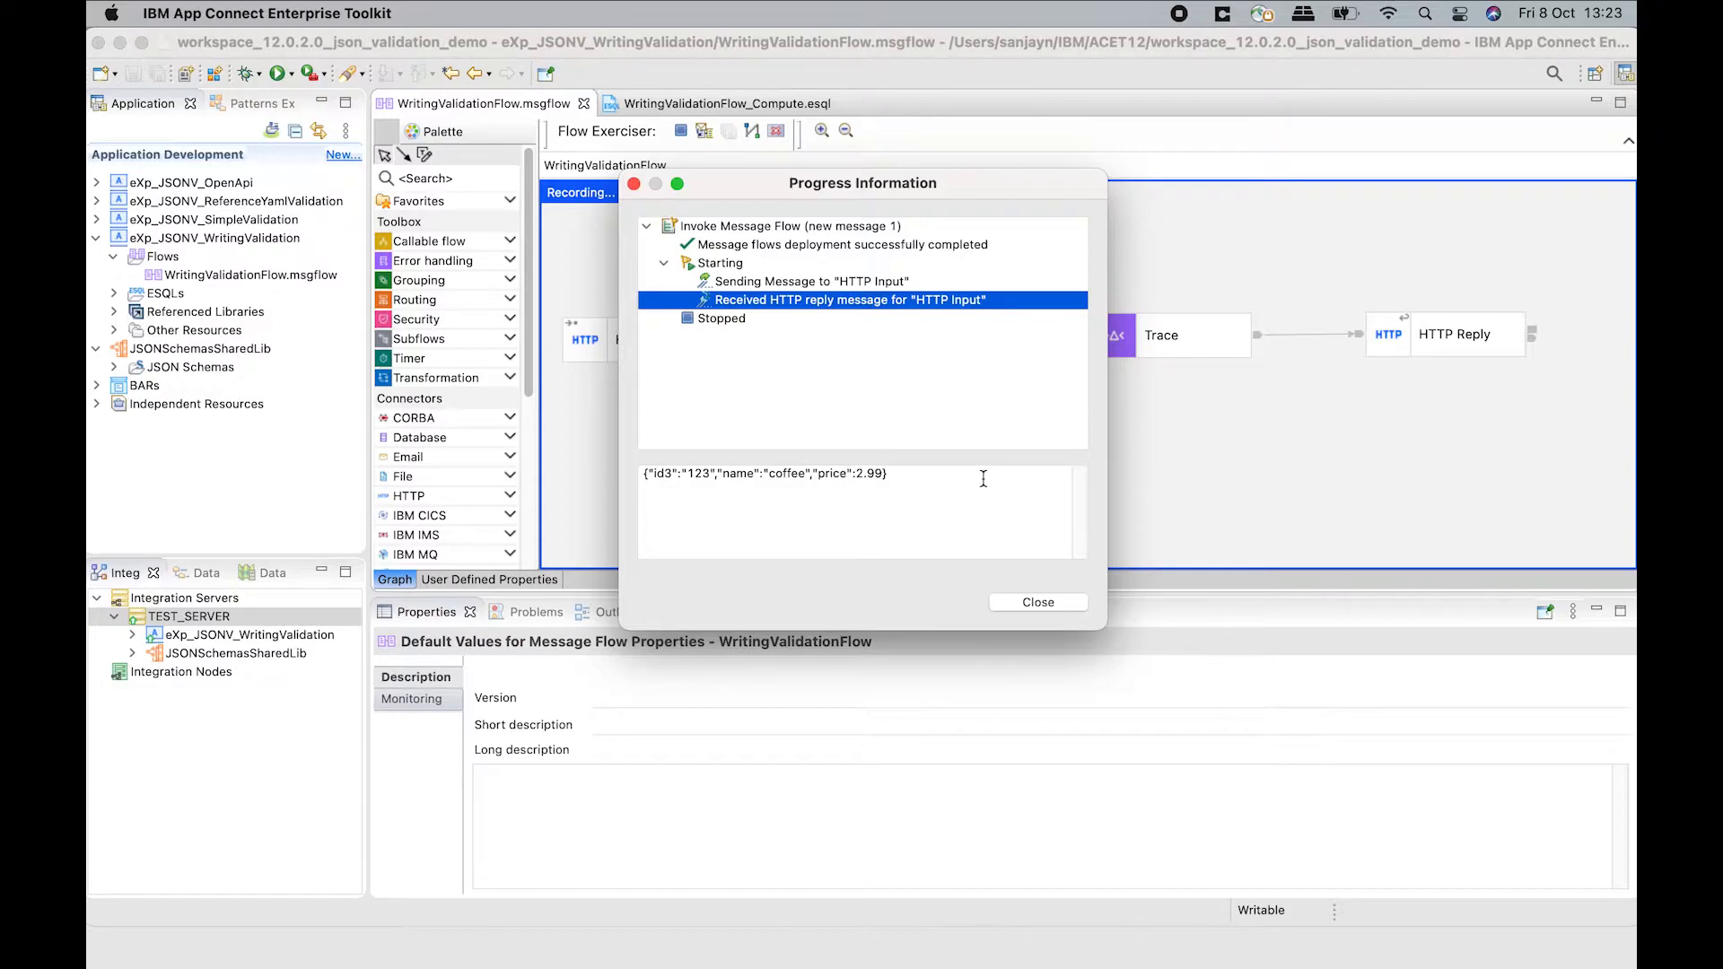
{"action": "mouse_move", "coordinate": [943, 481]}
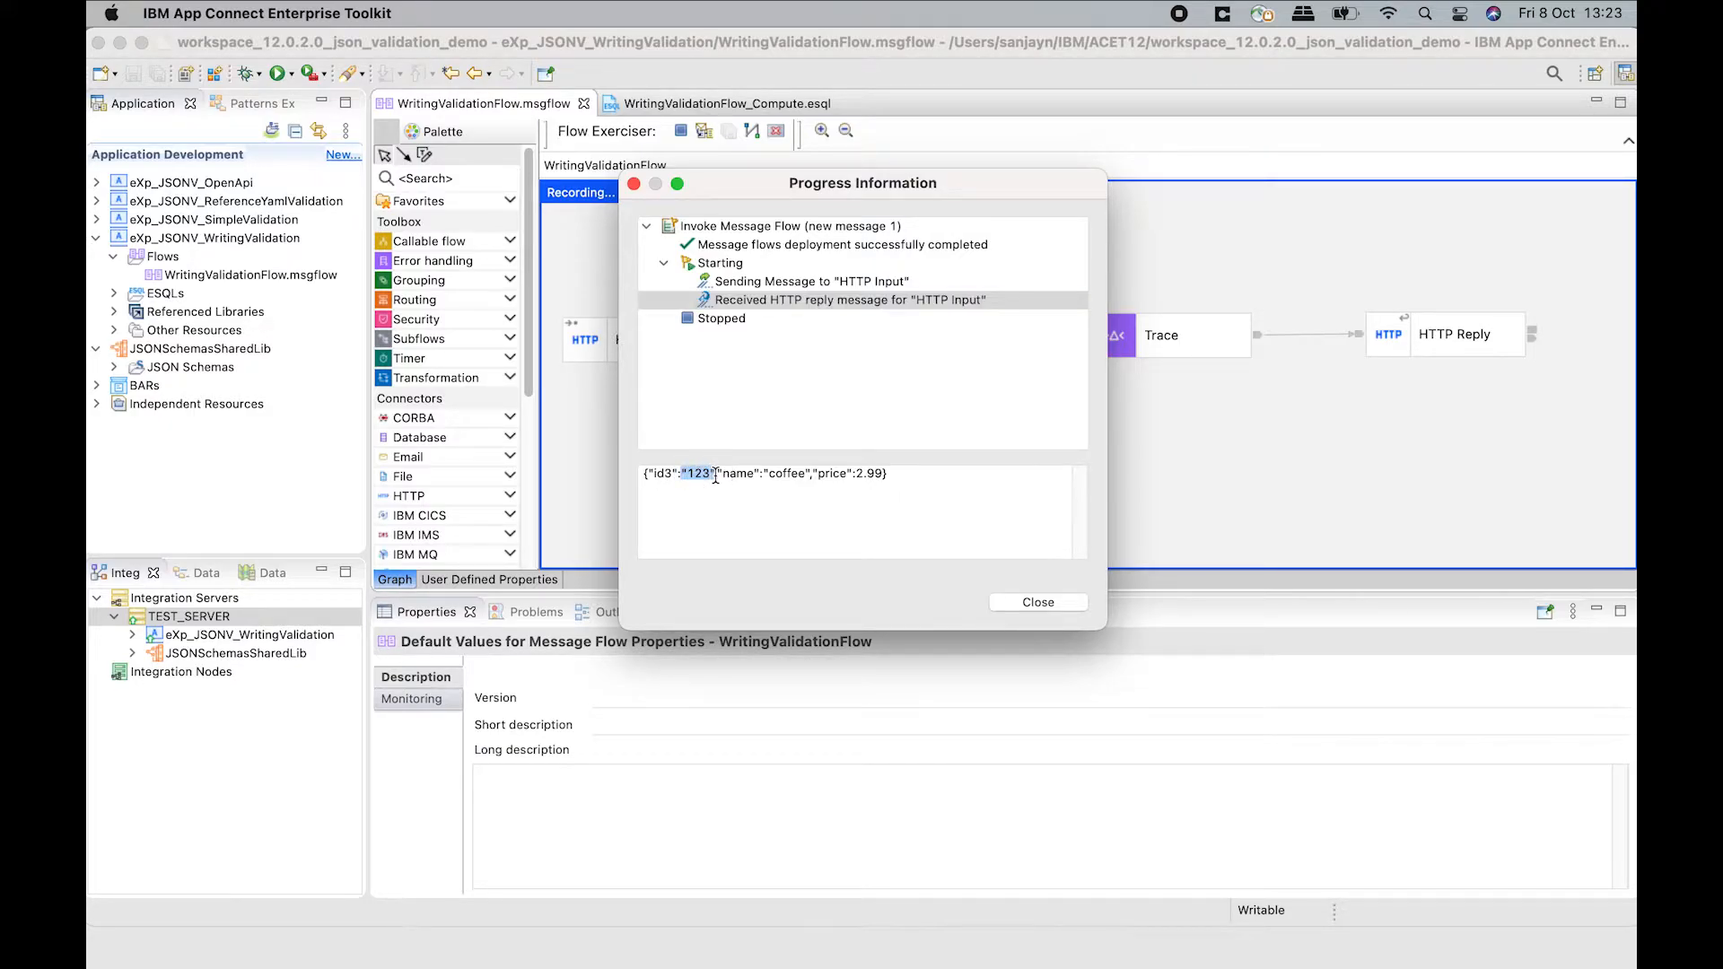
{"action": "left_click", "coordinate": [1036, 601]}
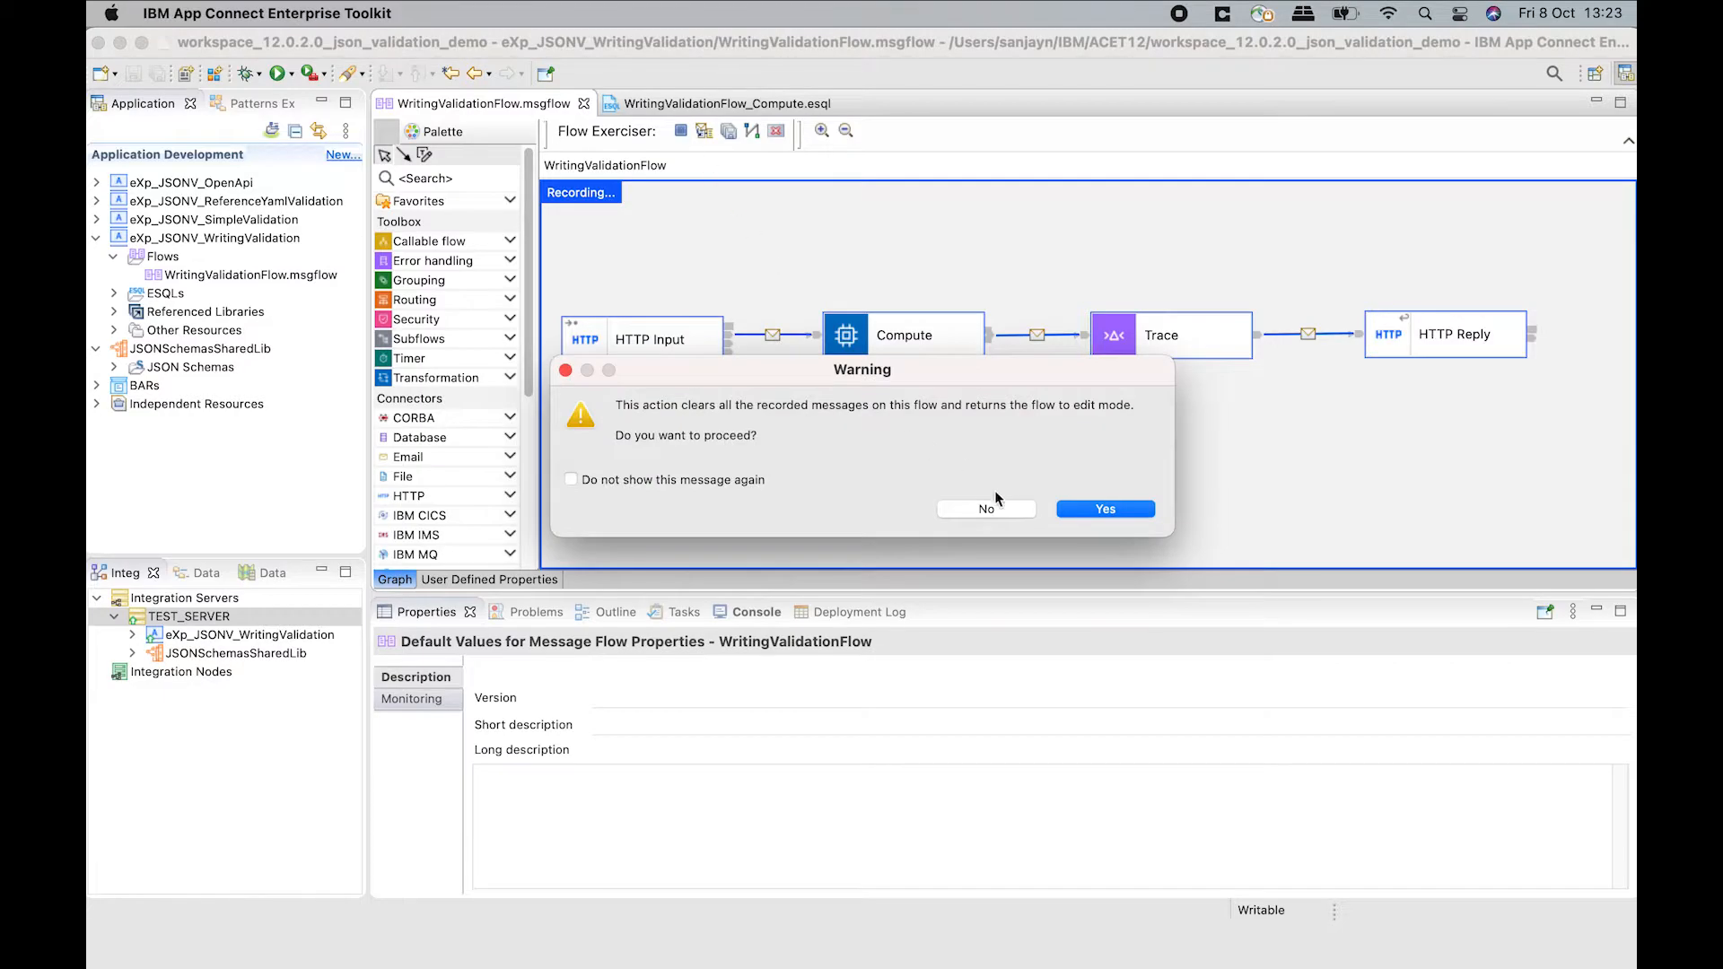
Stop the exerciser and open the shared mysharedschema.json, noting id3 is typed integer.
{"action": "left_click", "coordinate": [1103, 508]}
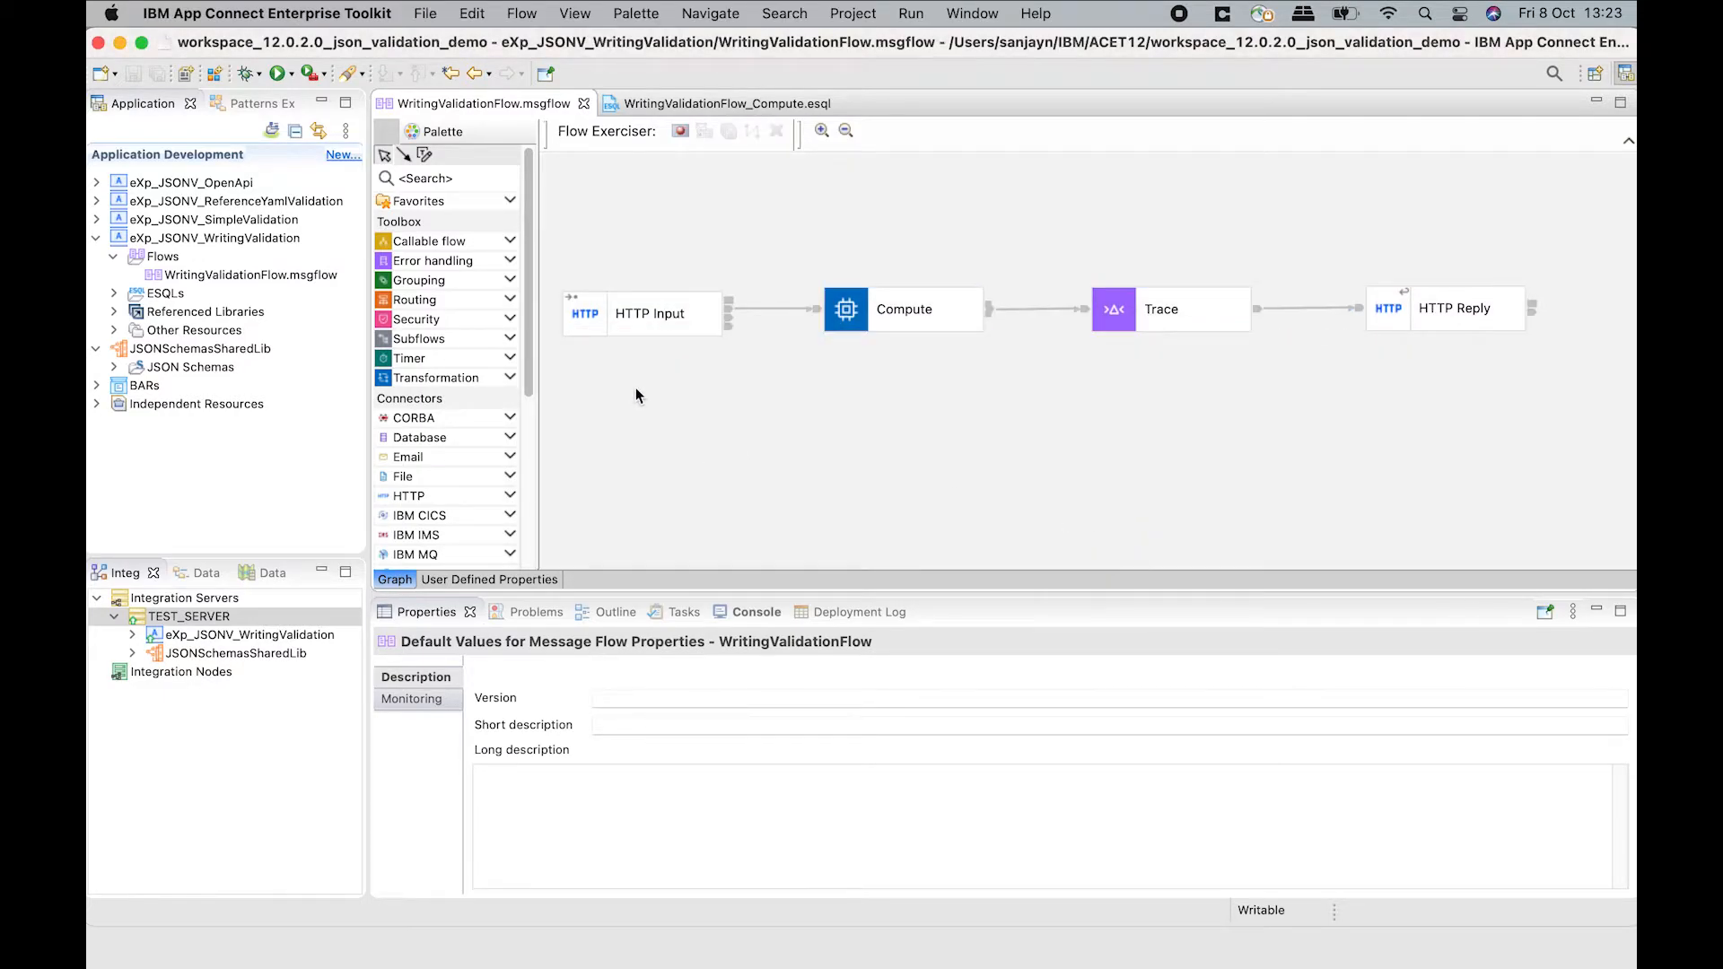
{"action": "left_click", "coordinate": [191, 367]}
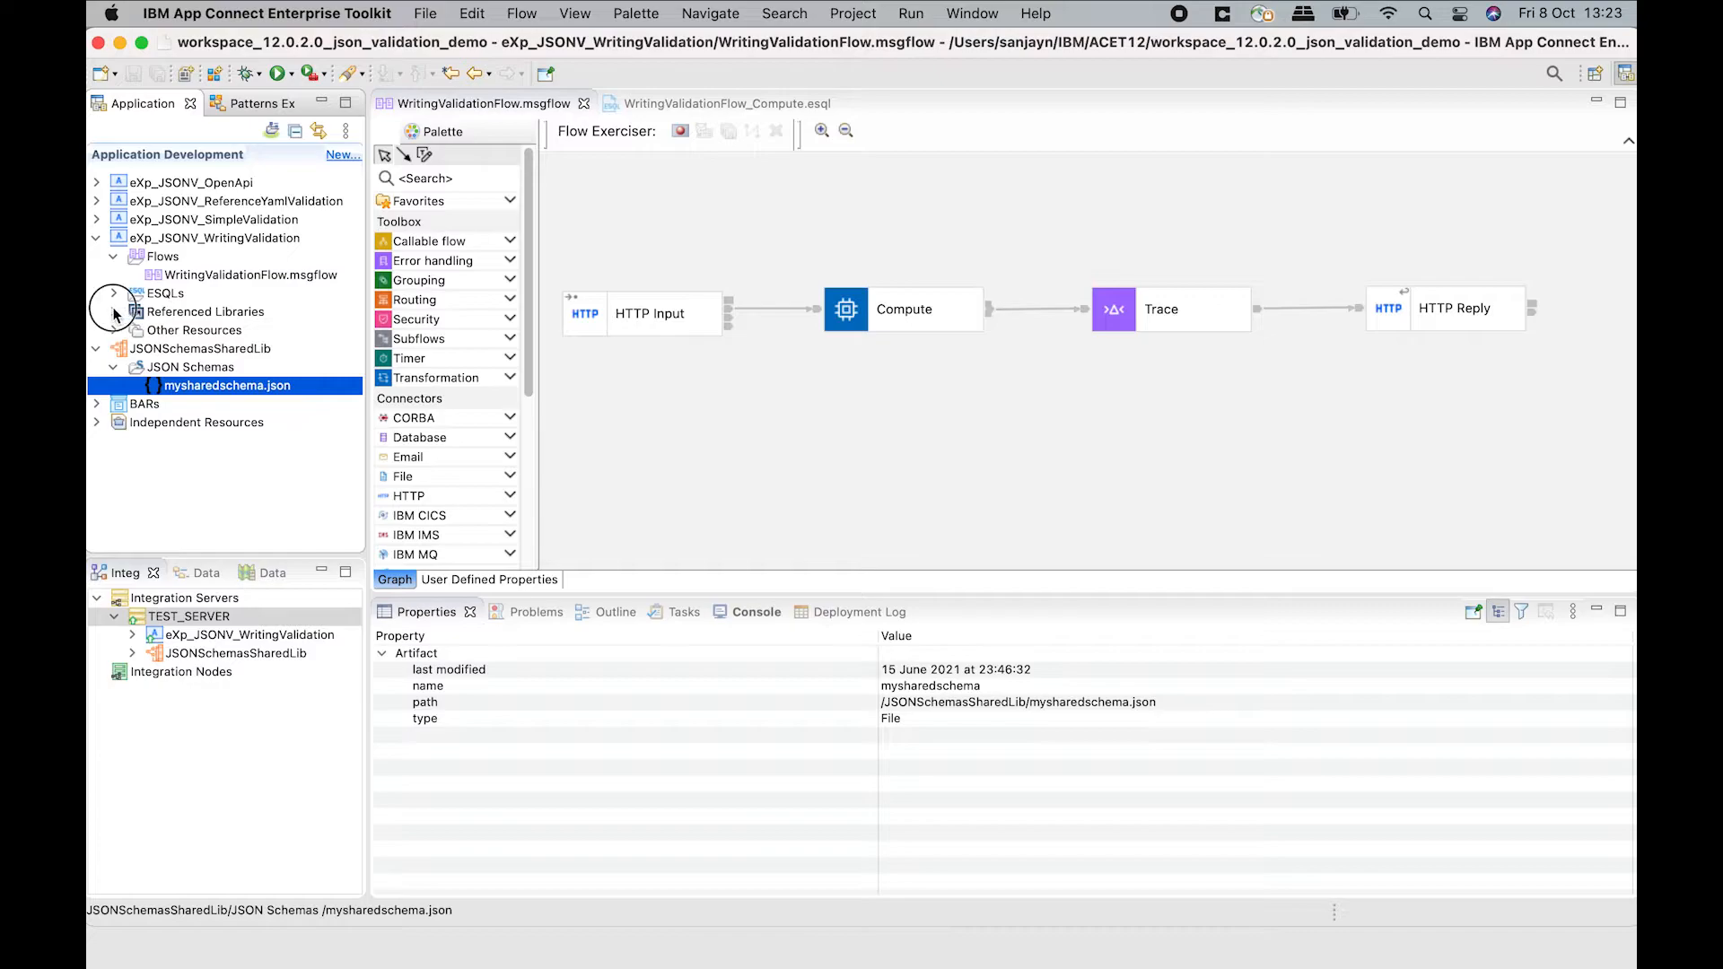
{"action": "left_click", "coordinate": [214, 239]}
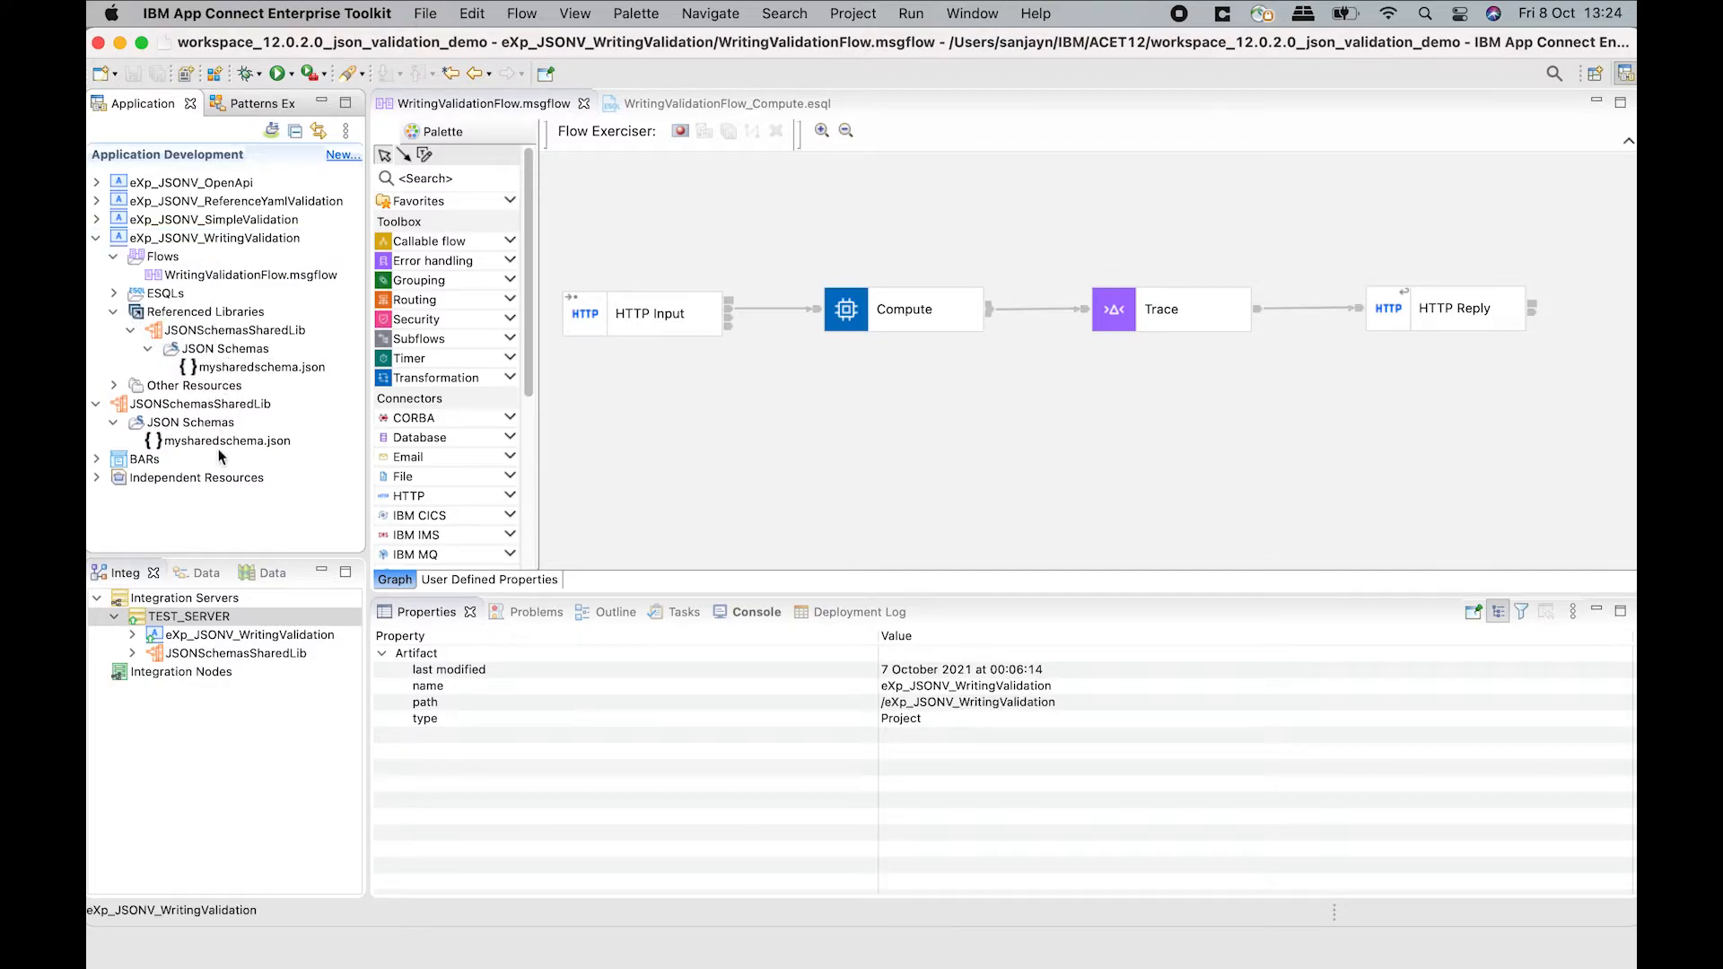
{"action": "double_click", "coordinate": [226, 441]}
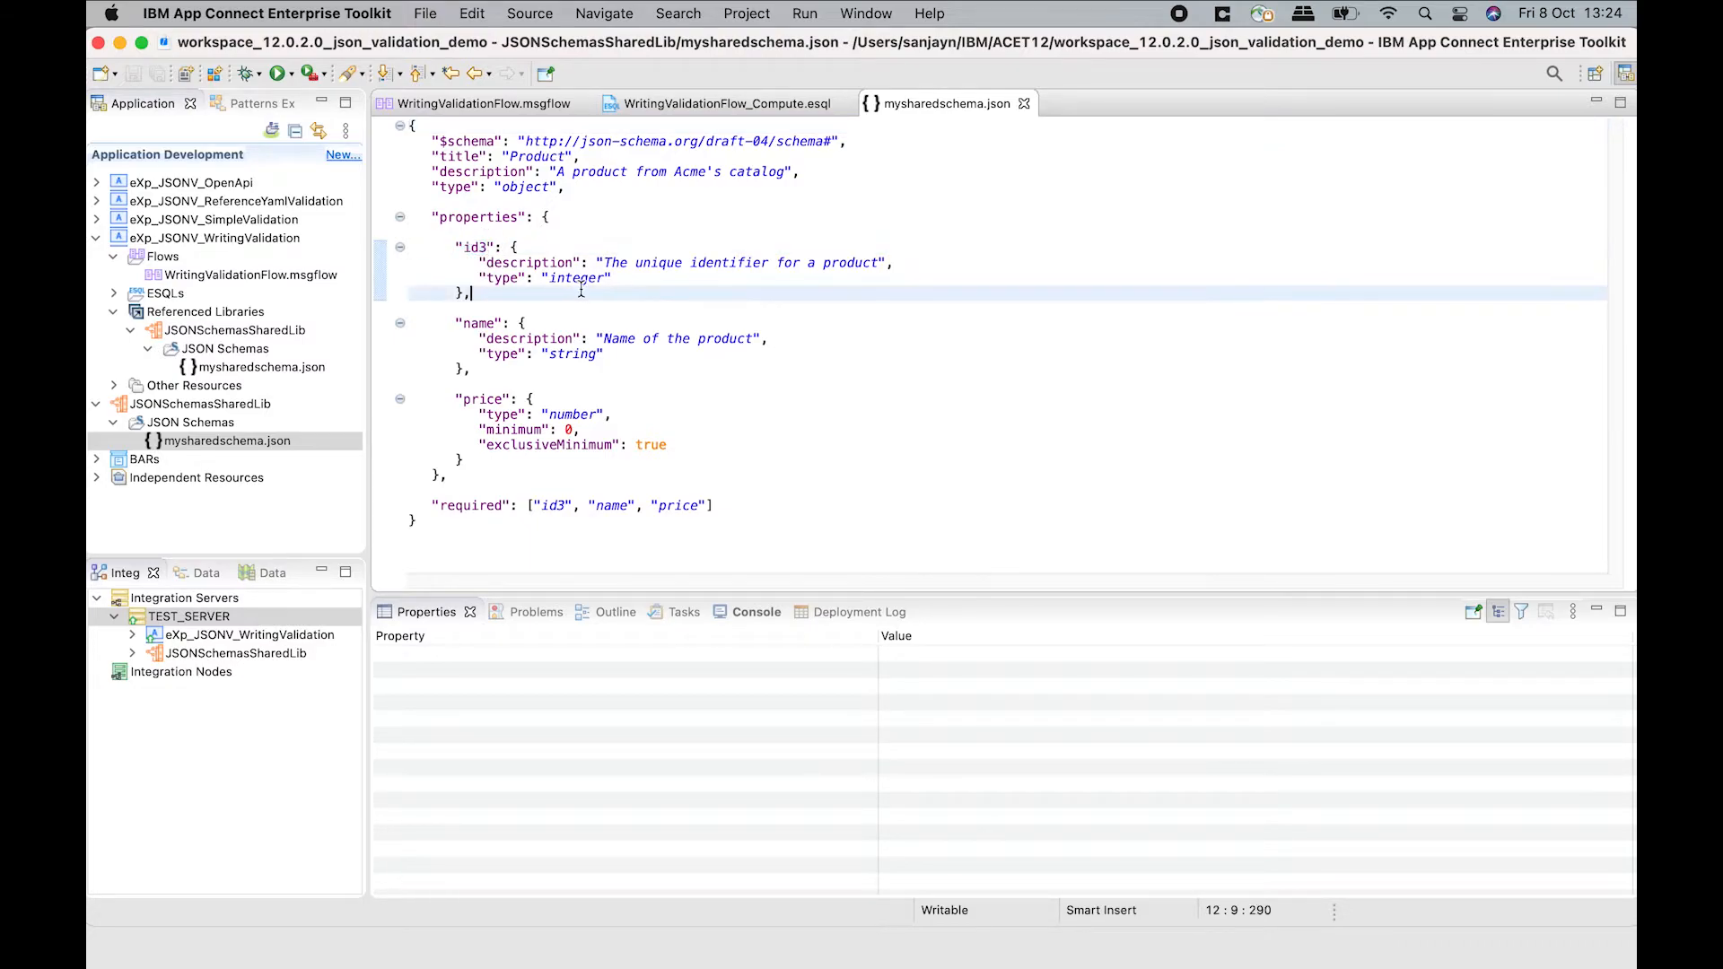
{"action": "double_click", "coordinate": [577, 279]}
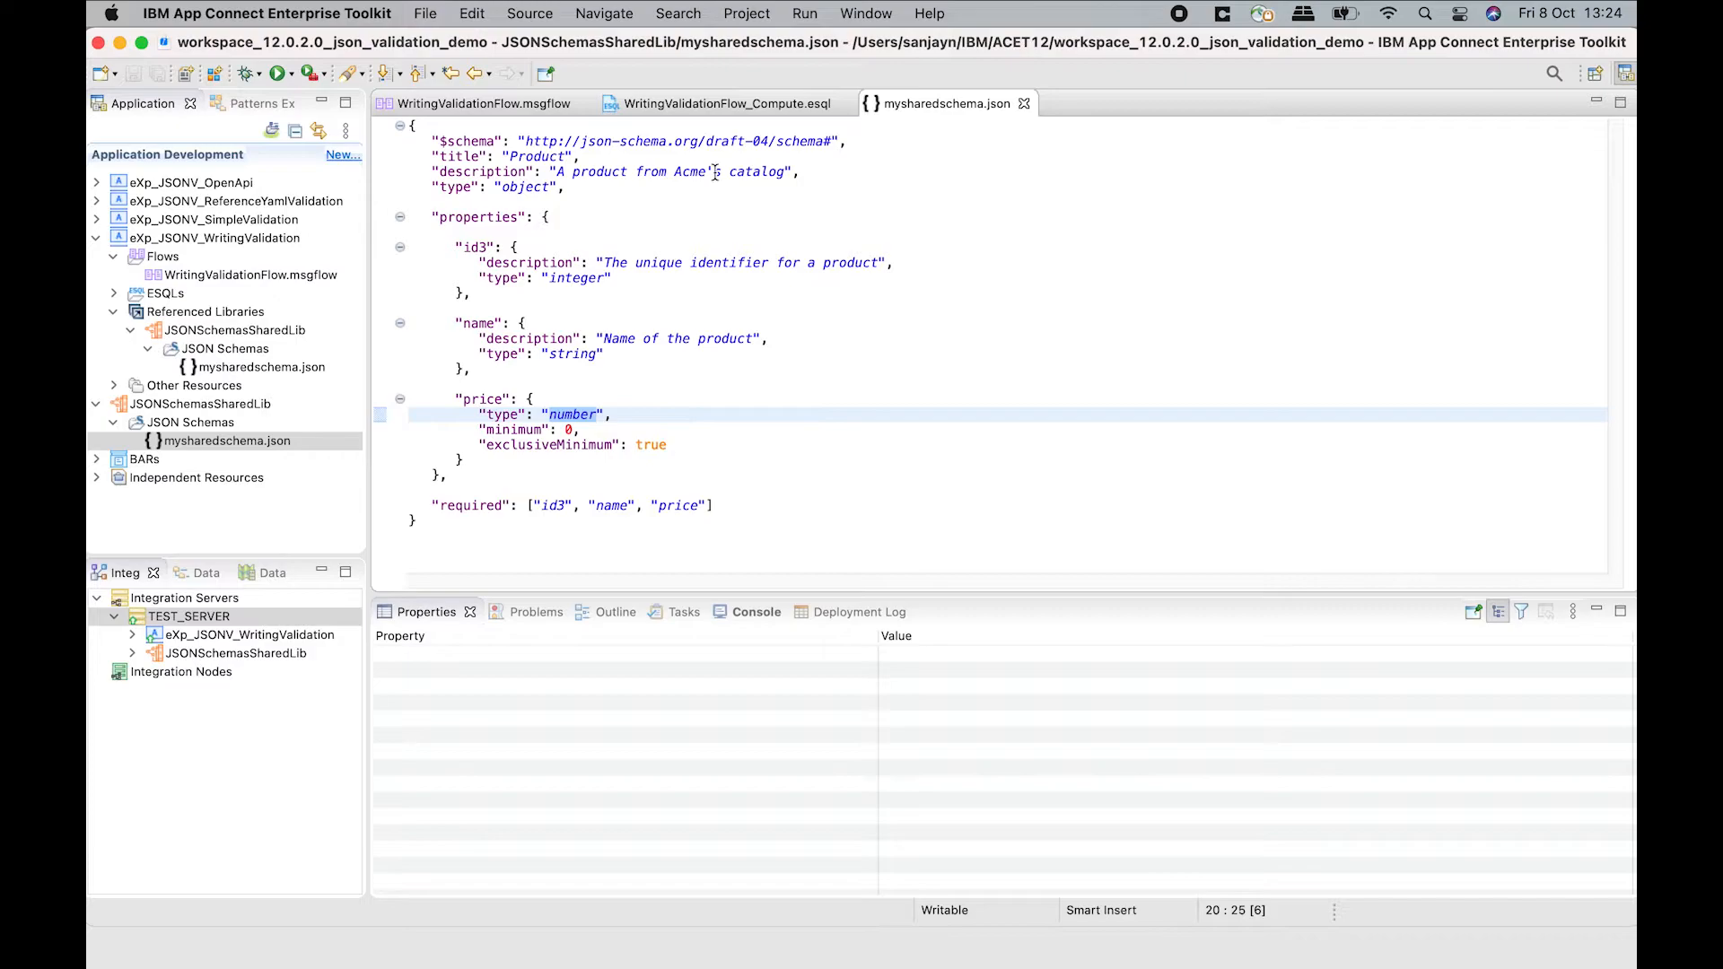
{"action": "left_click", "coordinate": [480, 103]}
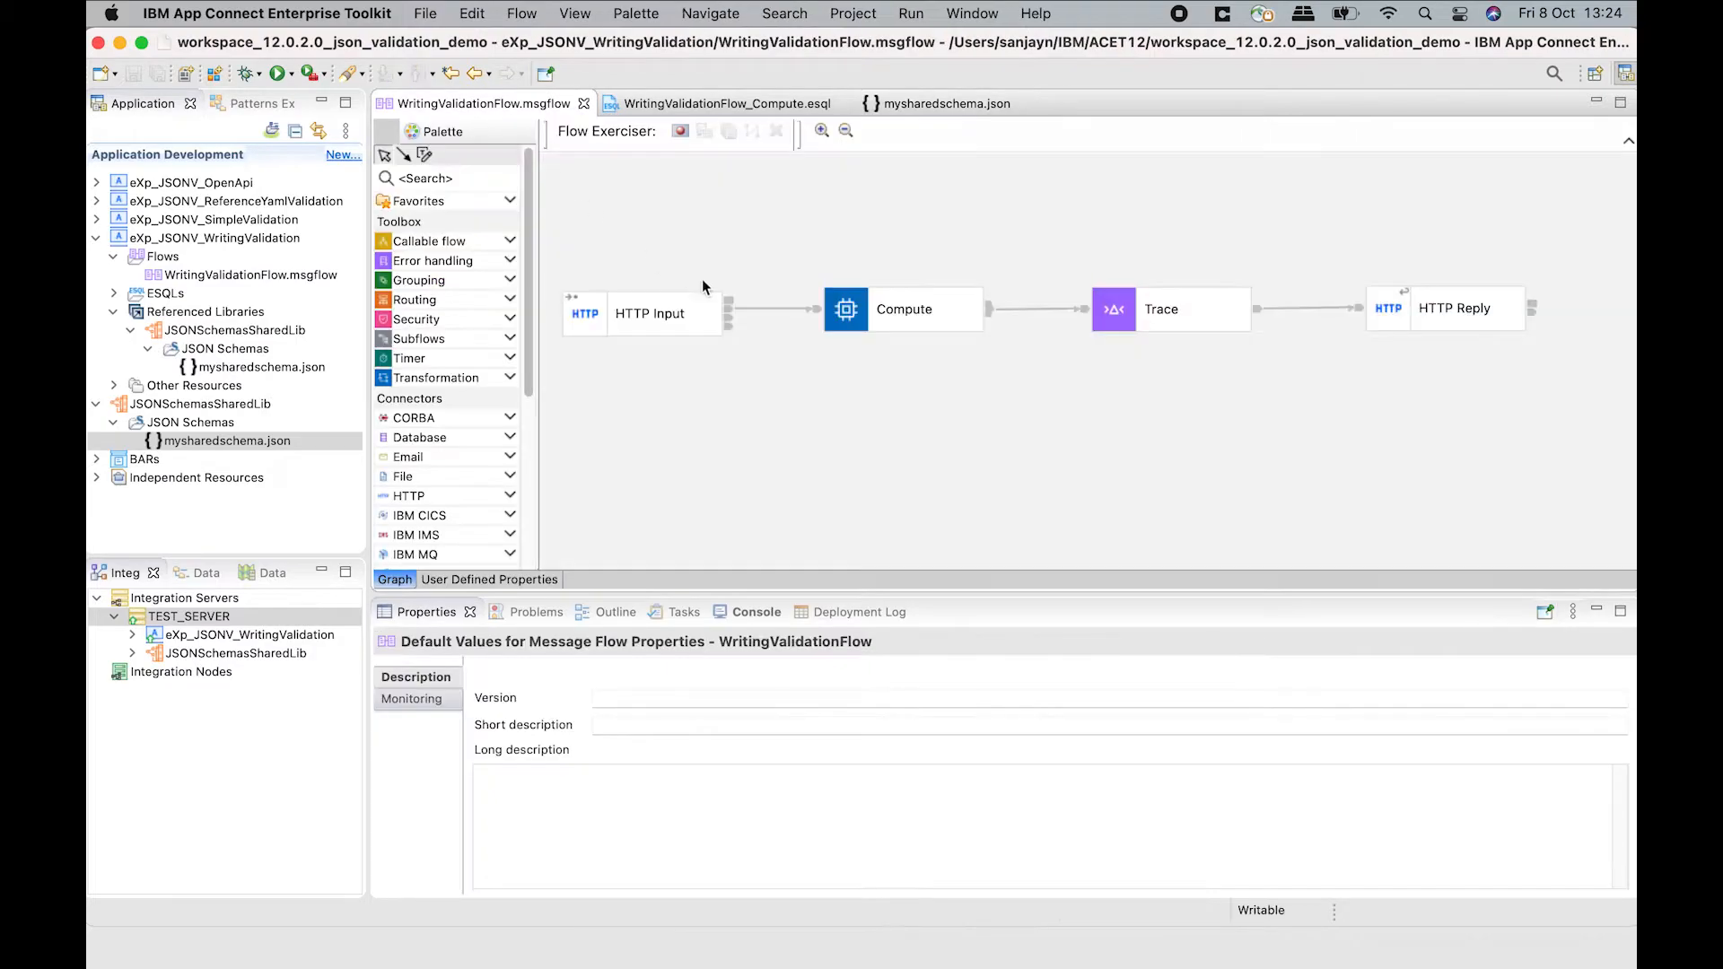
Set the Compute node's validation to Content and Value, with exception on failure.
{"action": "left_click", "coordinate": [904, 308]}
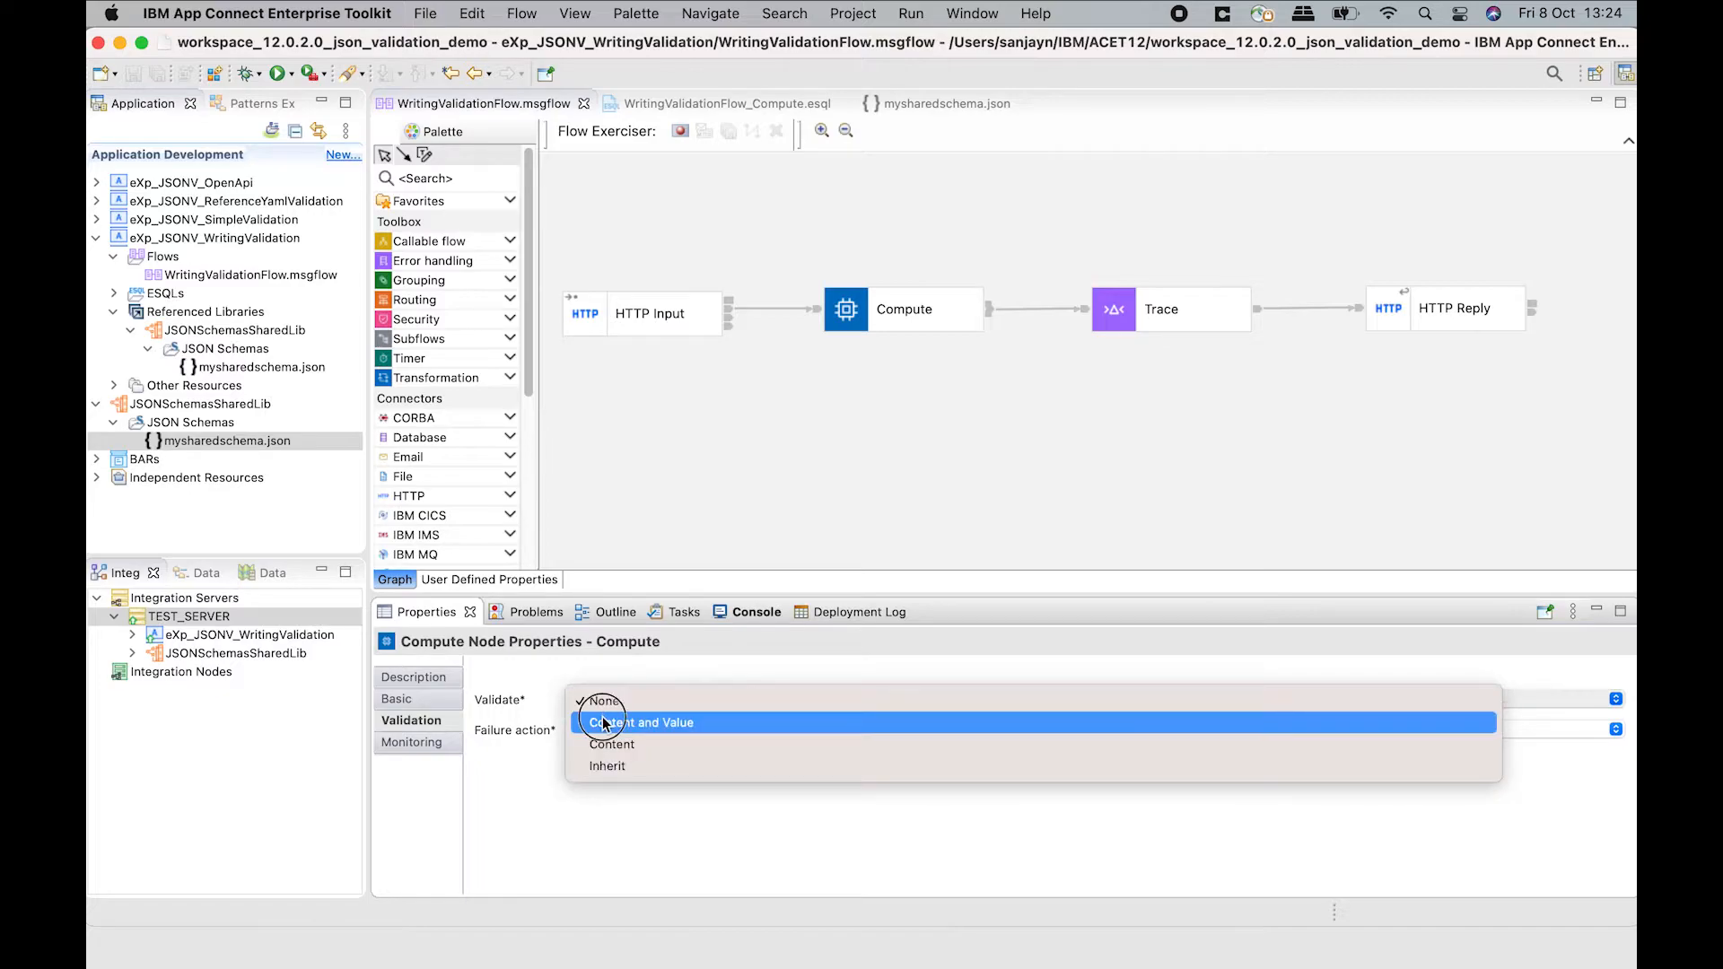
{"action": "left_click", "coordinate": [641, 722]}
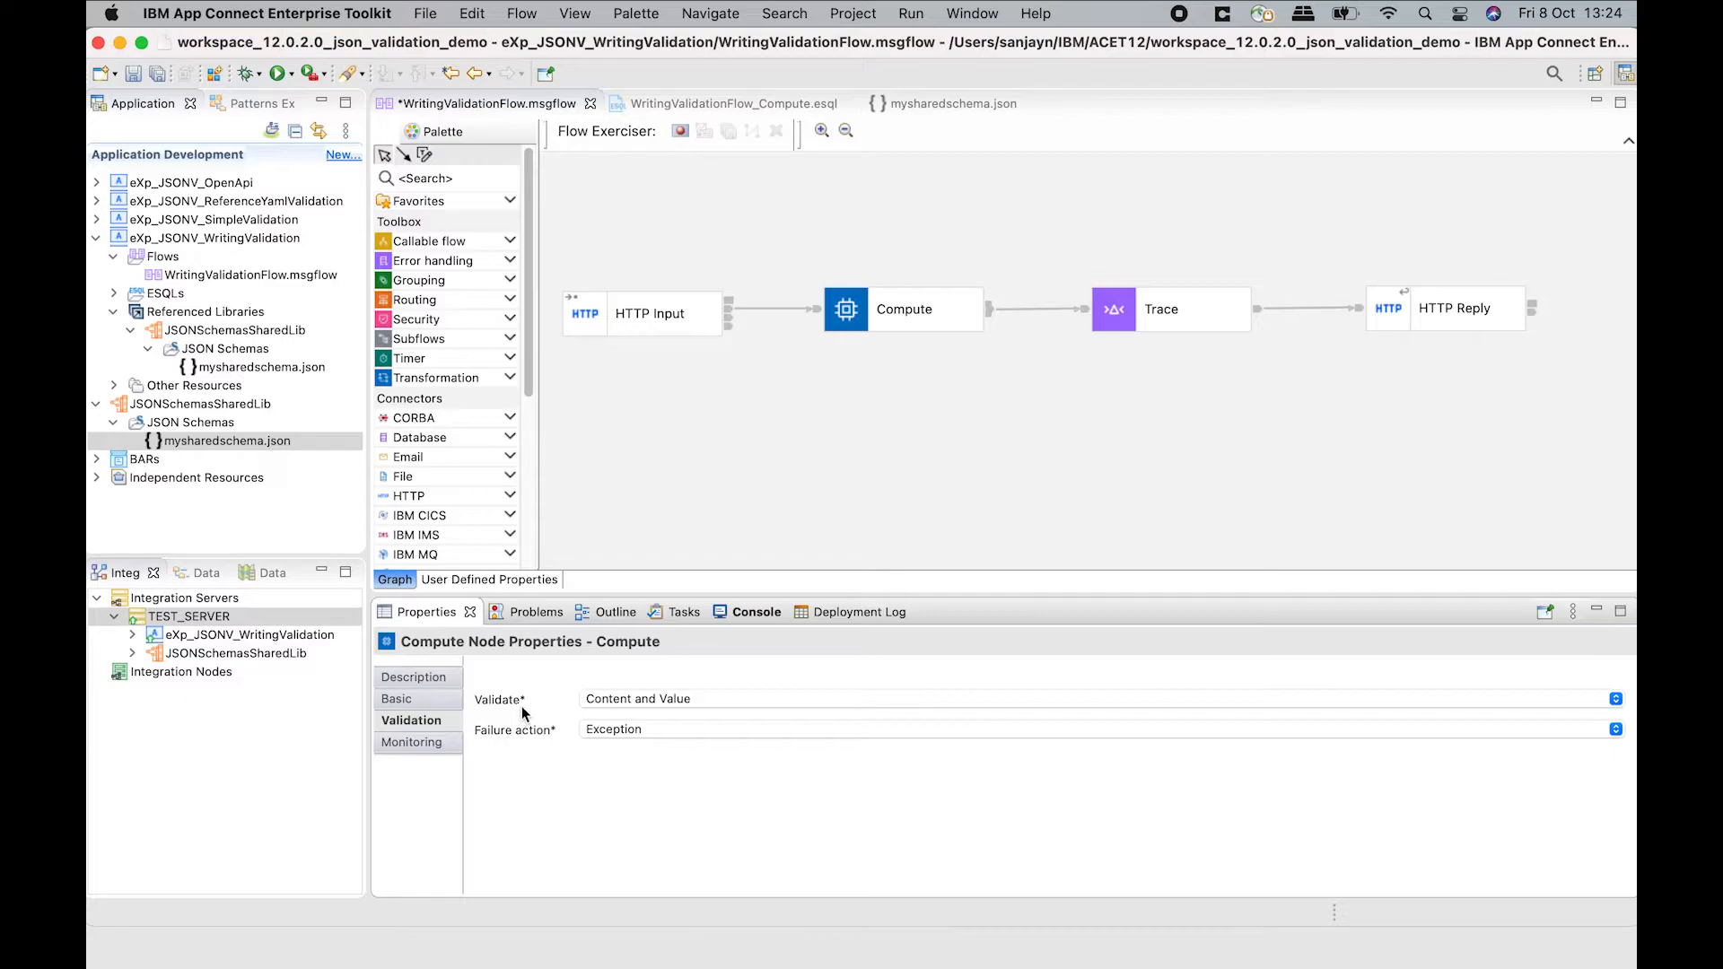
{"action": "mouse_move", "coordinate": [449, 739]}
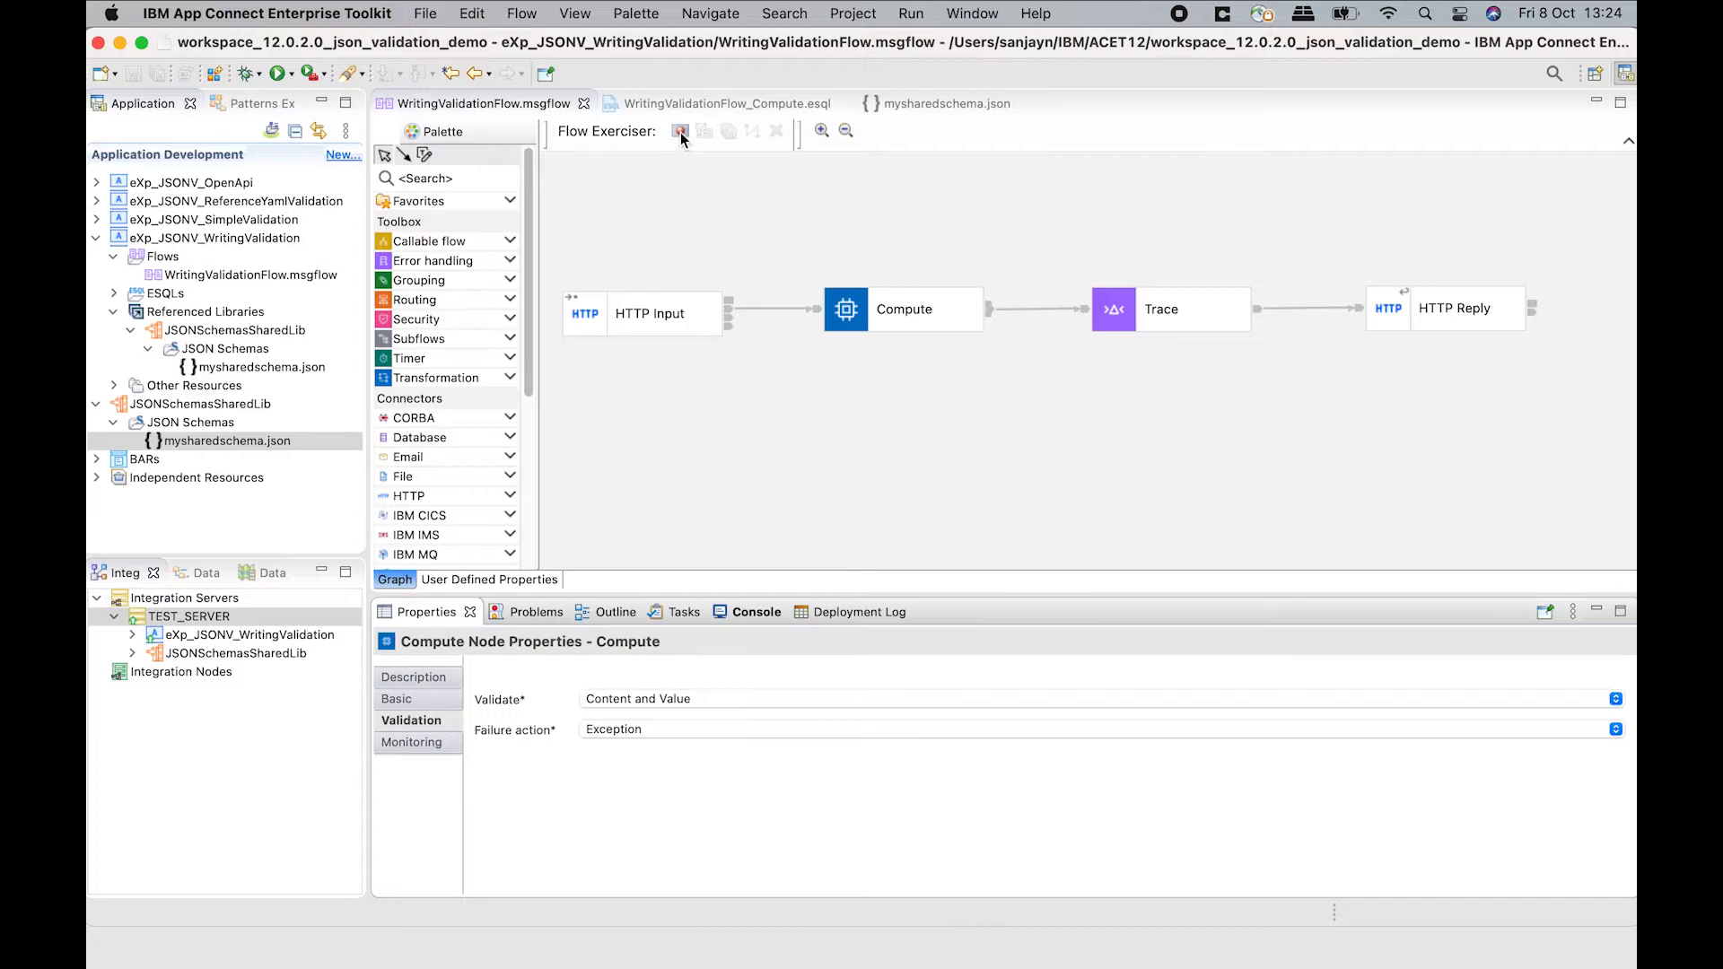
Redeploy and send the test message, getting a 500 error: no JSON schema specified.
{"action": "left_click", "coordinate": [679, 131]}
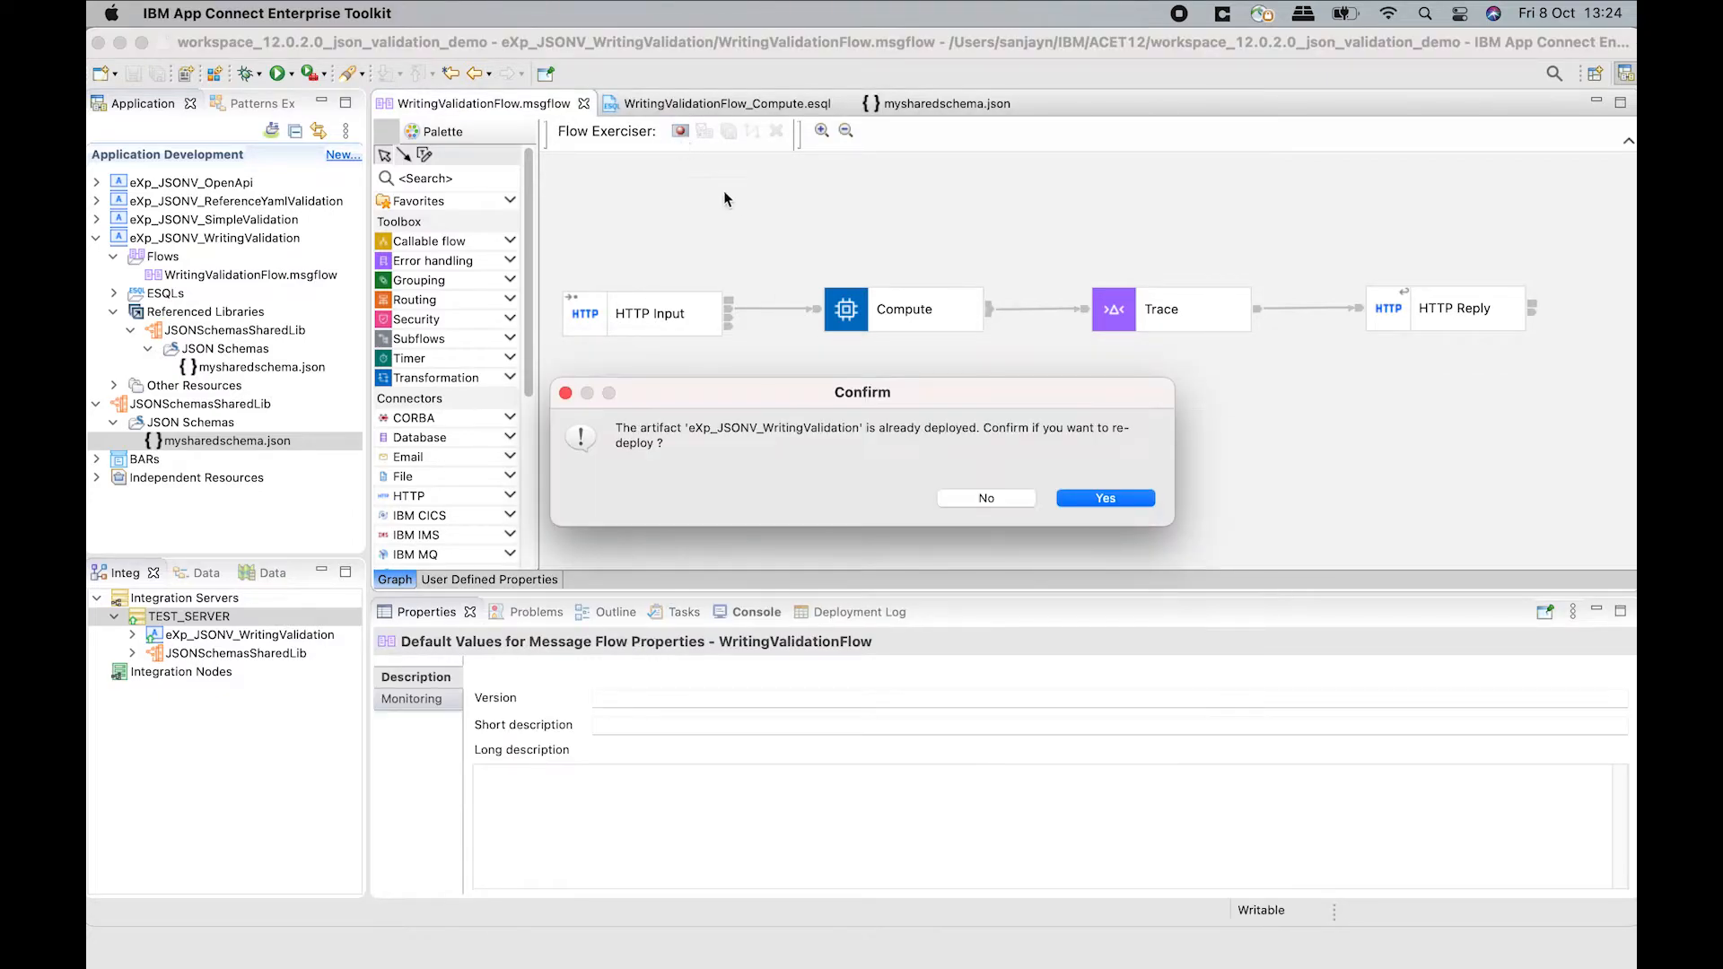
{"action": "left_click", "coordinate": [1104, 498]}
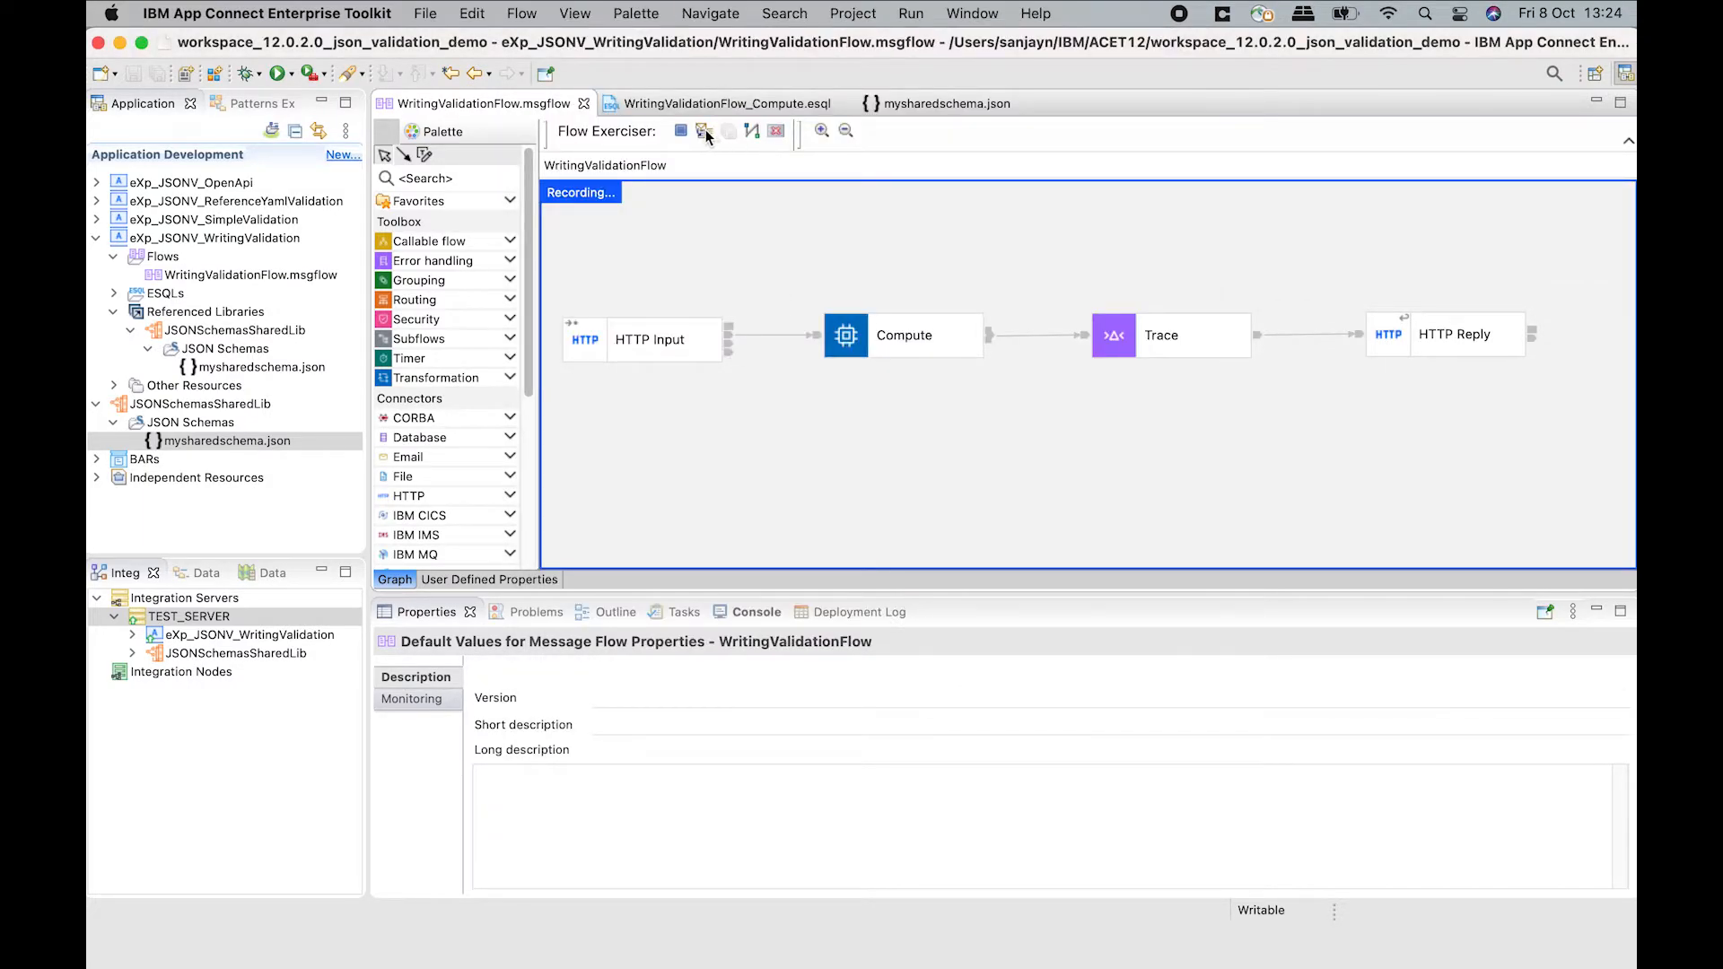
{"action": "left_click", "coordinate": [702, 131]}
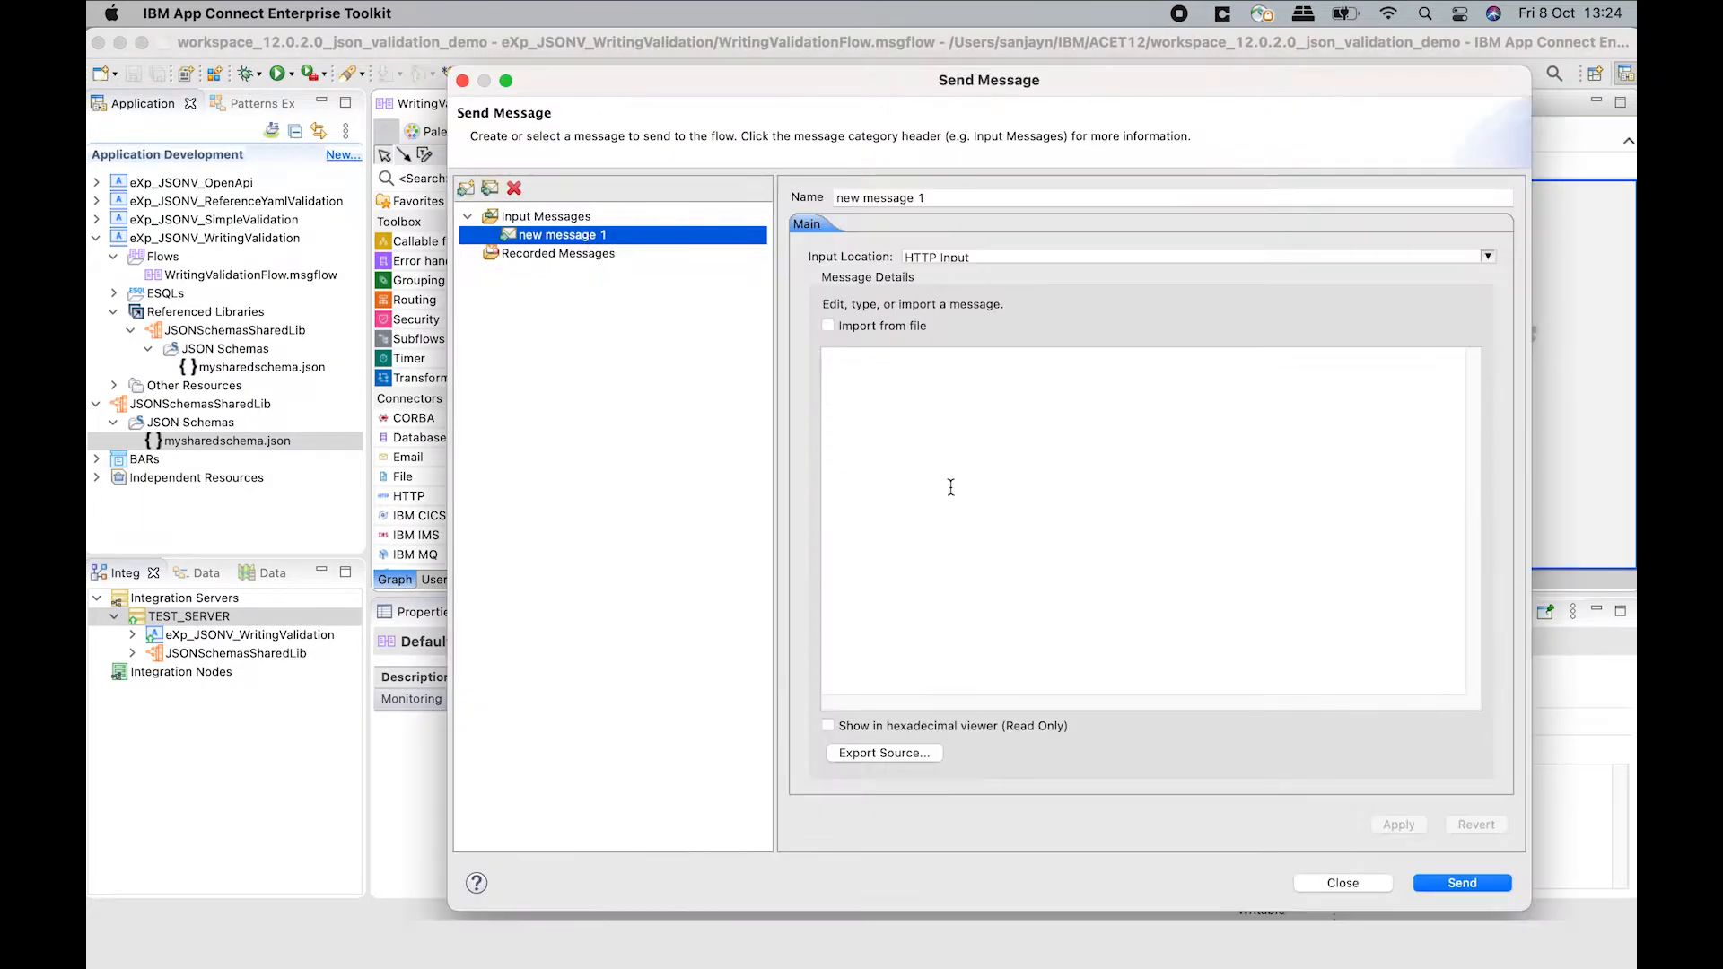
{"action": "left_click", "coordinate": [1462, 882]}
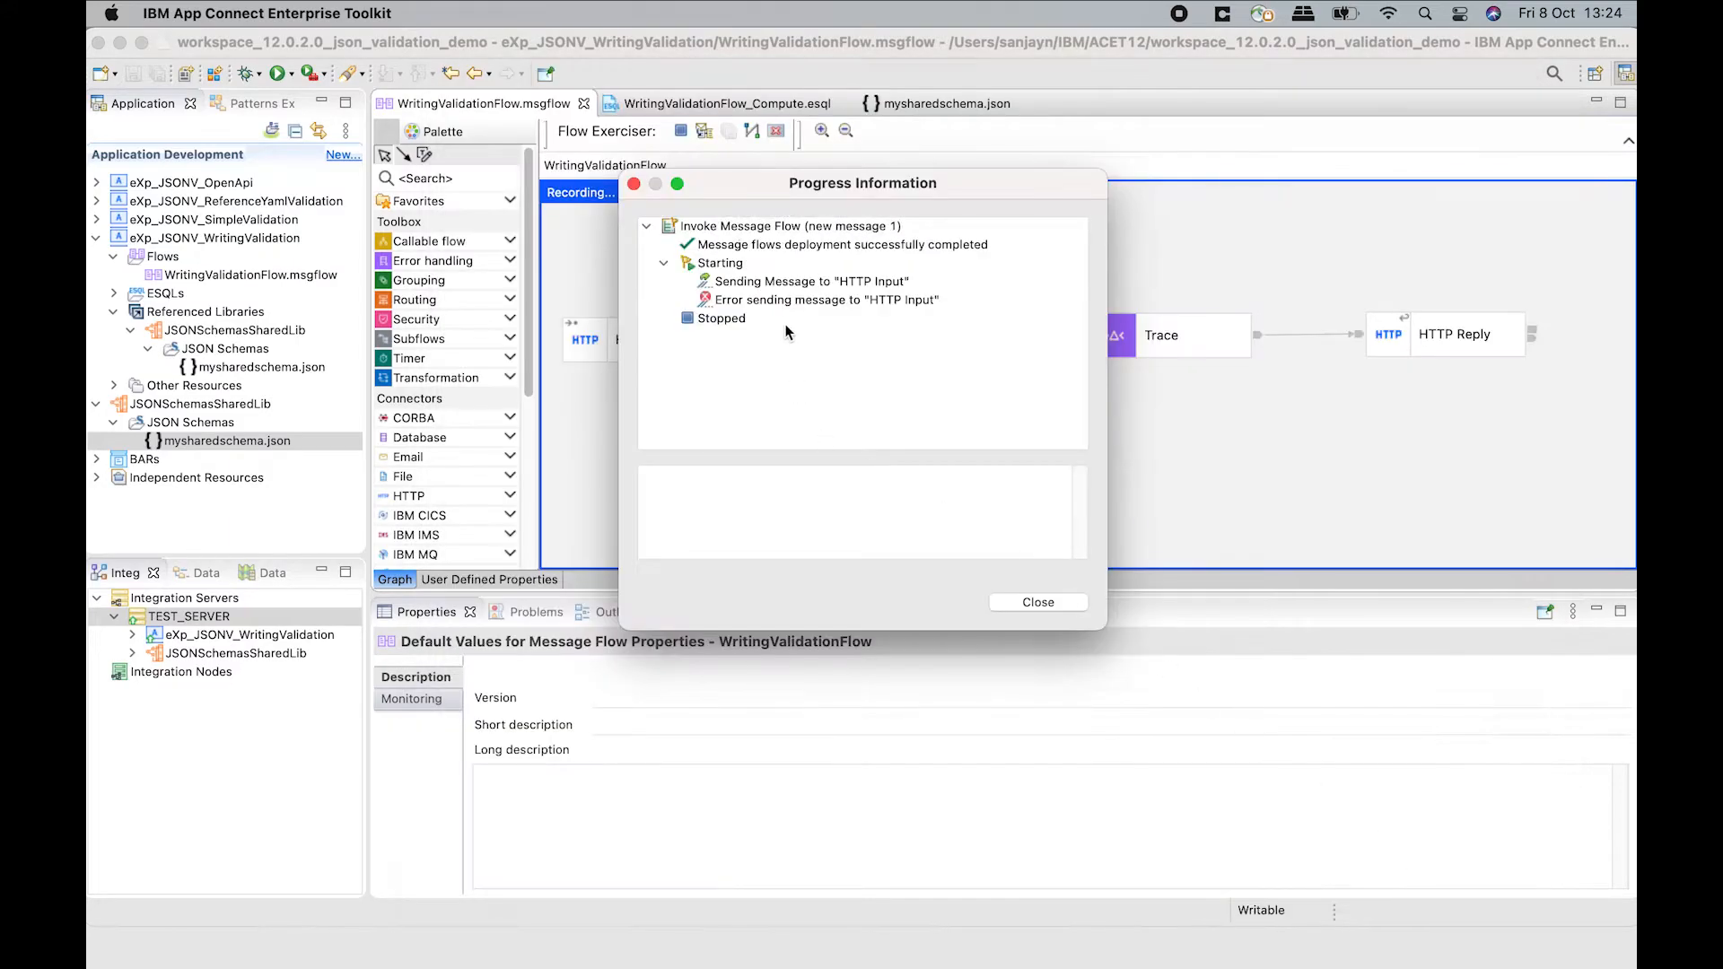
{"action": "left_click", "coordinate": [824, 299]}
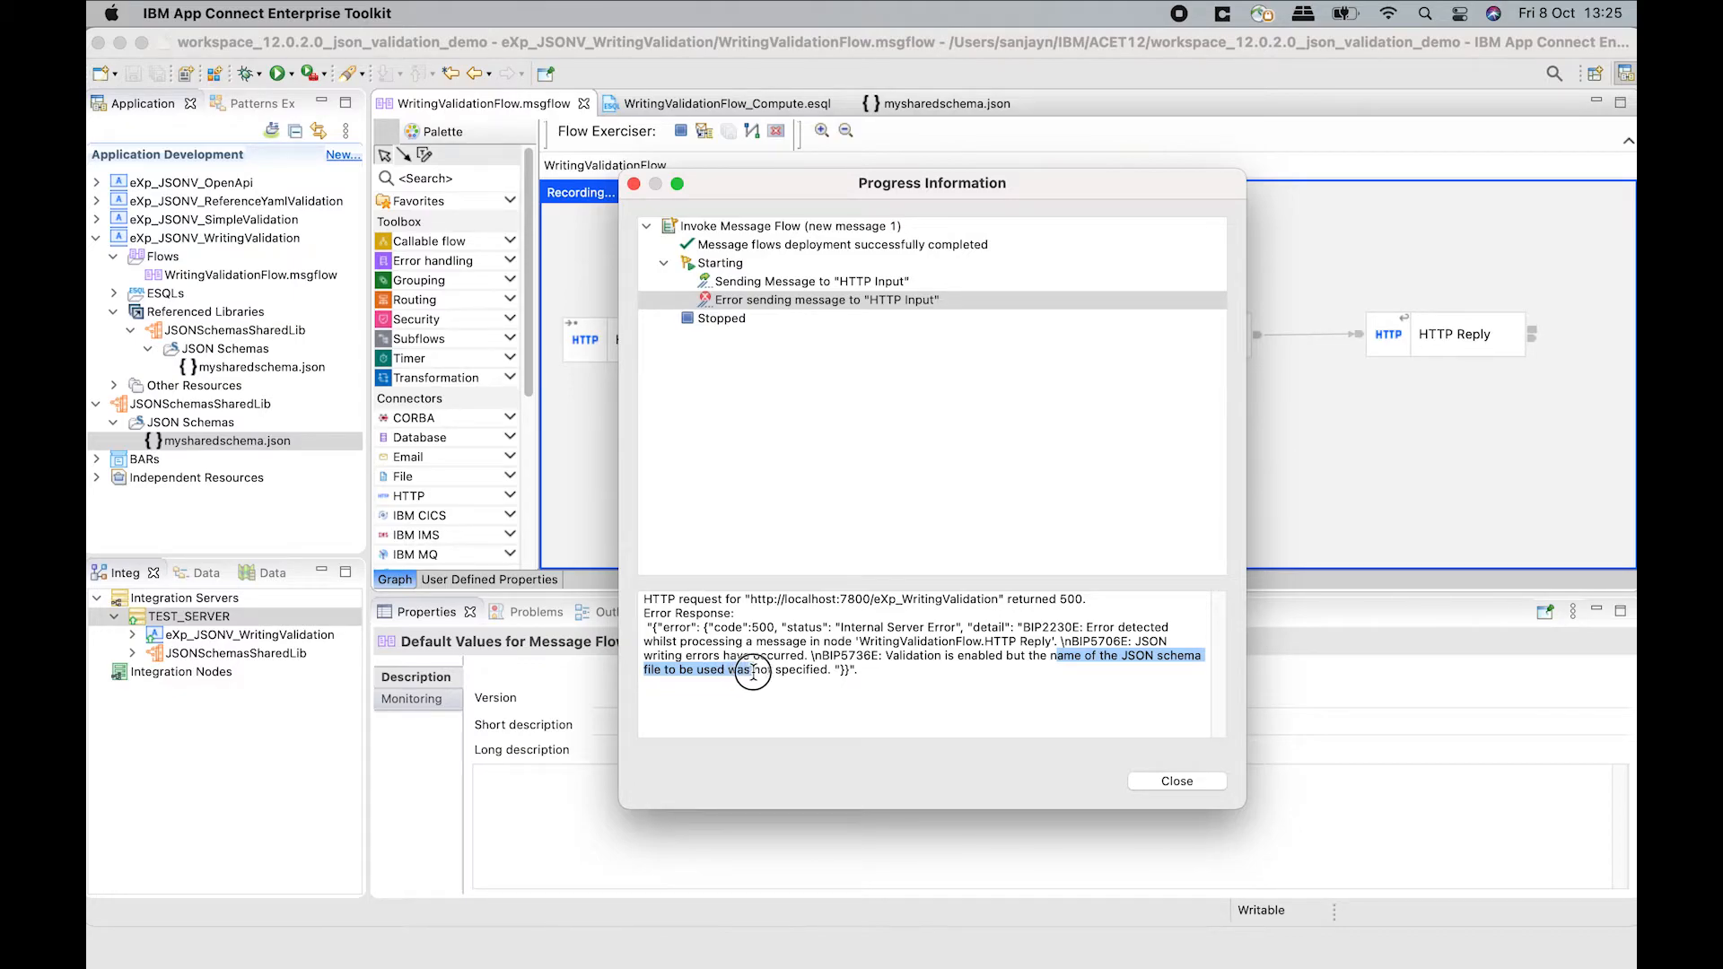
{"action": "mouse_move", "coordinate": [1187, 775]}
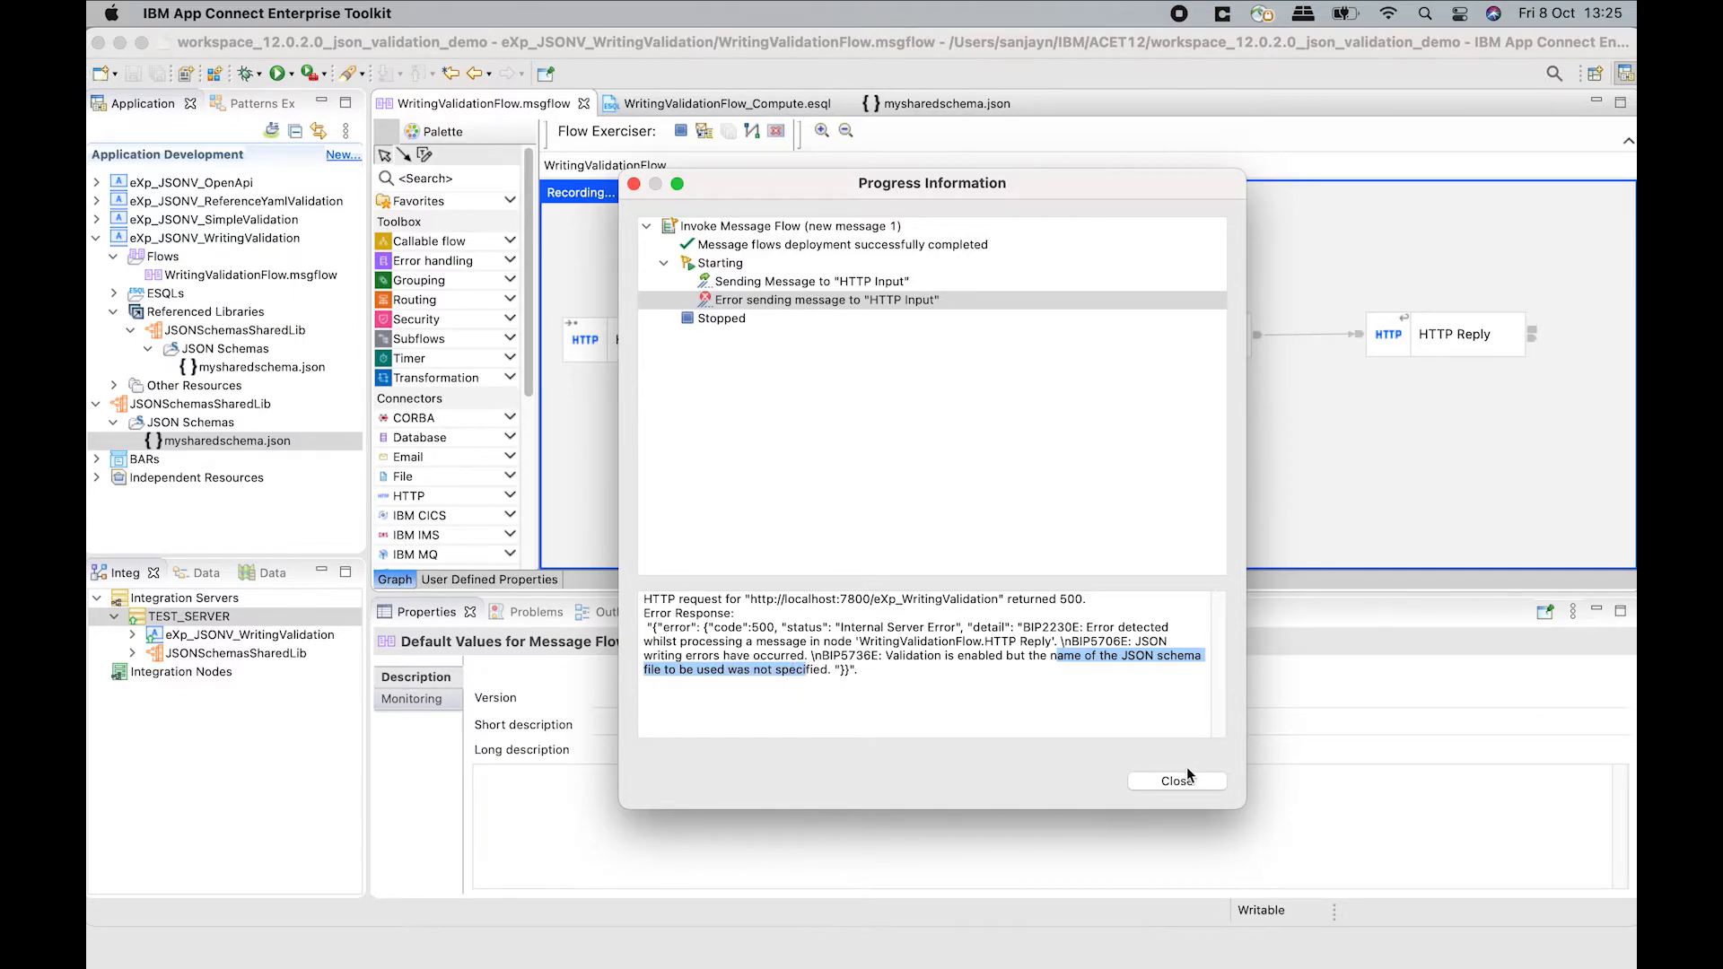
Close the error and stop the Flow Exerciser, clearing recorded messages.
{"action": "left_click", "coordinate": [1177, 780]}
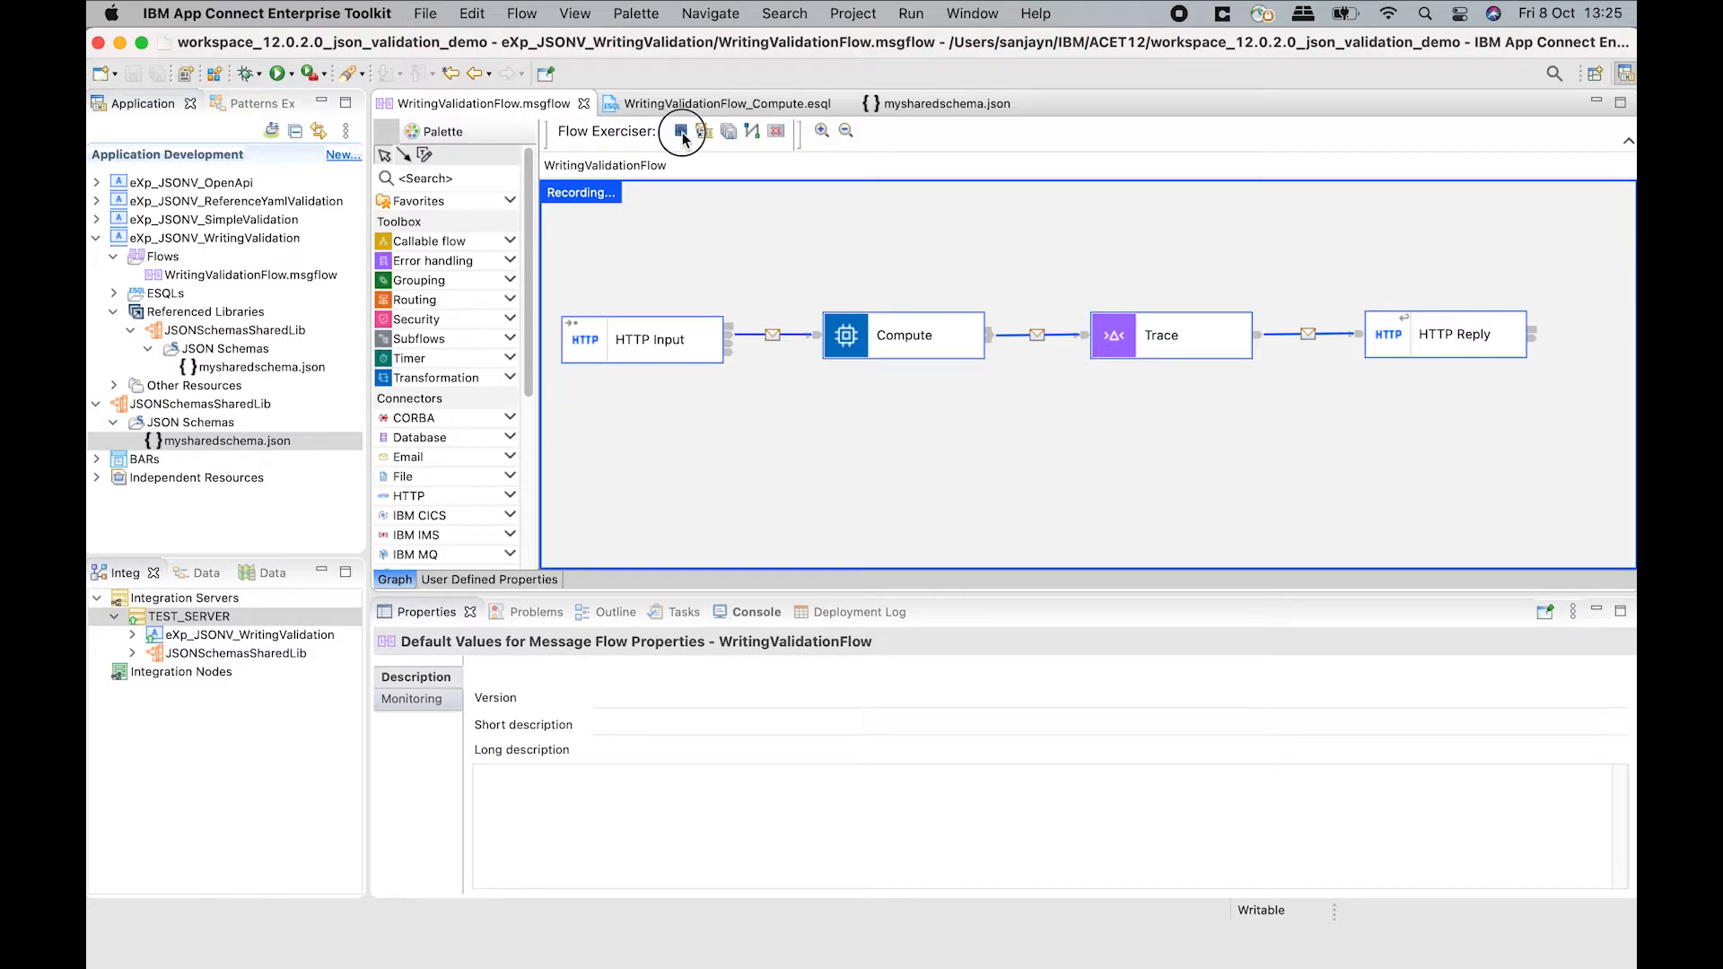
{"action": "left_click", "coordinate": [681, 131]}
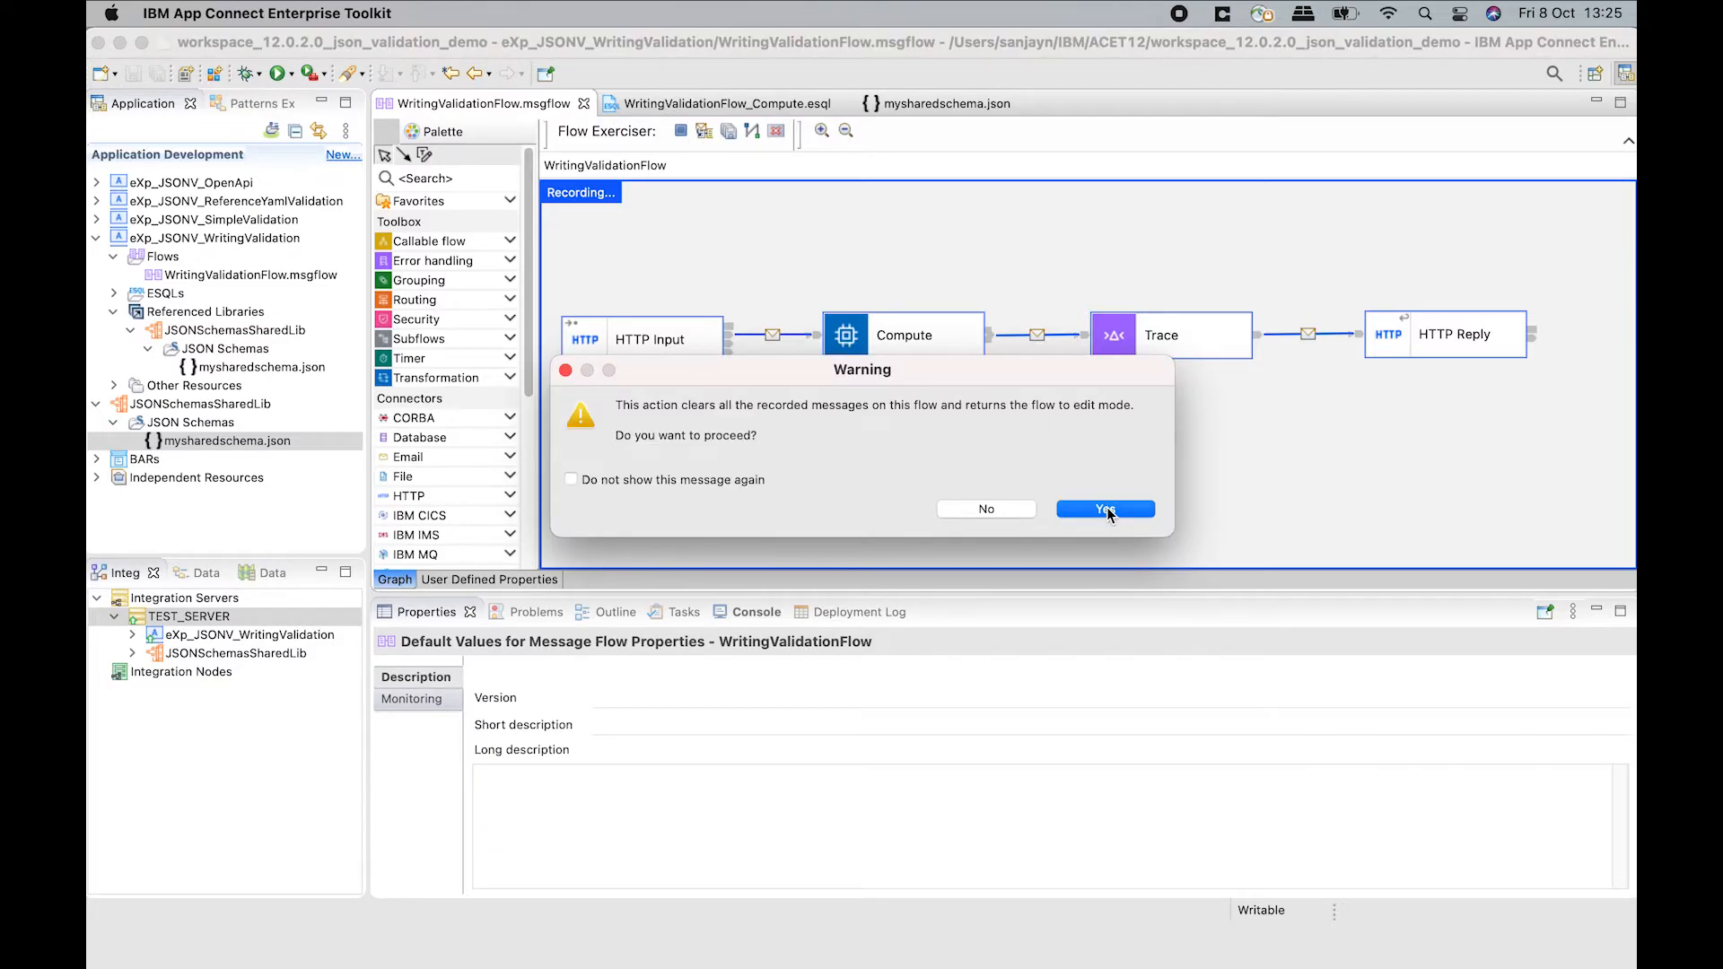
{"action": "left_click", "coordinate": [1104, 508]}
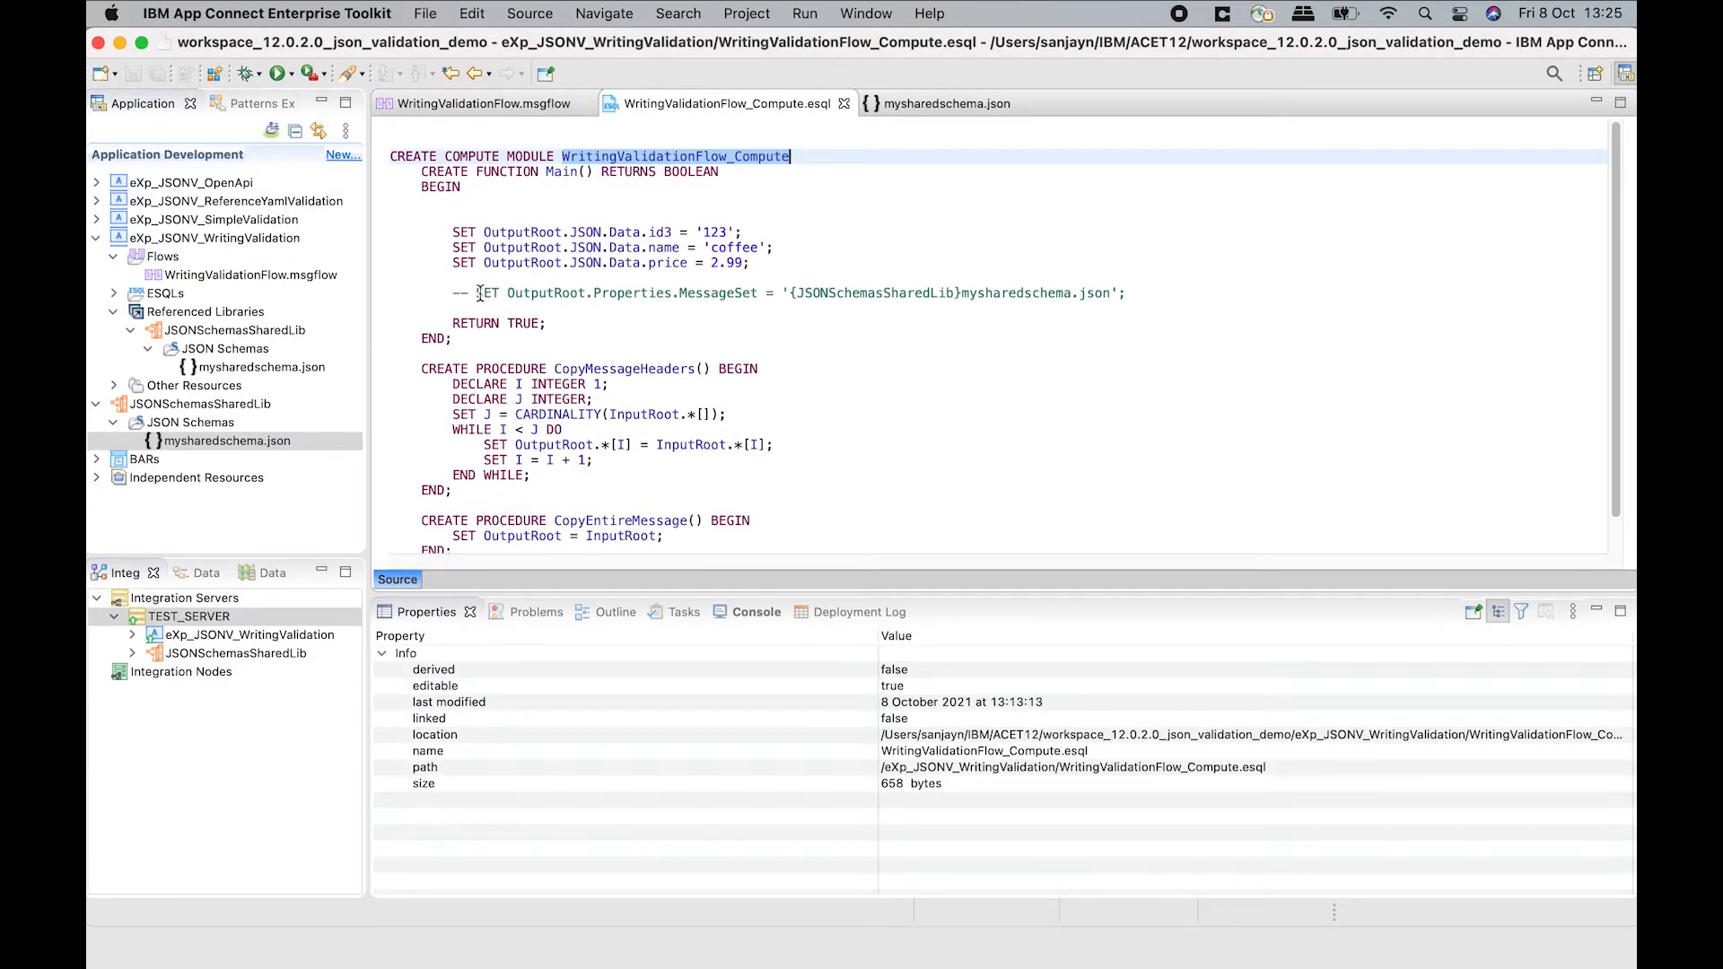
Uncomment the SET OutputRoot.Properties.MessageSet line naming mysharedschema.json and save the ESQL.
{"action": "left_click", "coordinate": [475, 292]}
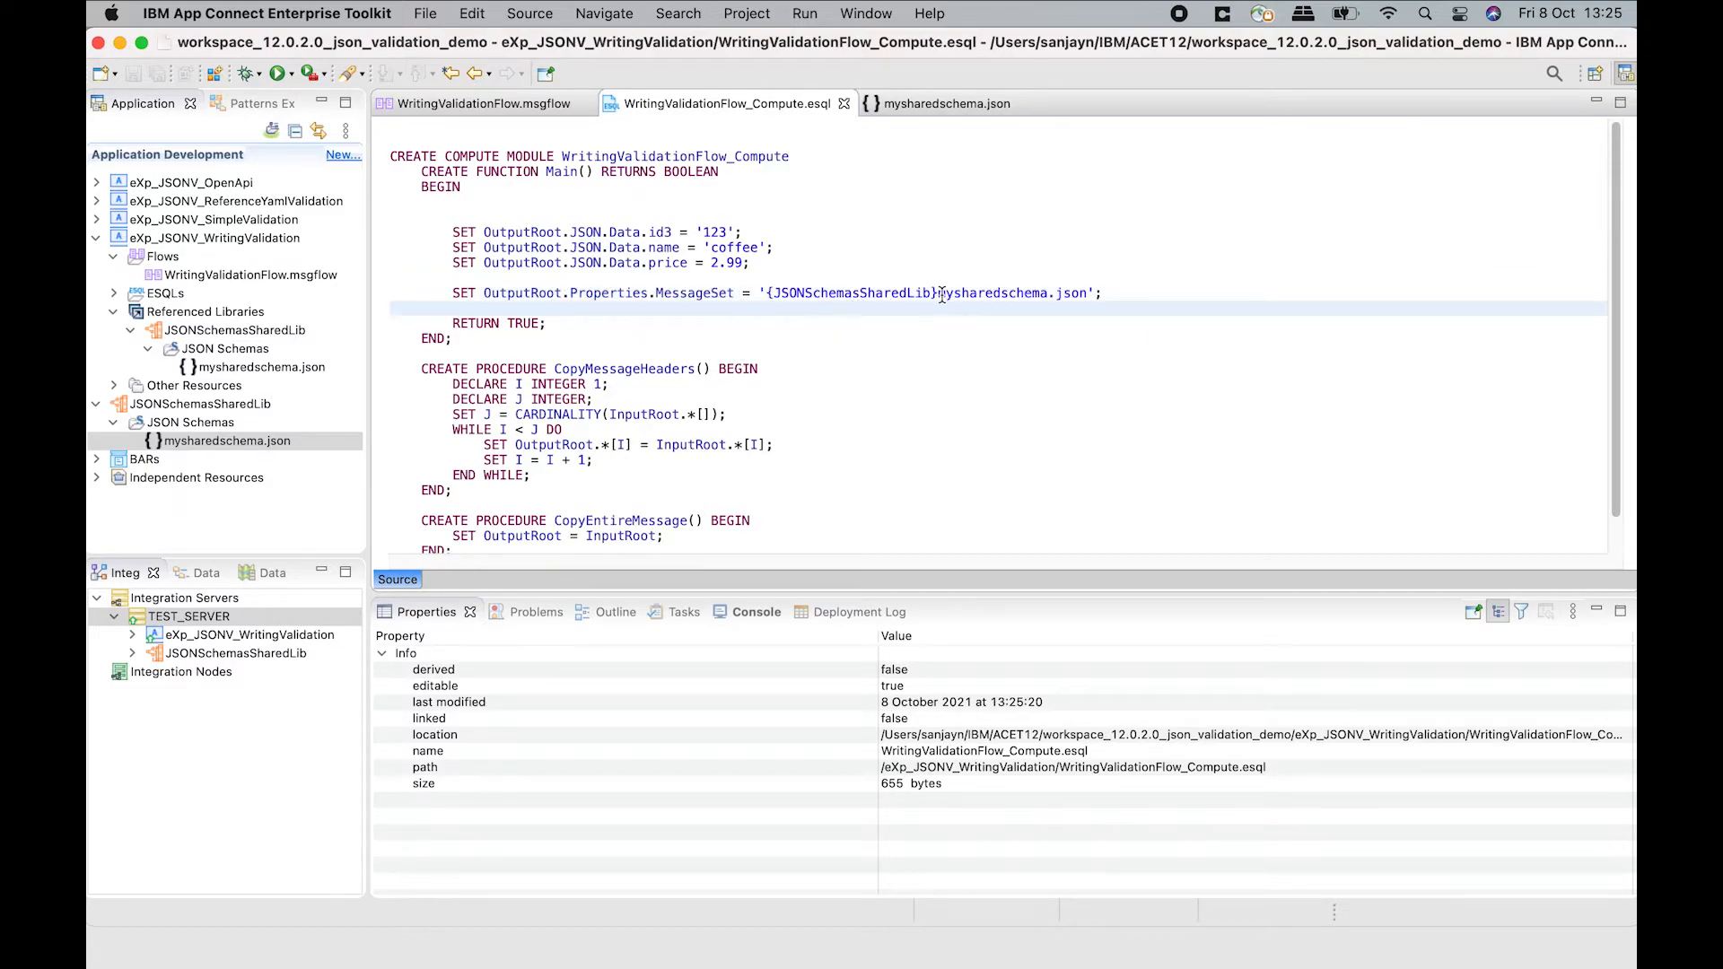
{"action": "double_click", "coordinate": [851, 293]}
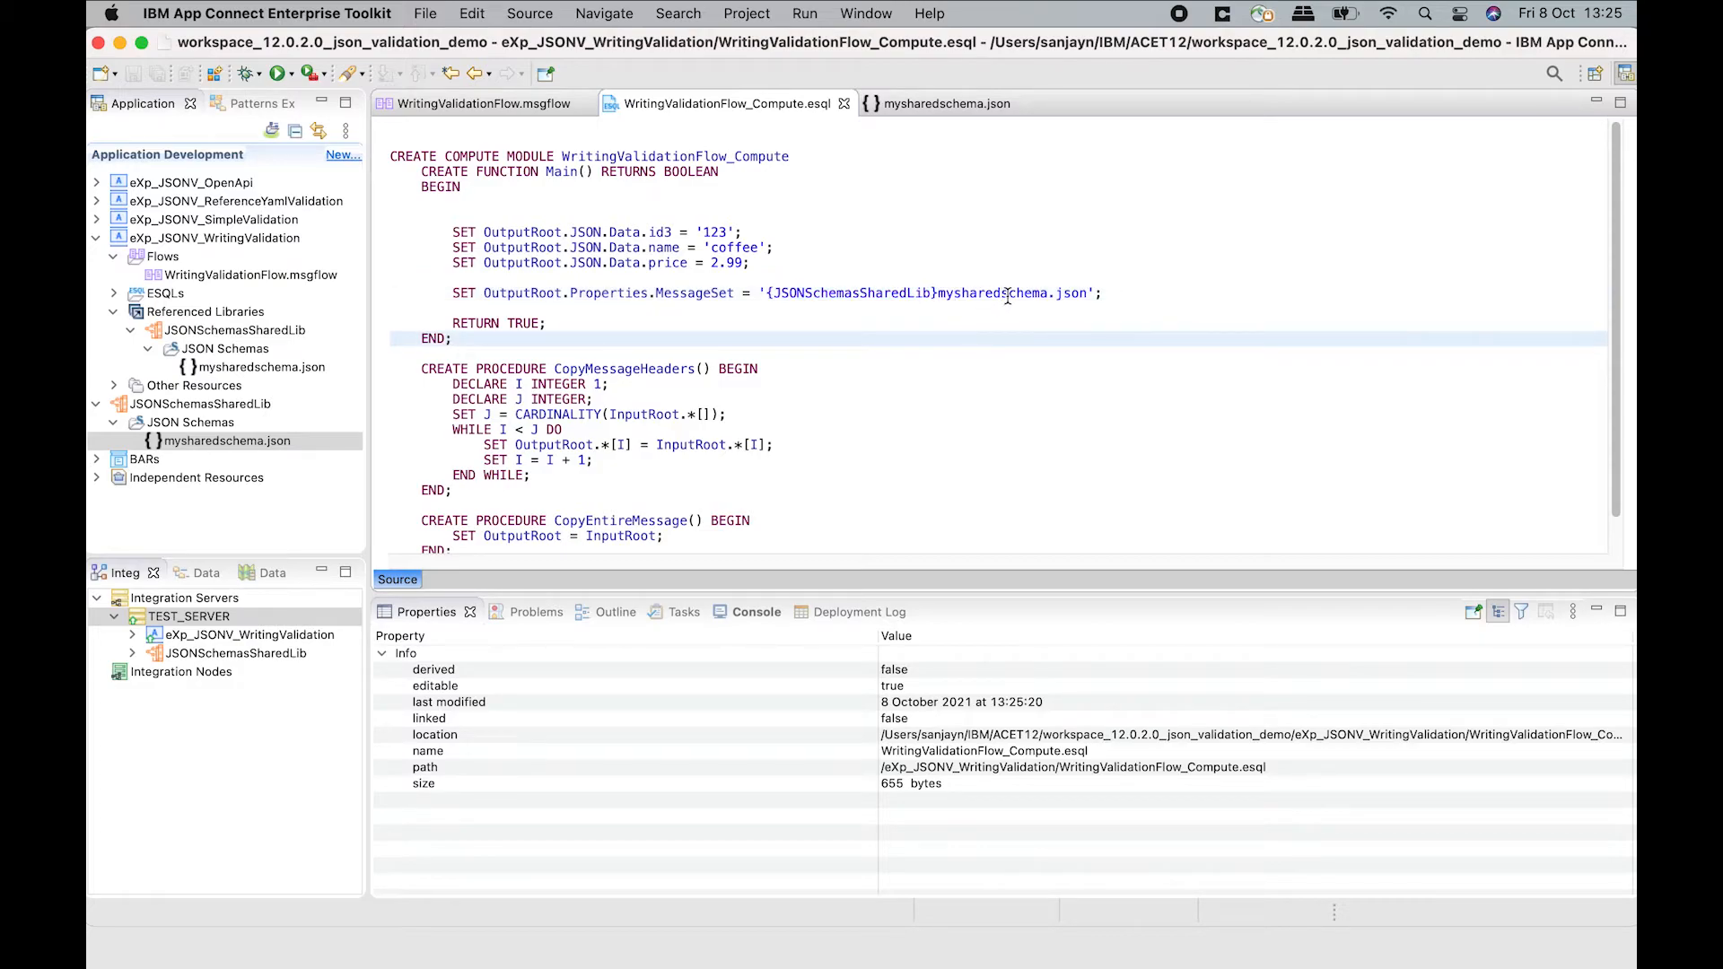
{"action": "left_click", "coordinate": [1005, 292]}
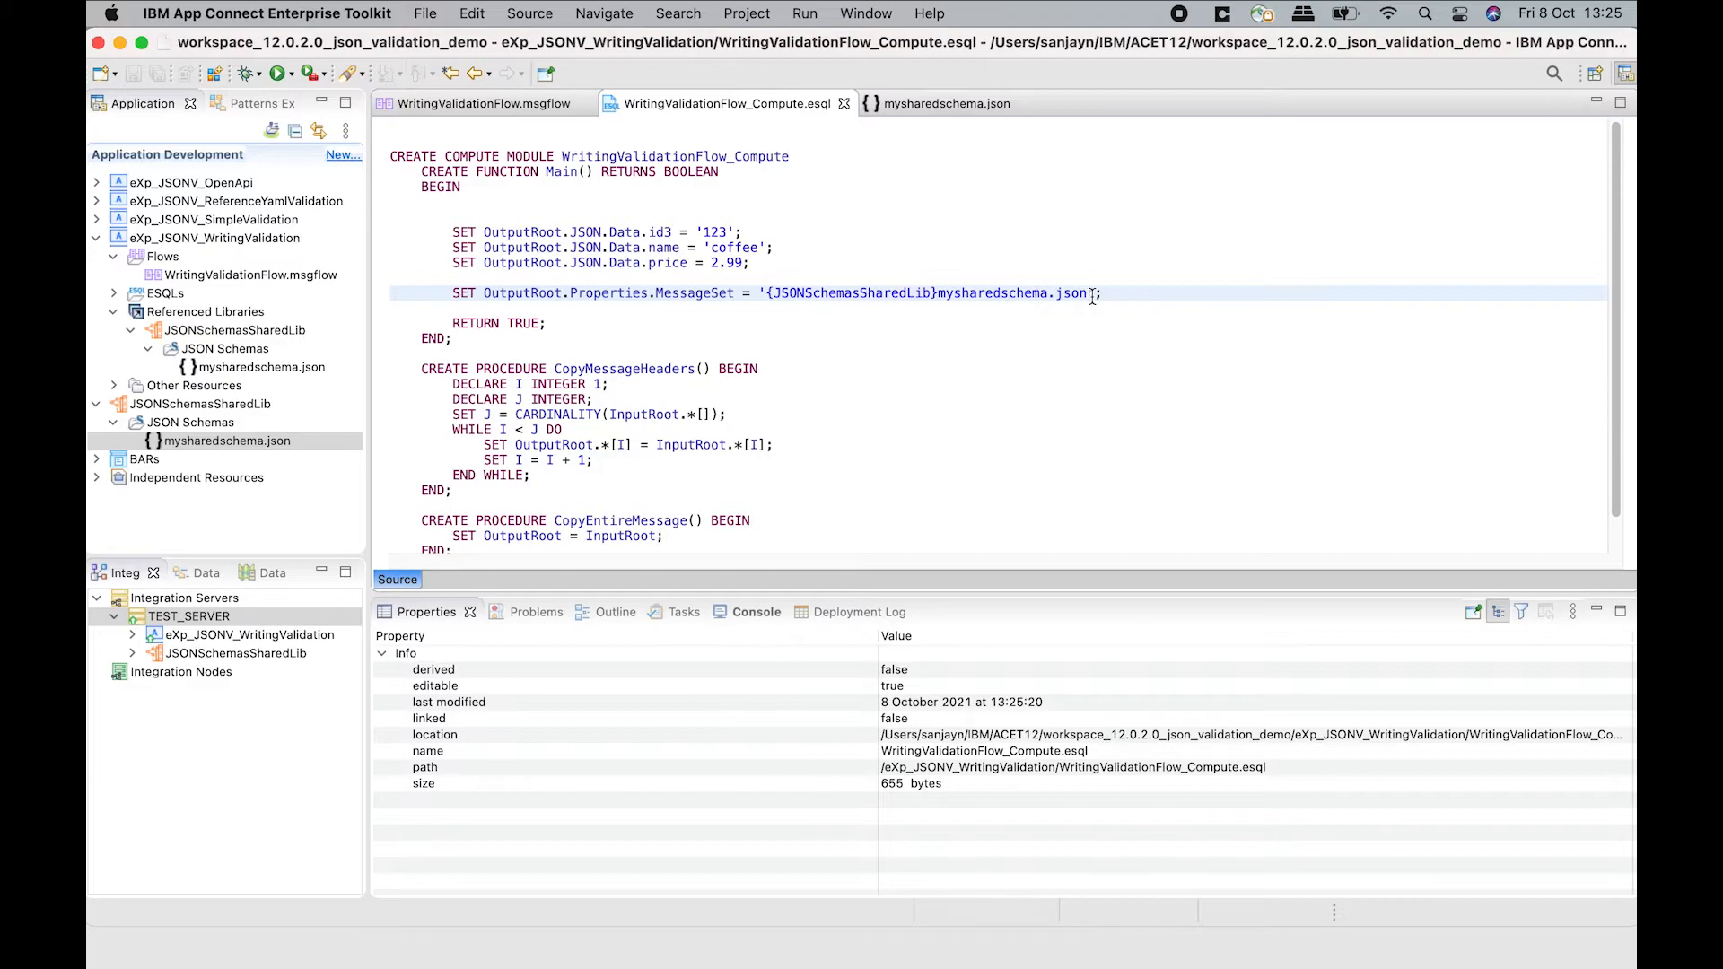
{"action": "left_click", "coordinate": [479, 103]}
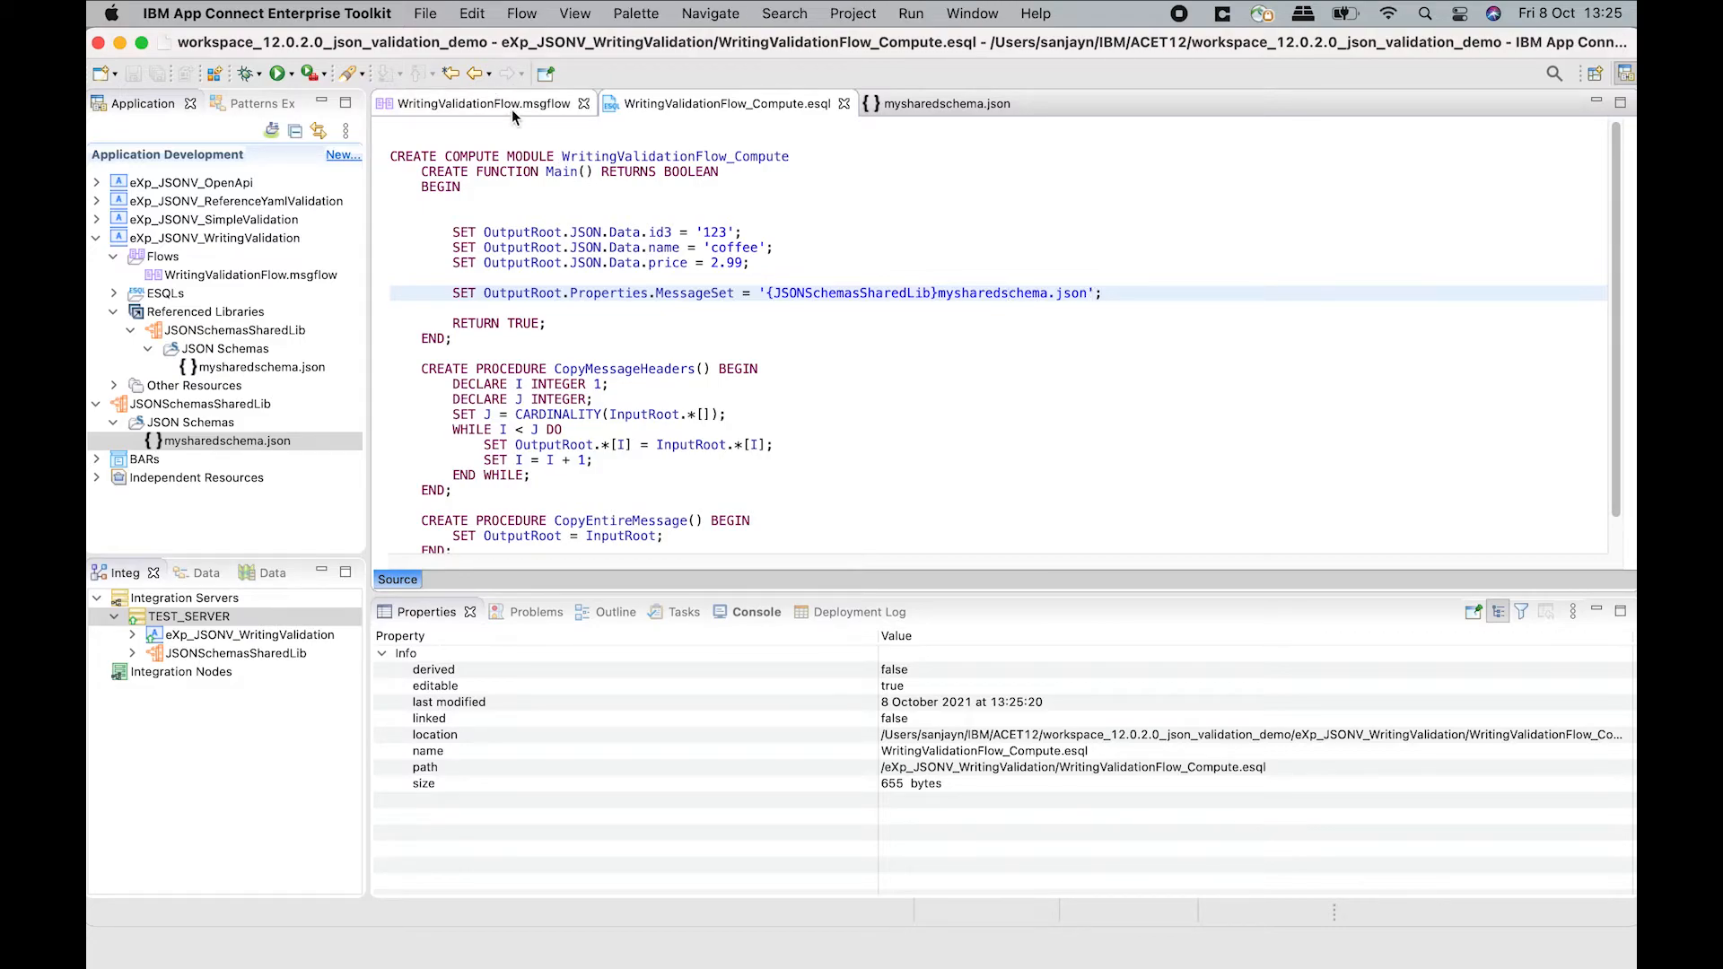
Redeploy the updated flow and send new message 1 through it.
{"action": "left_click", "coordinate": [483, 103]}
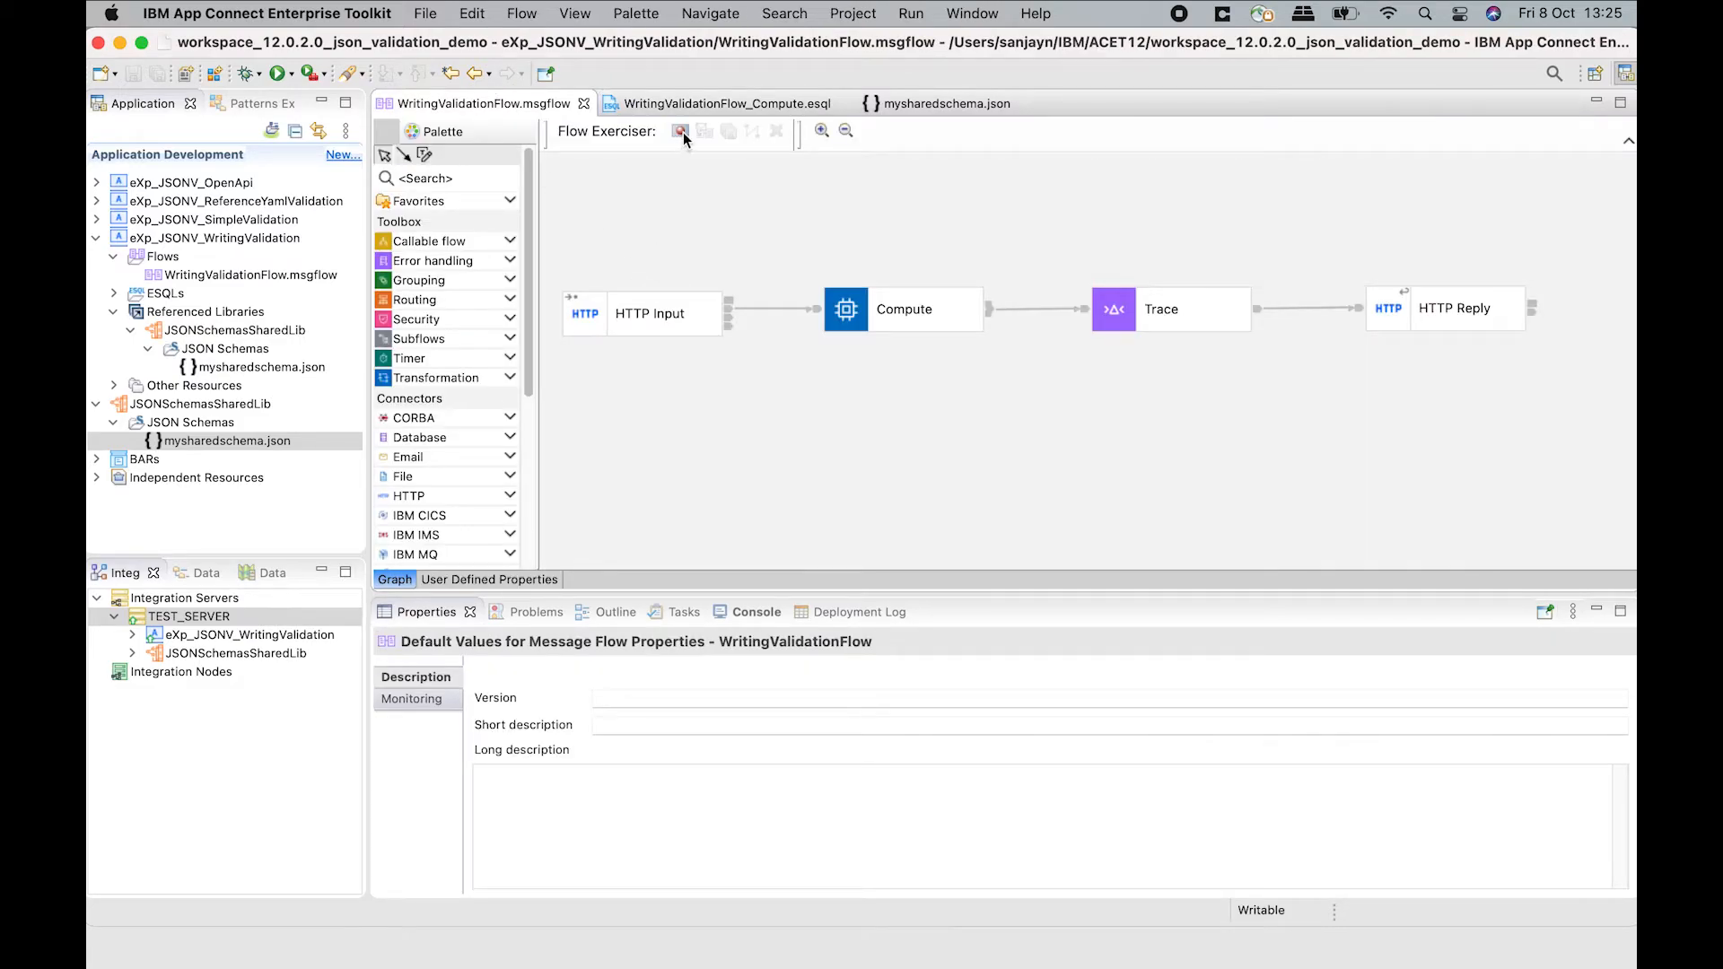
{"action": "left_click", "coordinate": [681, 131]}
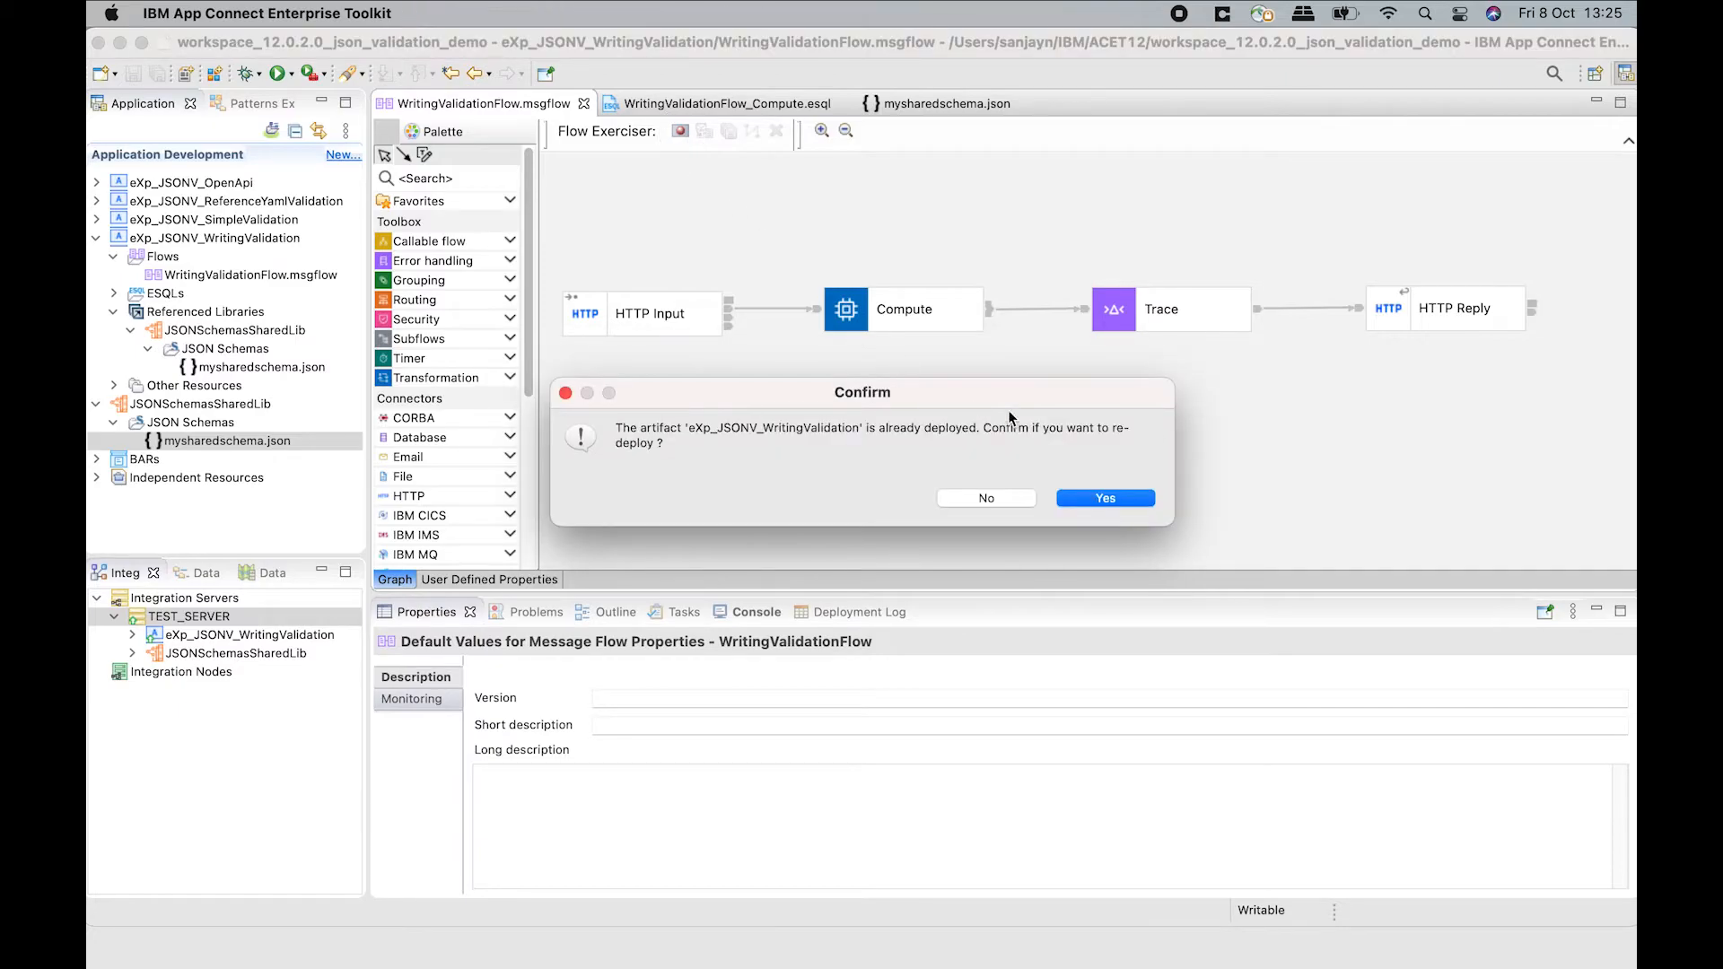
{"action": "left_click", "coordinate": [1104, 498]}
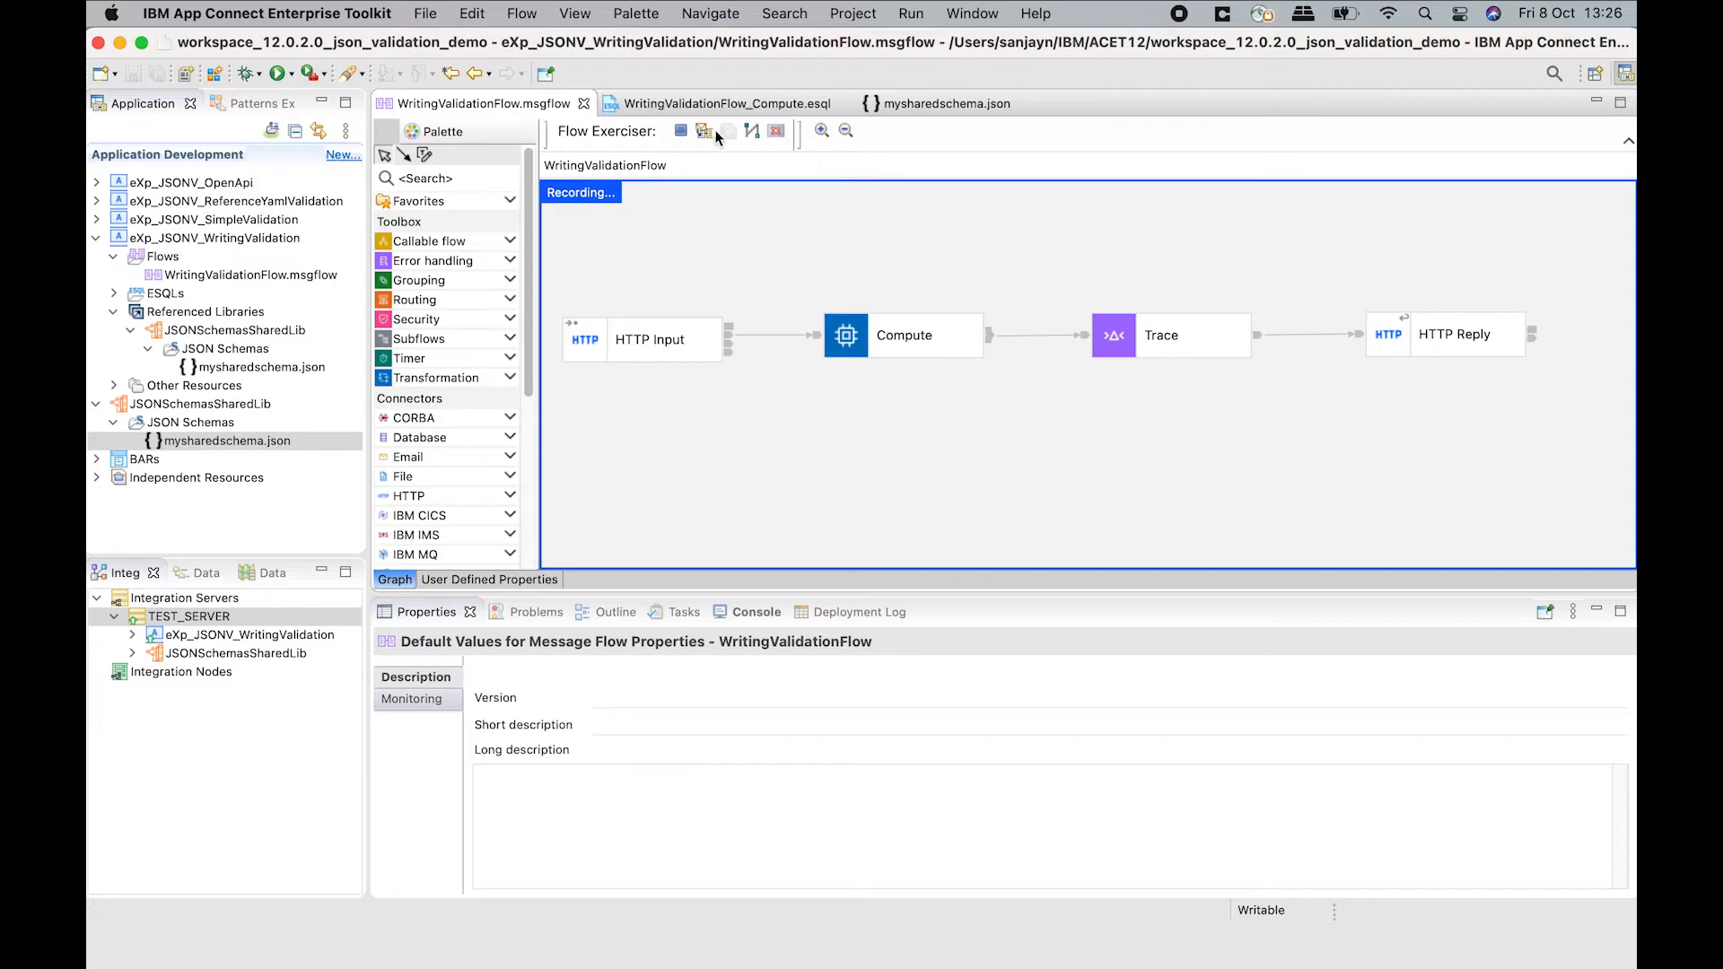
{"action": "left_click", "coordinate": [704, 132]}
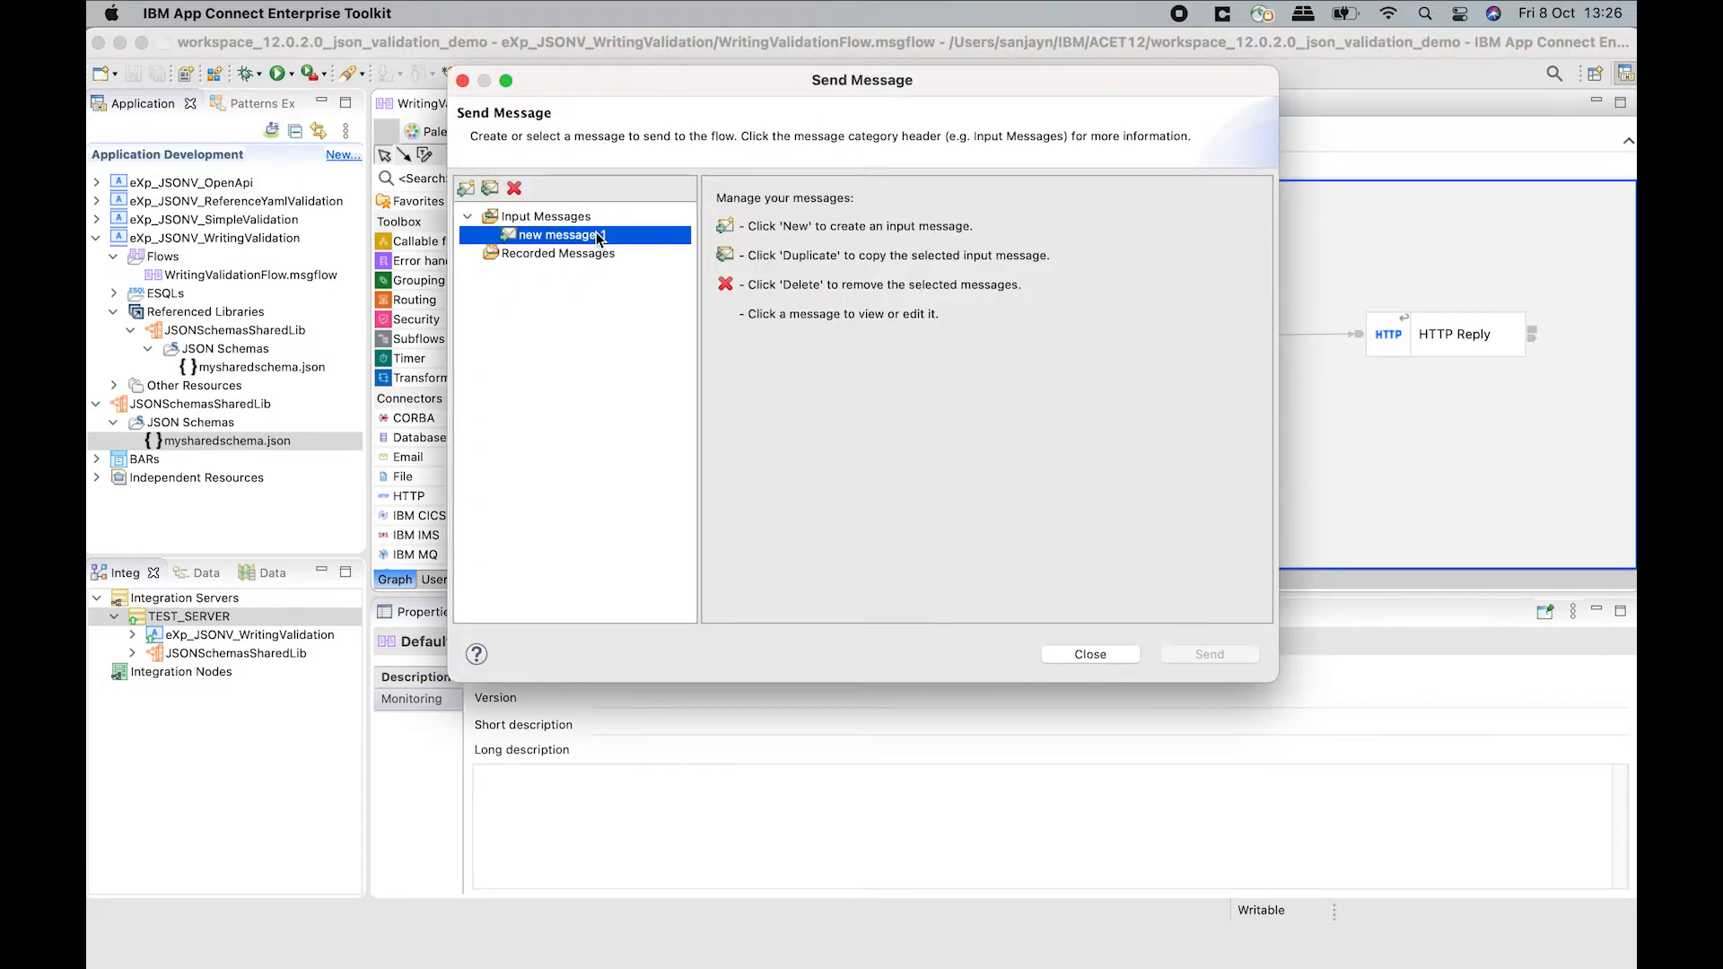
{"action": "left_click", "coordinate": [1207, 654]}
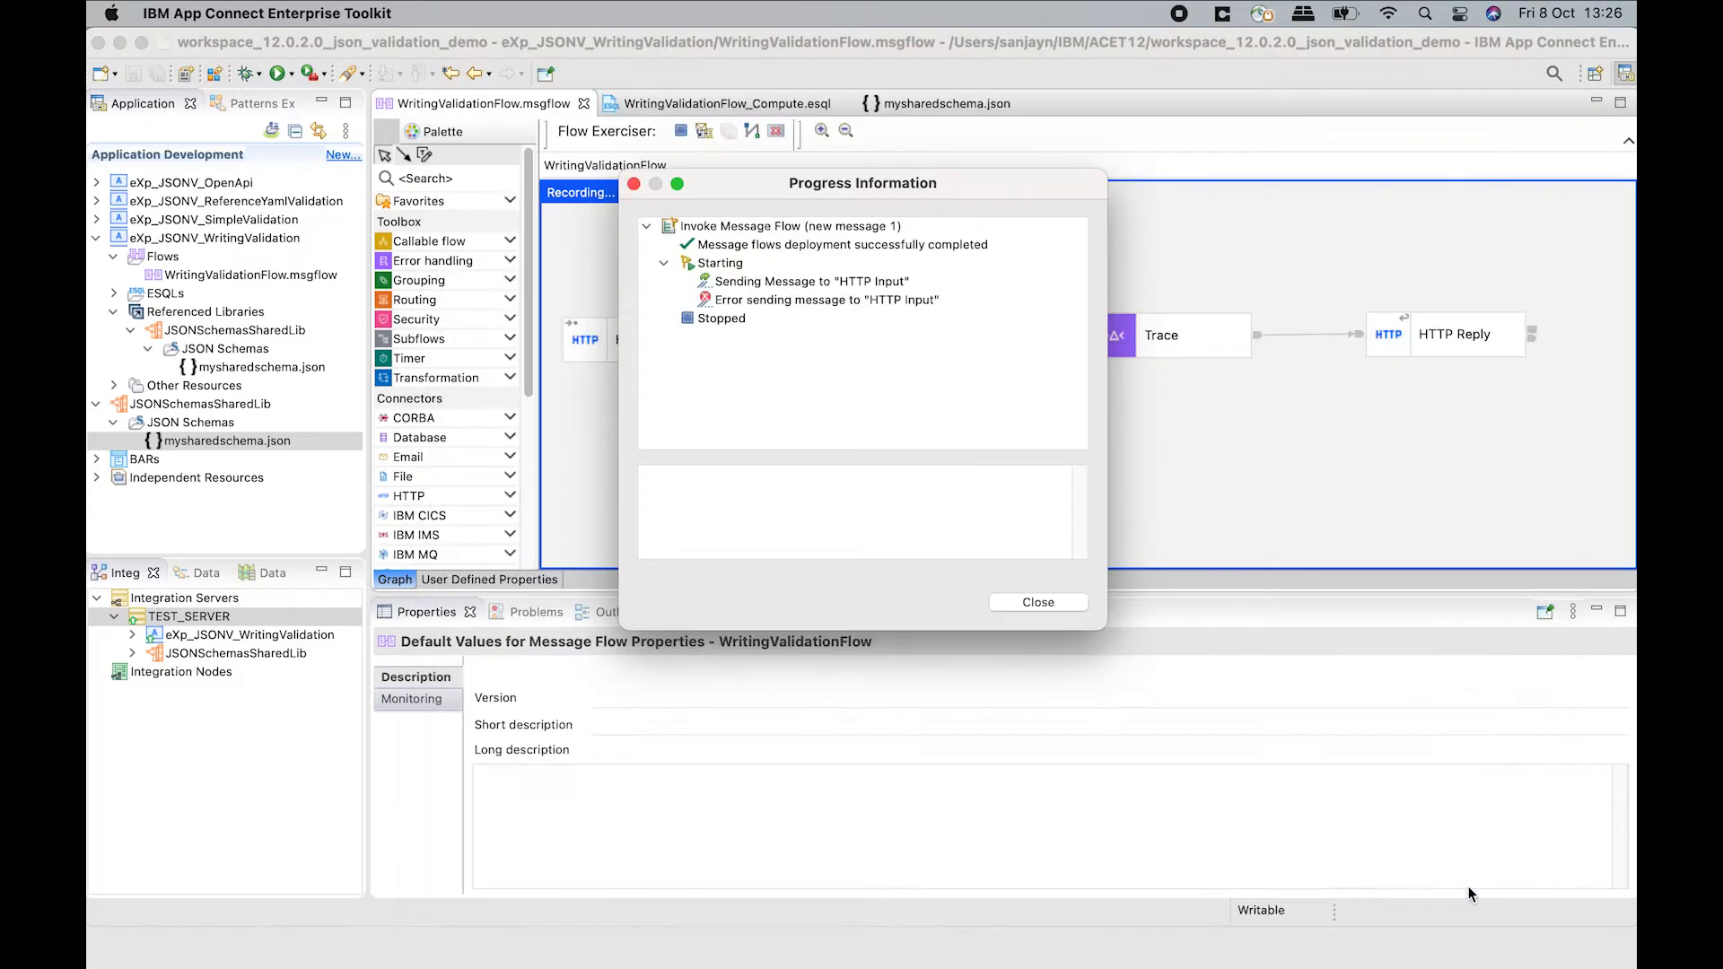
{"action": "left_click", "coordinate": [808, 281]}
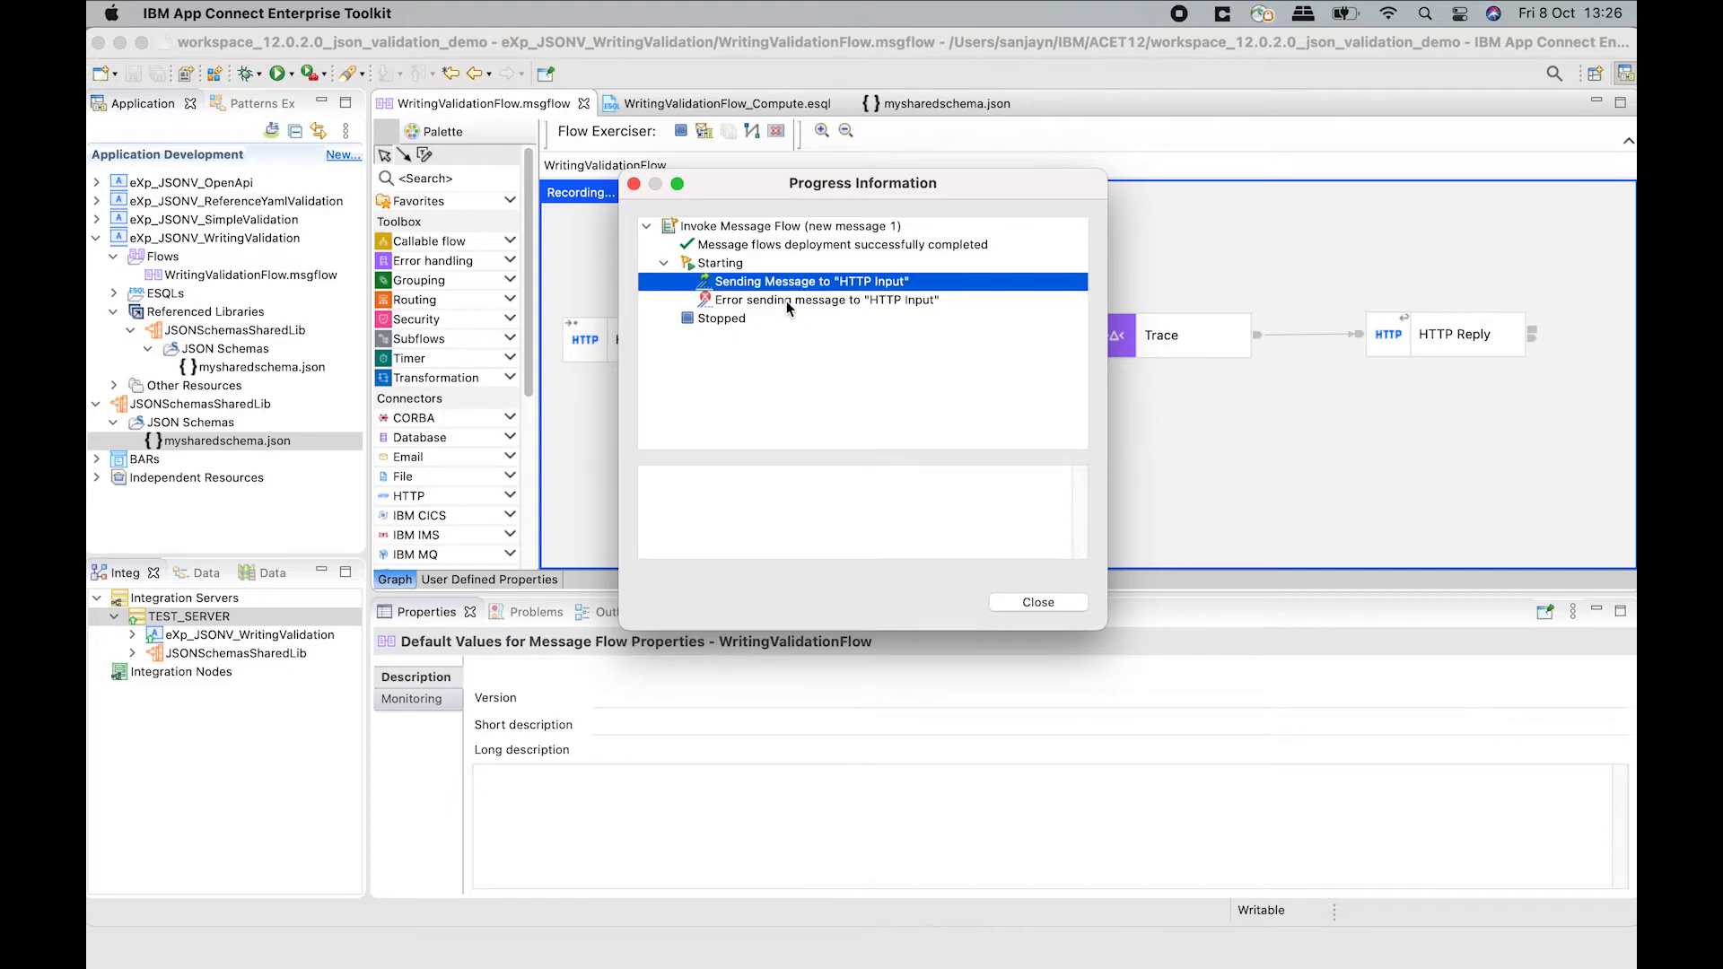
View the 500 error (id3 string, not integer), close it, and request stopping the exerciser.
{"action": "left_click", "coordinate": [824, 299]}
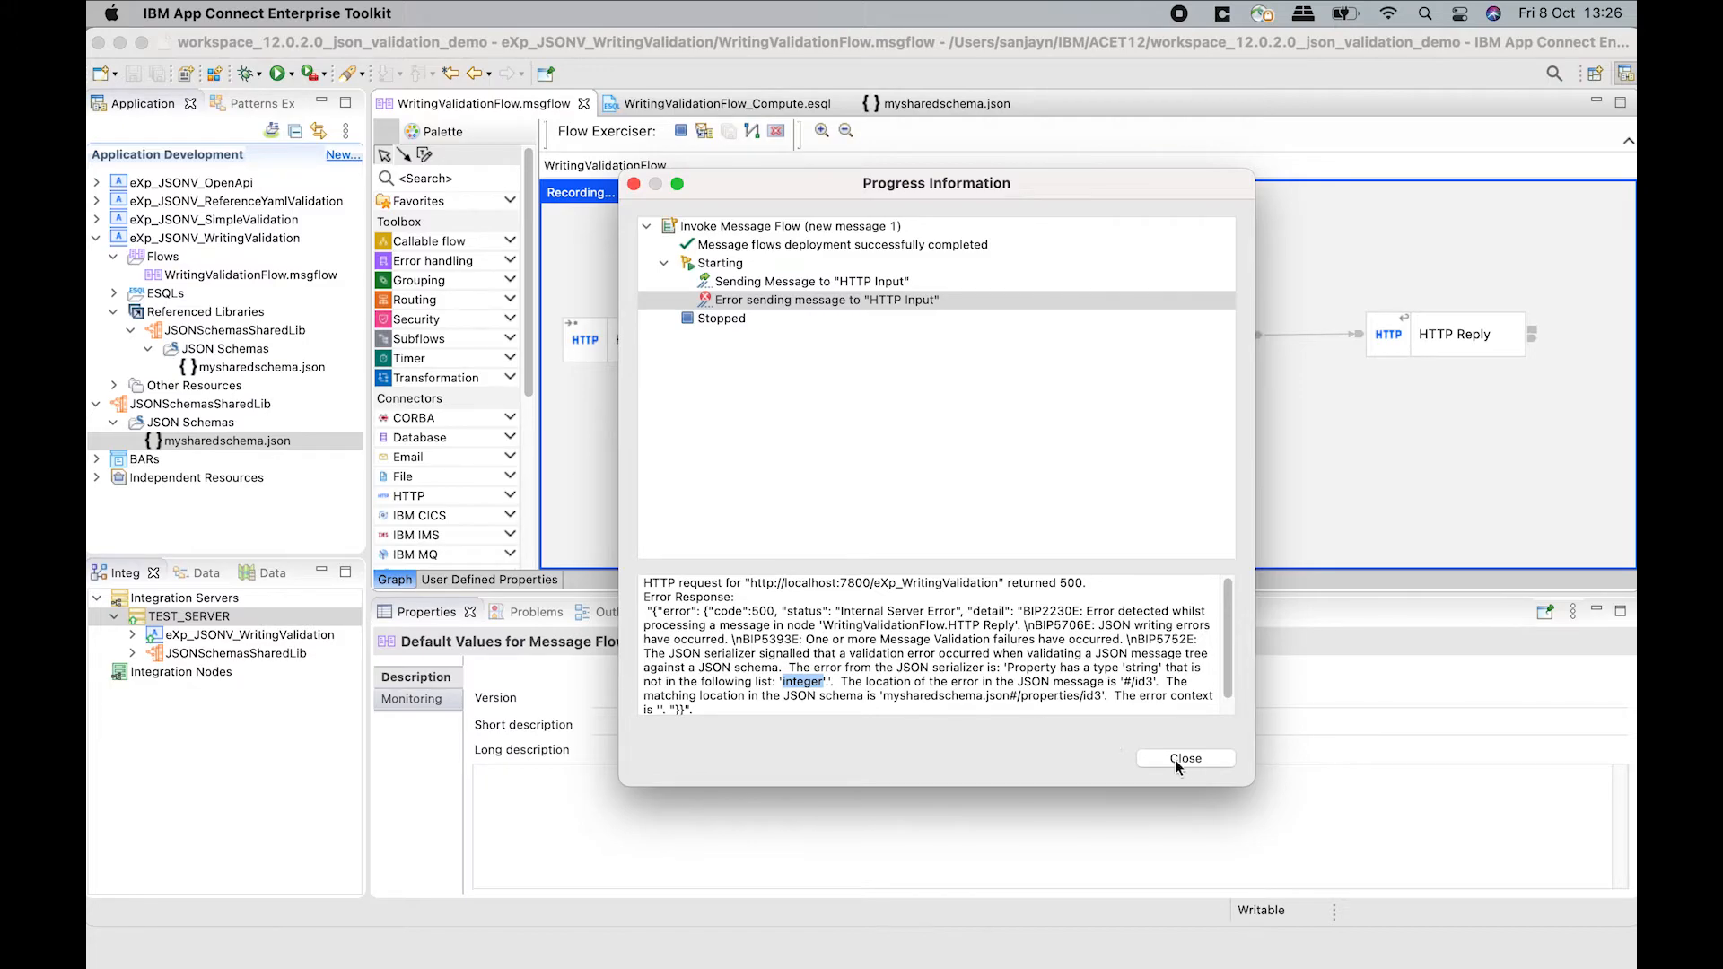
{"action": "left_click", "coordinate": [1185, 758]}
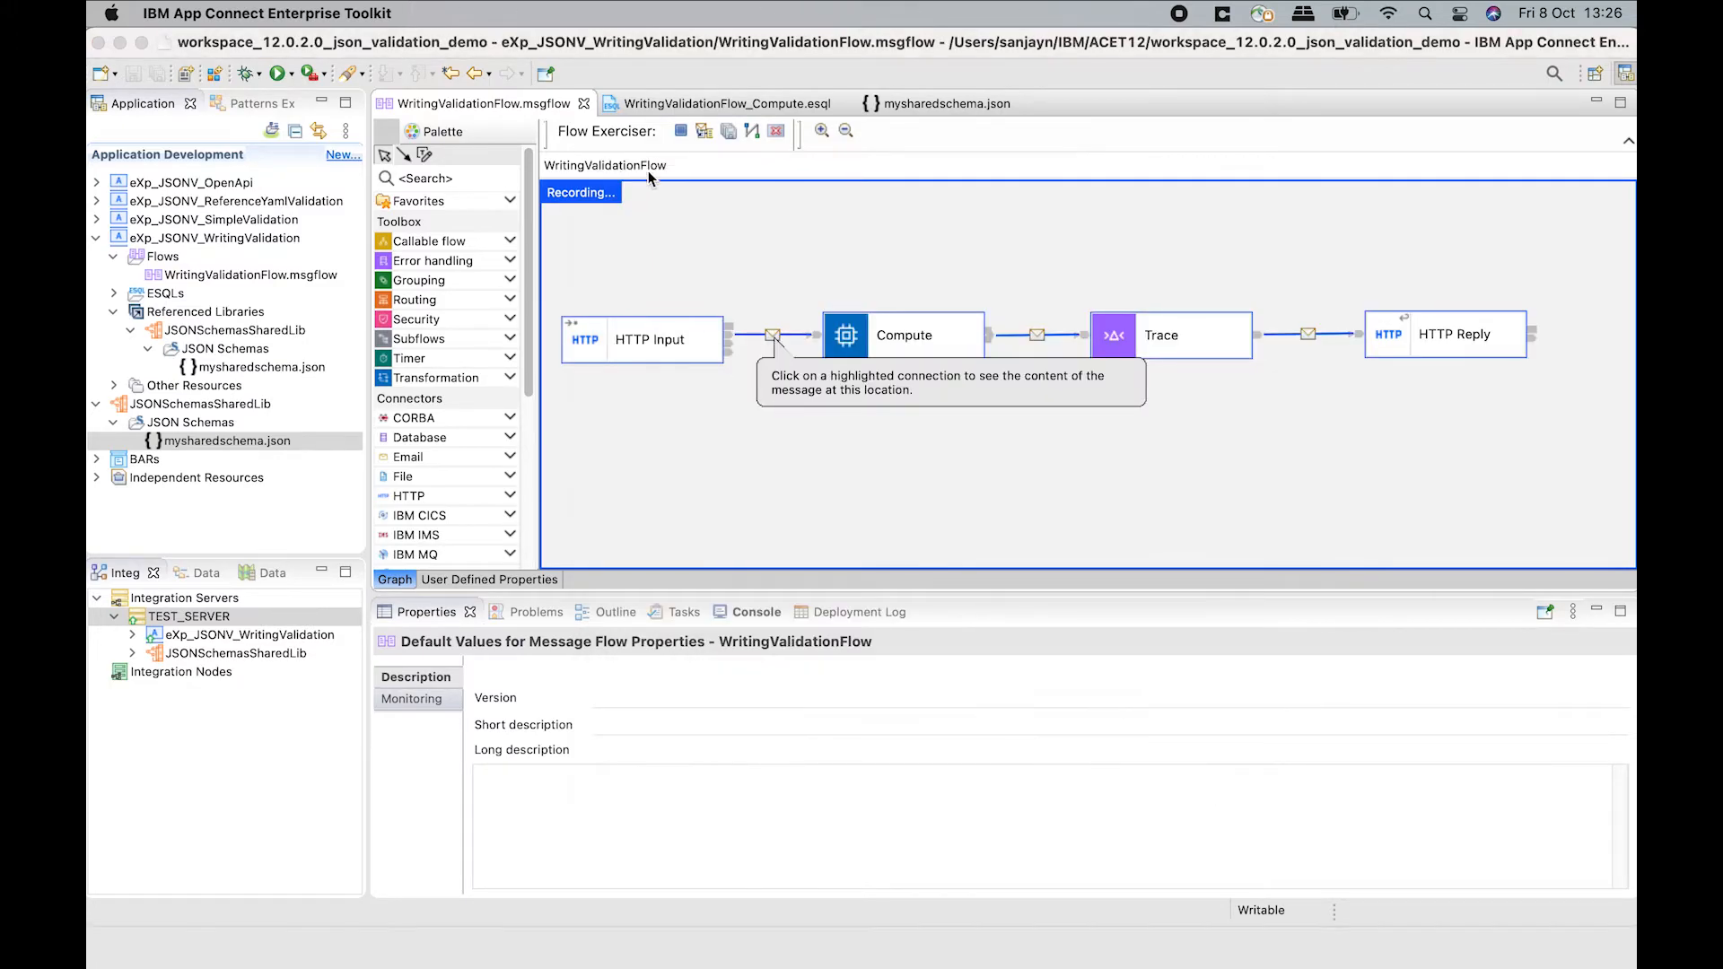
{"action": "left_click", "coordinate": [775, 131]}
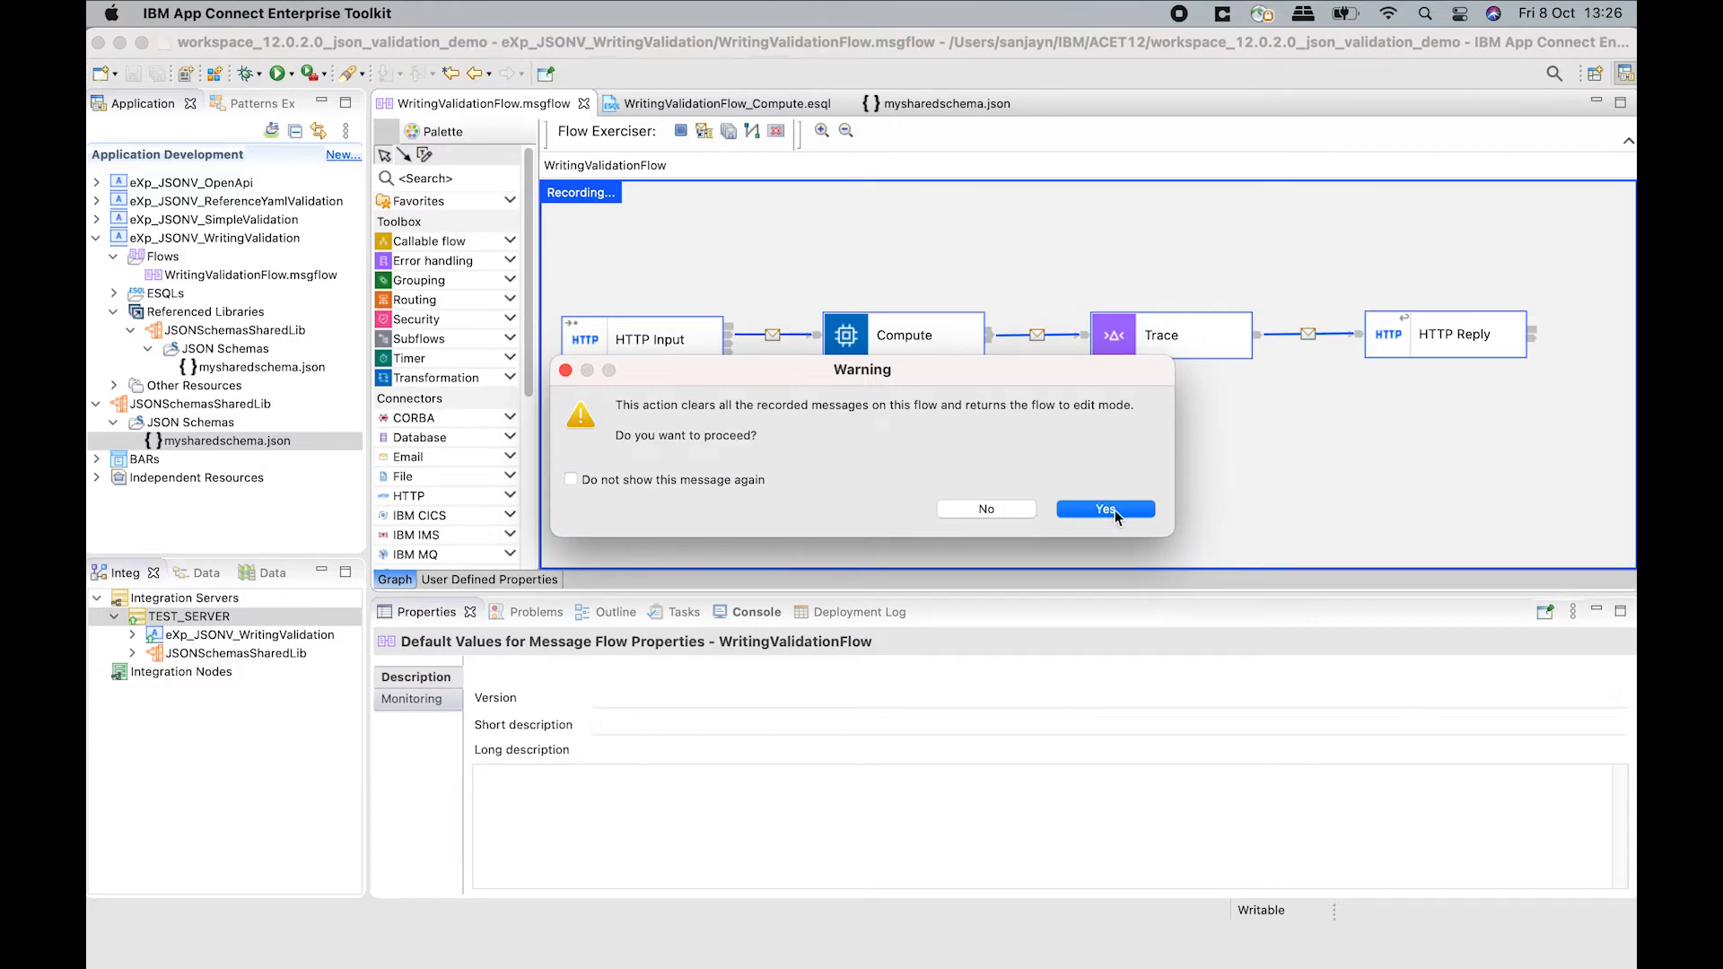
Confirm clearing recordings, save the Compute ESQL setting id3 to integer 123, and reopen the flow.
{"action": "left_click", "coordinate": [1104, 509]}
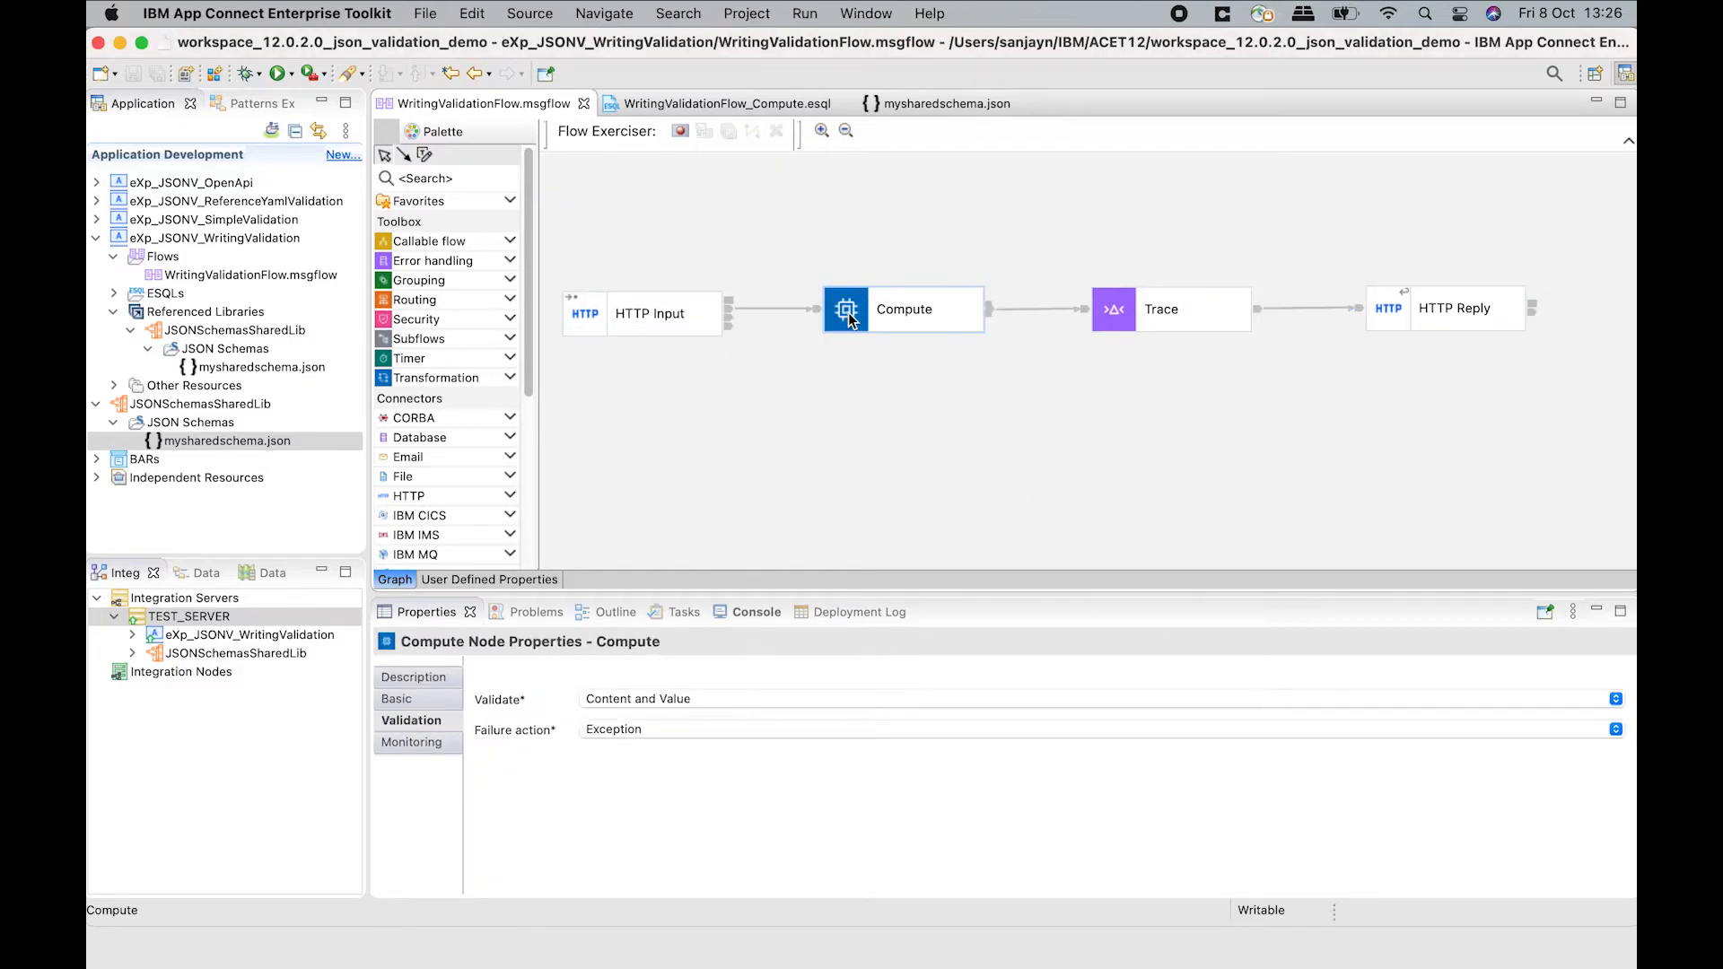
{"action": "left_click", "coordinate": [725, 103]}
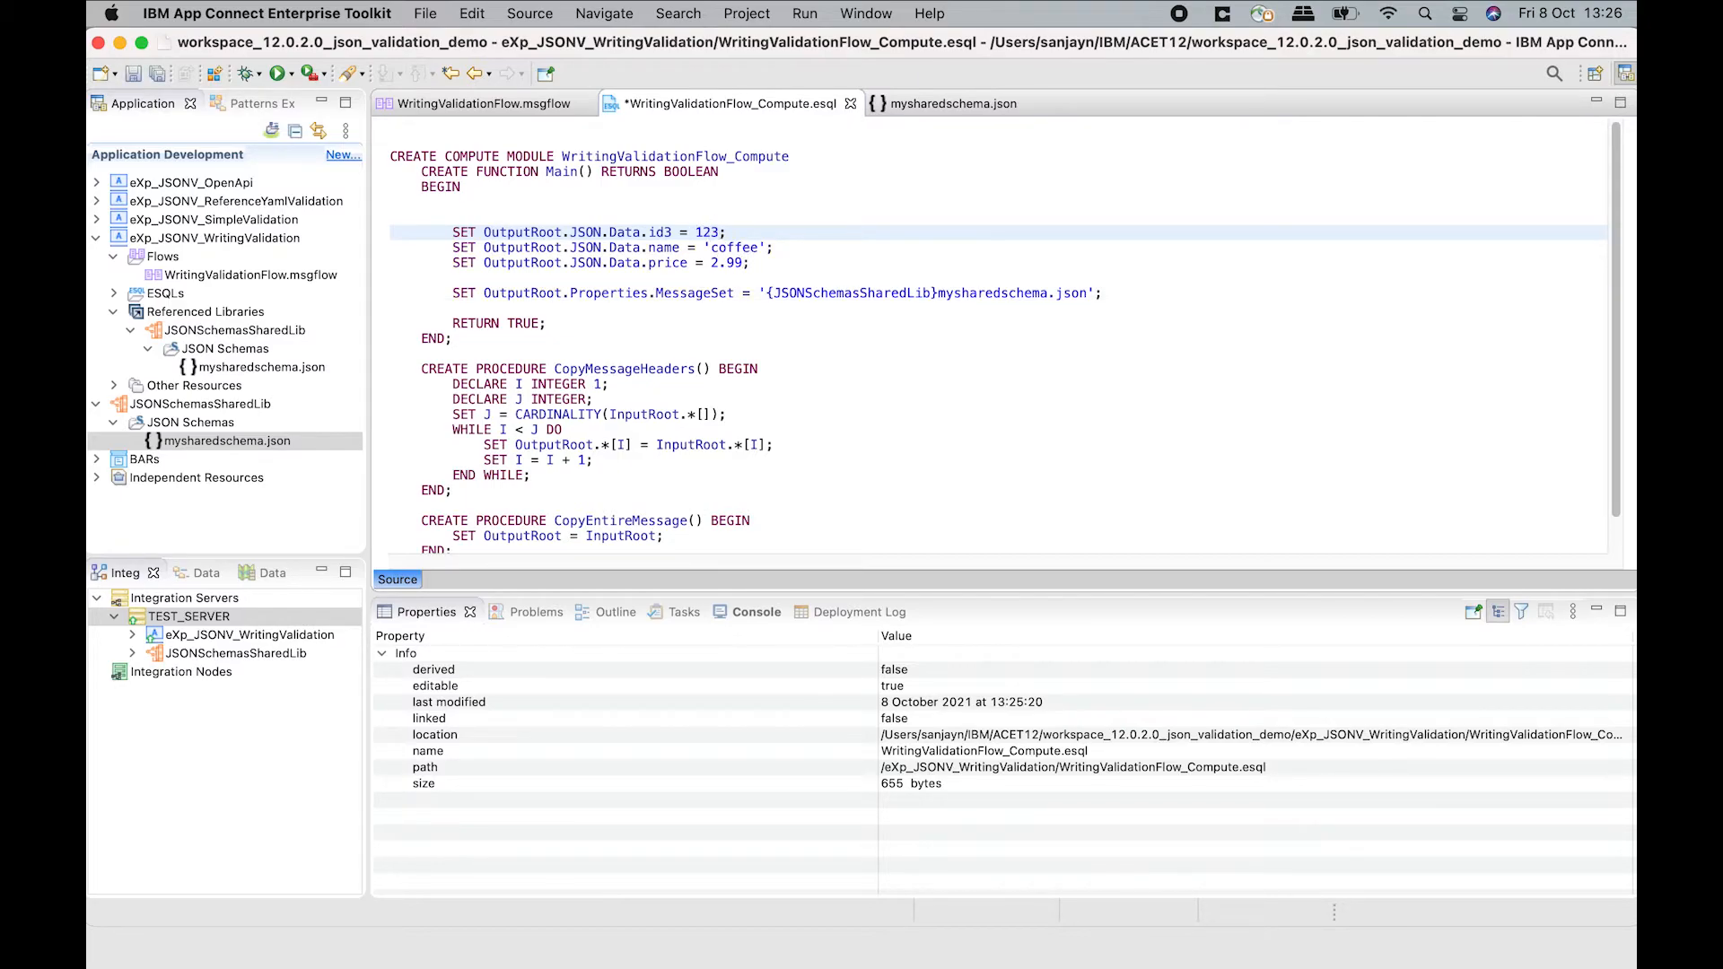
{"action": "left_click", "coordinate": [478, 103]}
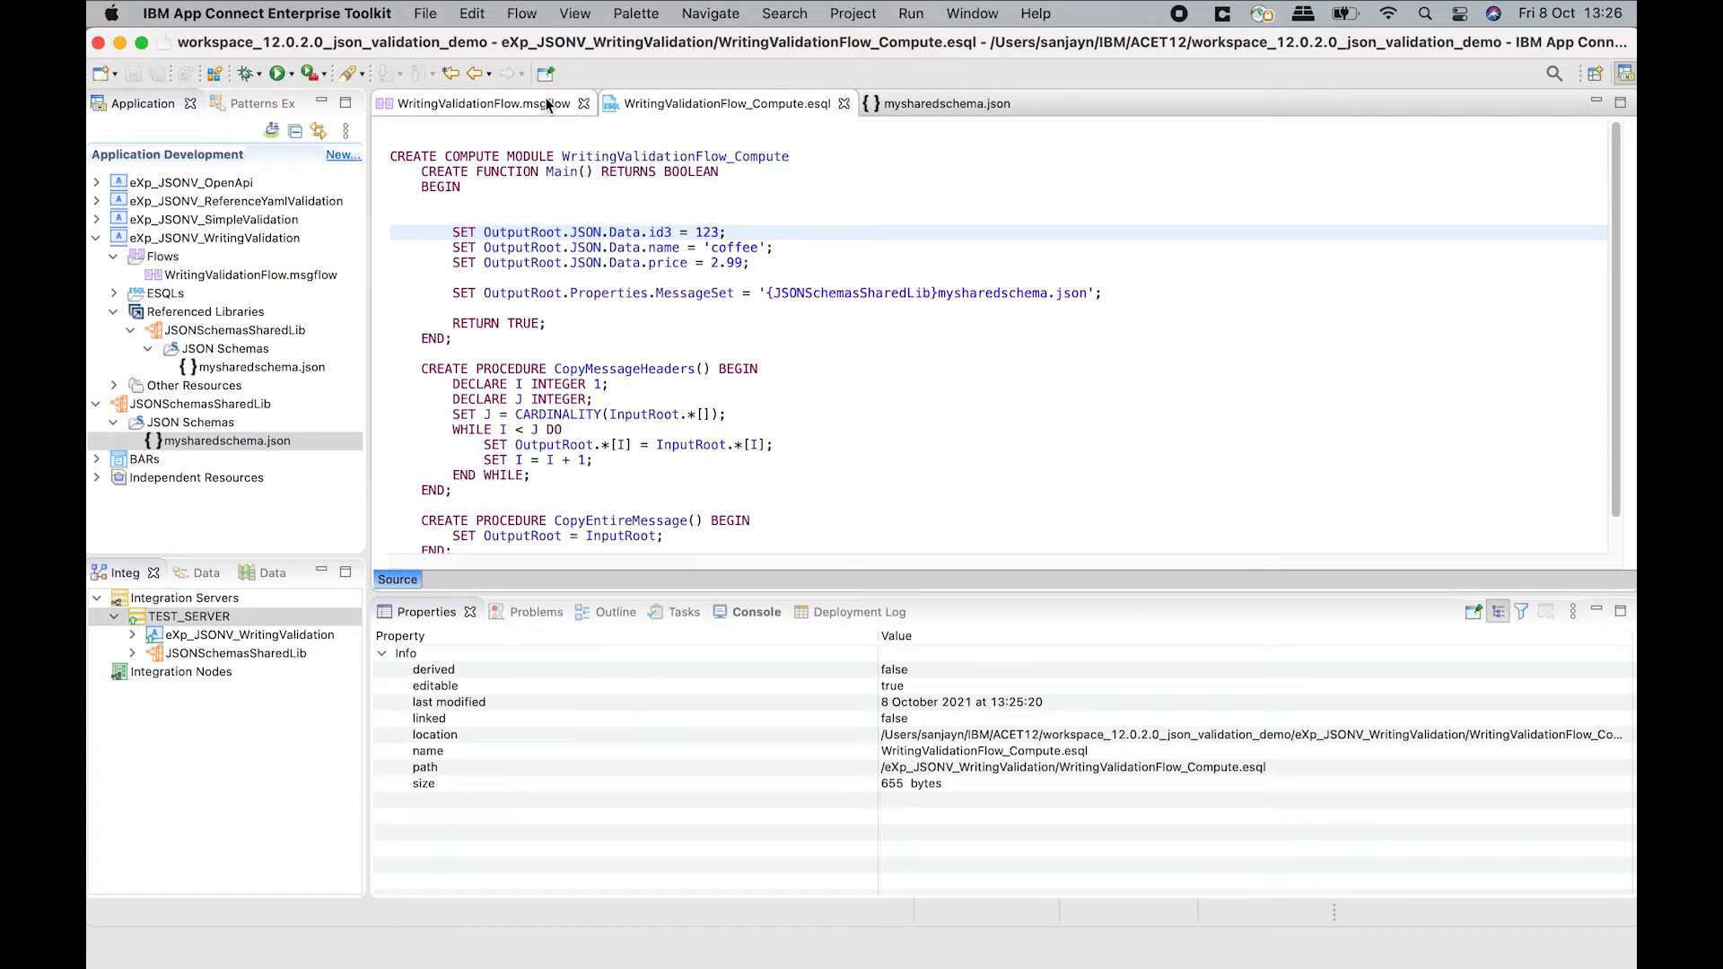
{"action": "left_click", "coordinate": [479, 104]}
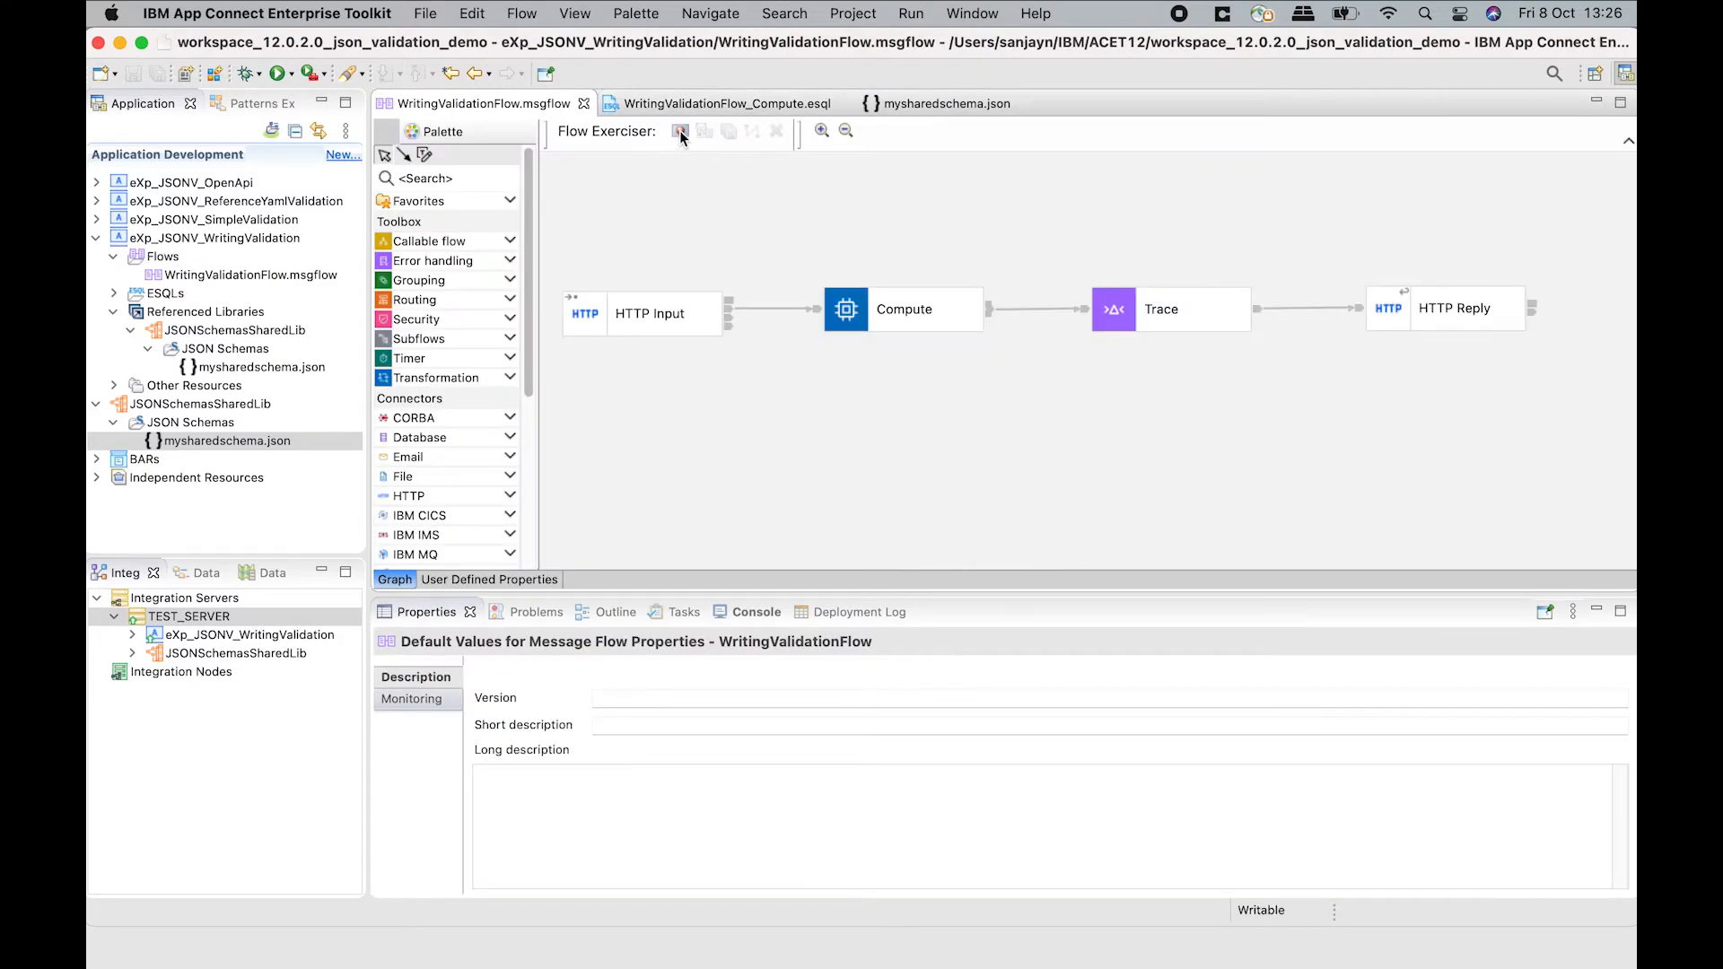
Redeploy and send new message 1, receiving {"id3":123,"name":"coffee","price":2.99}.
{"action": "left_click", "coordinate": [679, 131]}
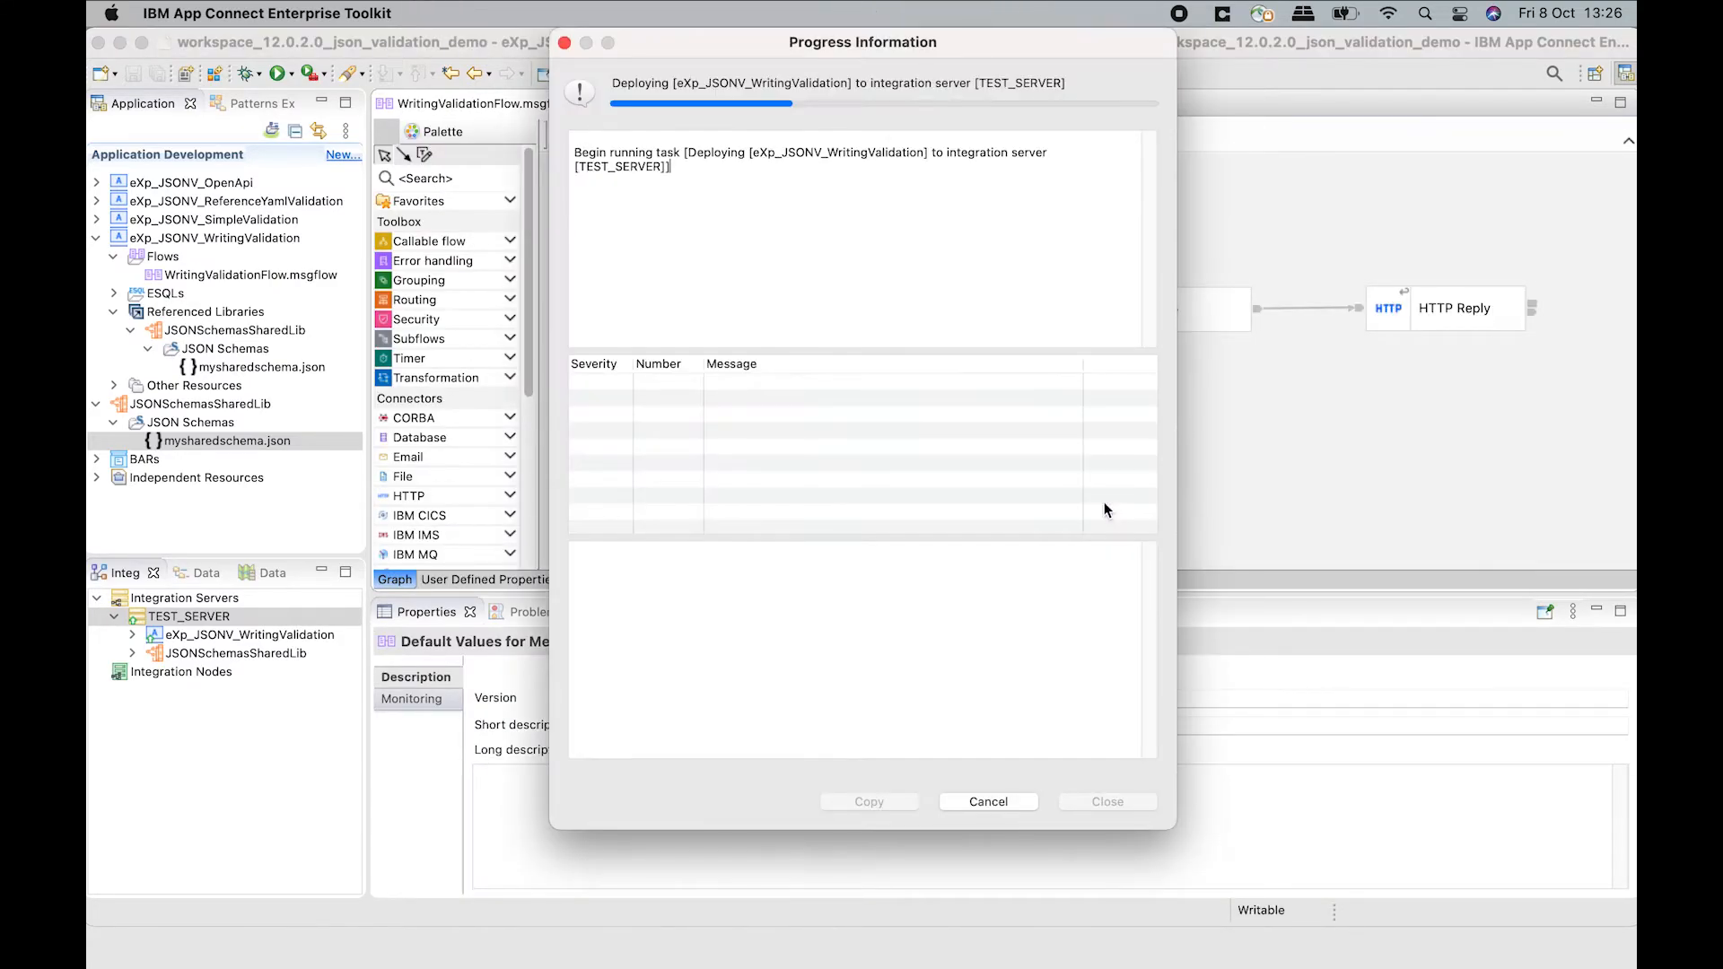
{"action": "left_click", "coordinate": [1105, 801]}
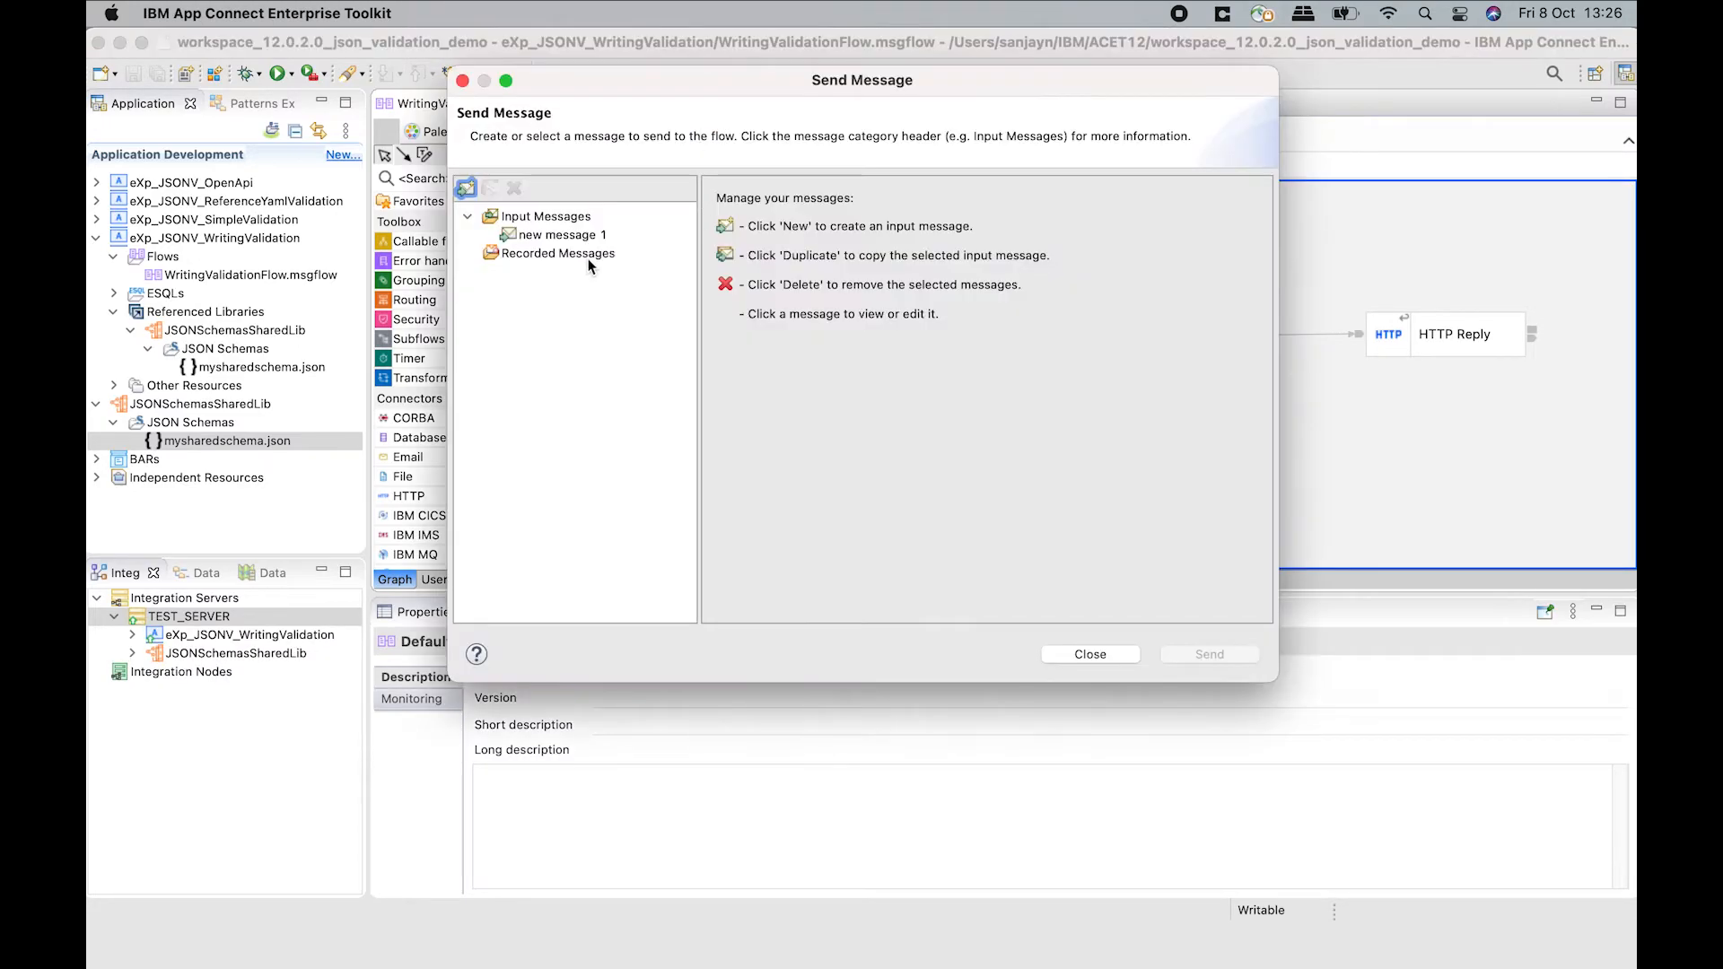
{"action": "left_click", "coordinate": [561, 234]}
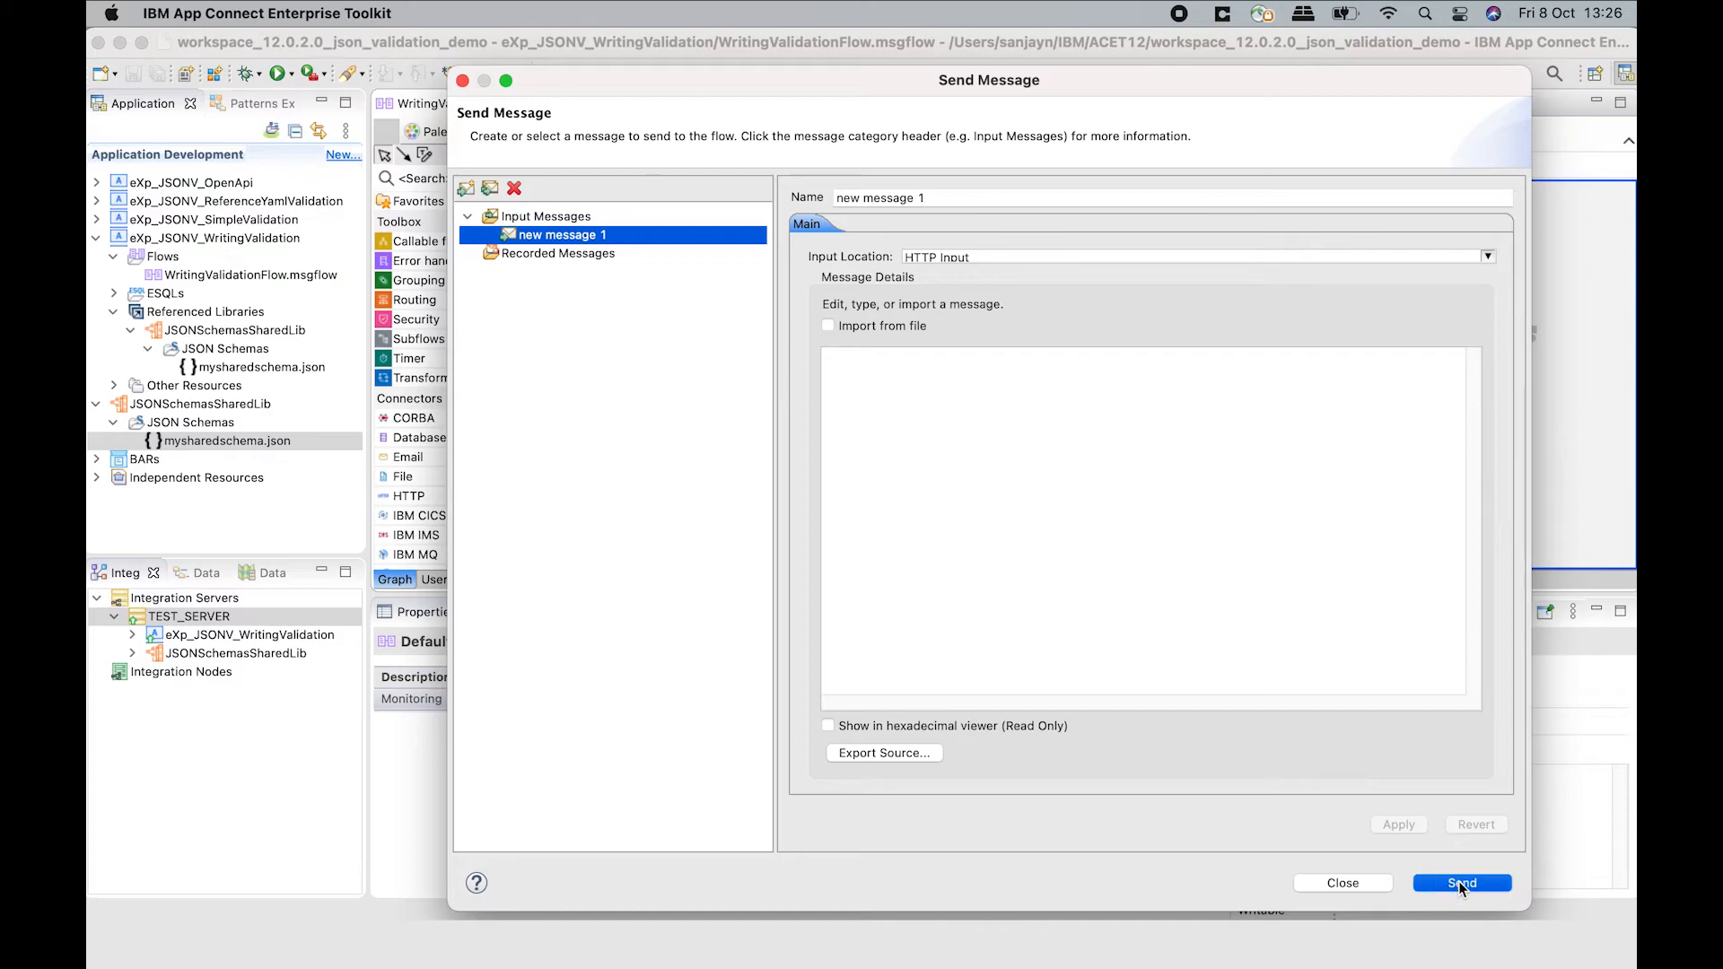
{"action": "left_click", "coordinate": [1462, 882]}
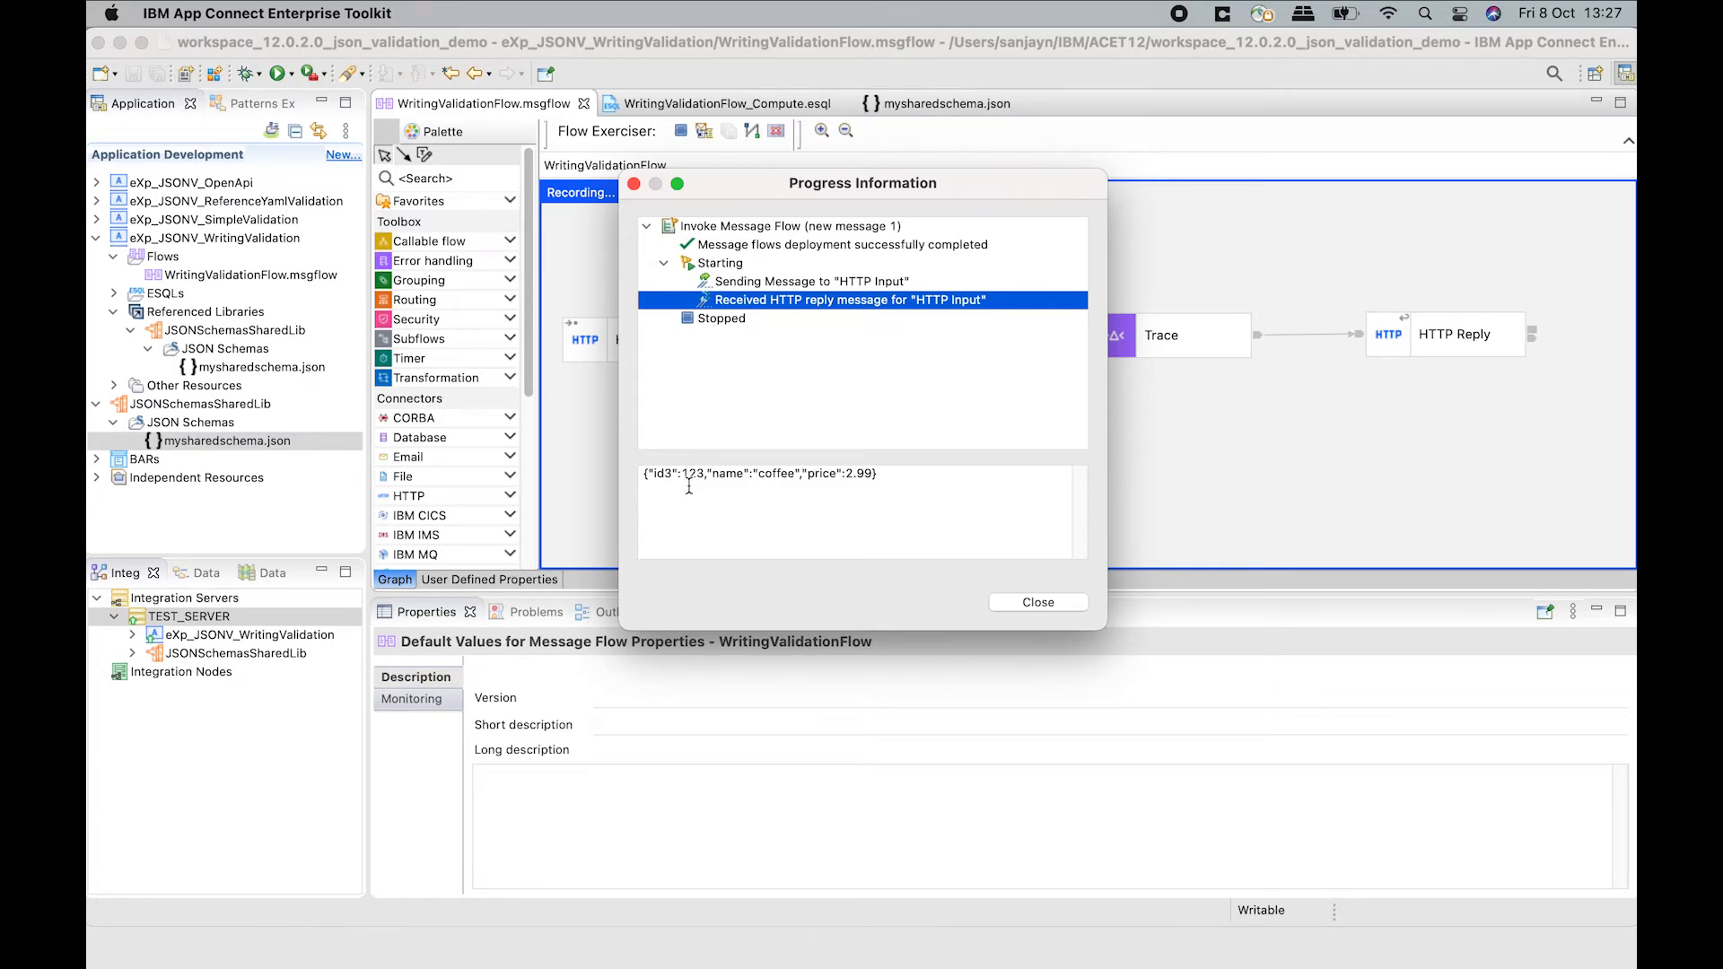
{"action": "left_click", "coordinate": [1037, 602]}
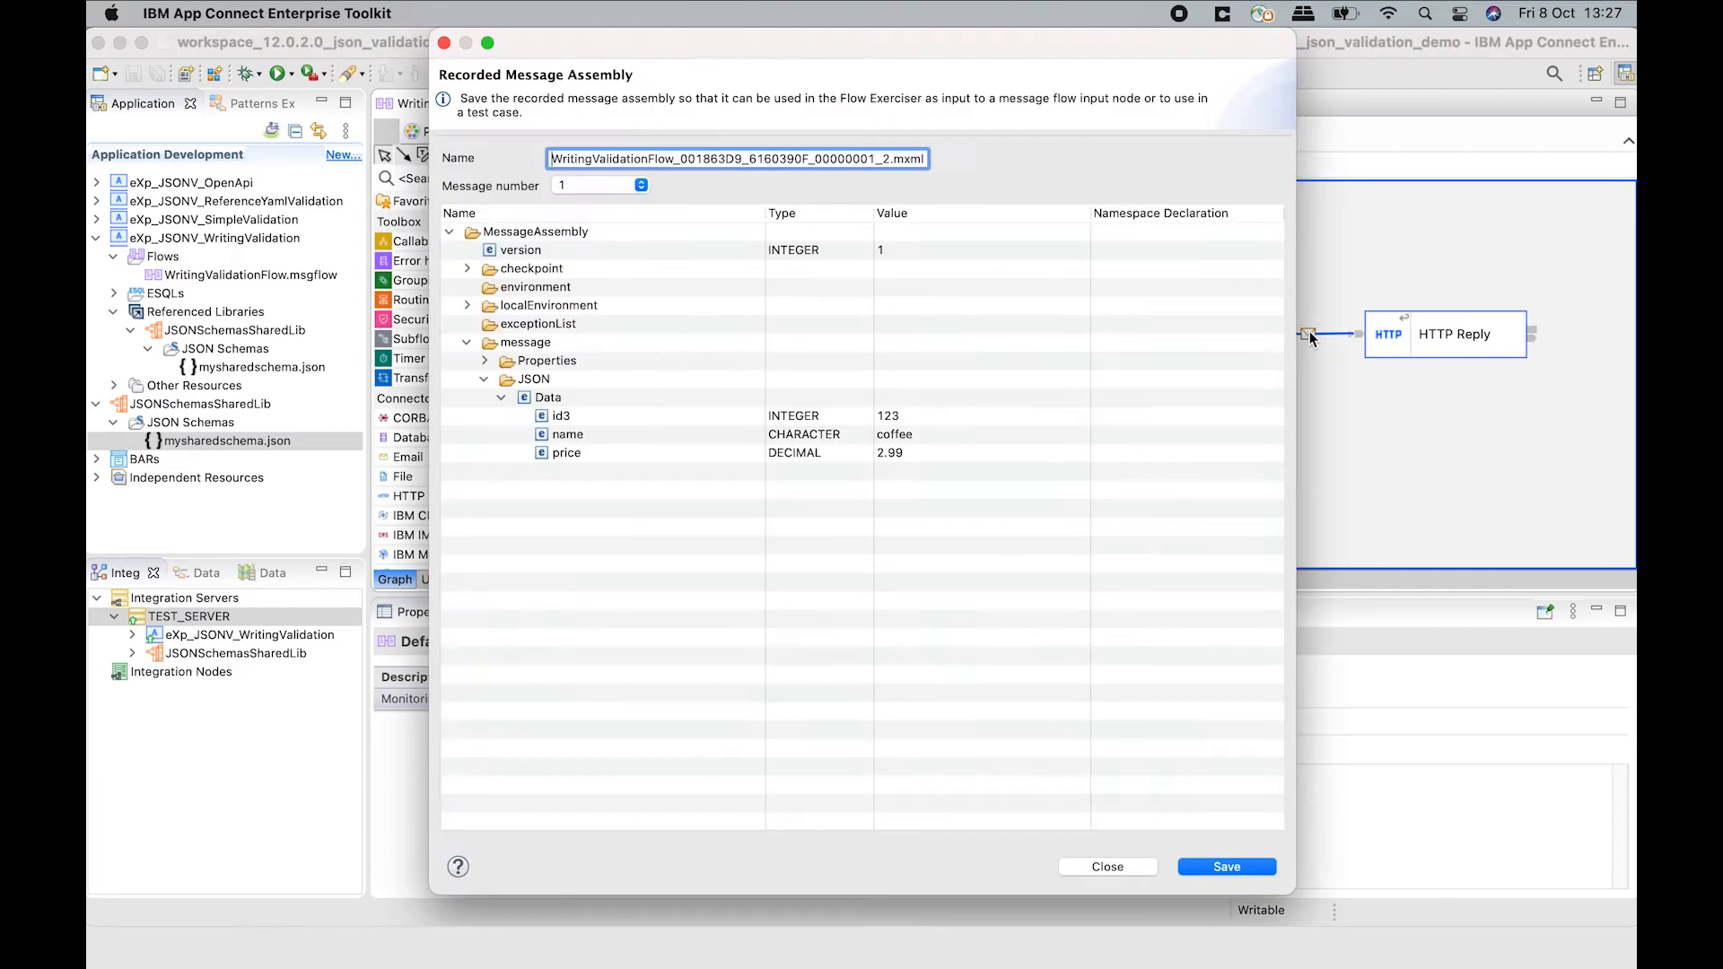
{"action": "mouse_move", "coordinate": [596, 407]}
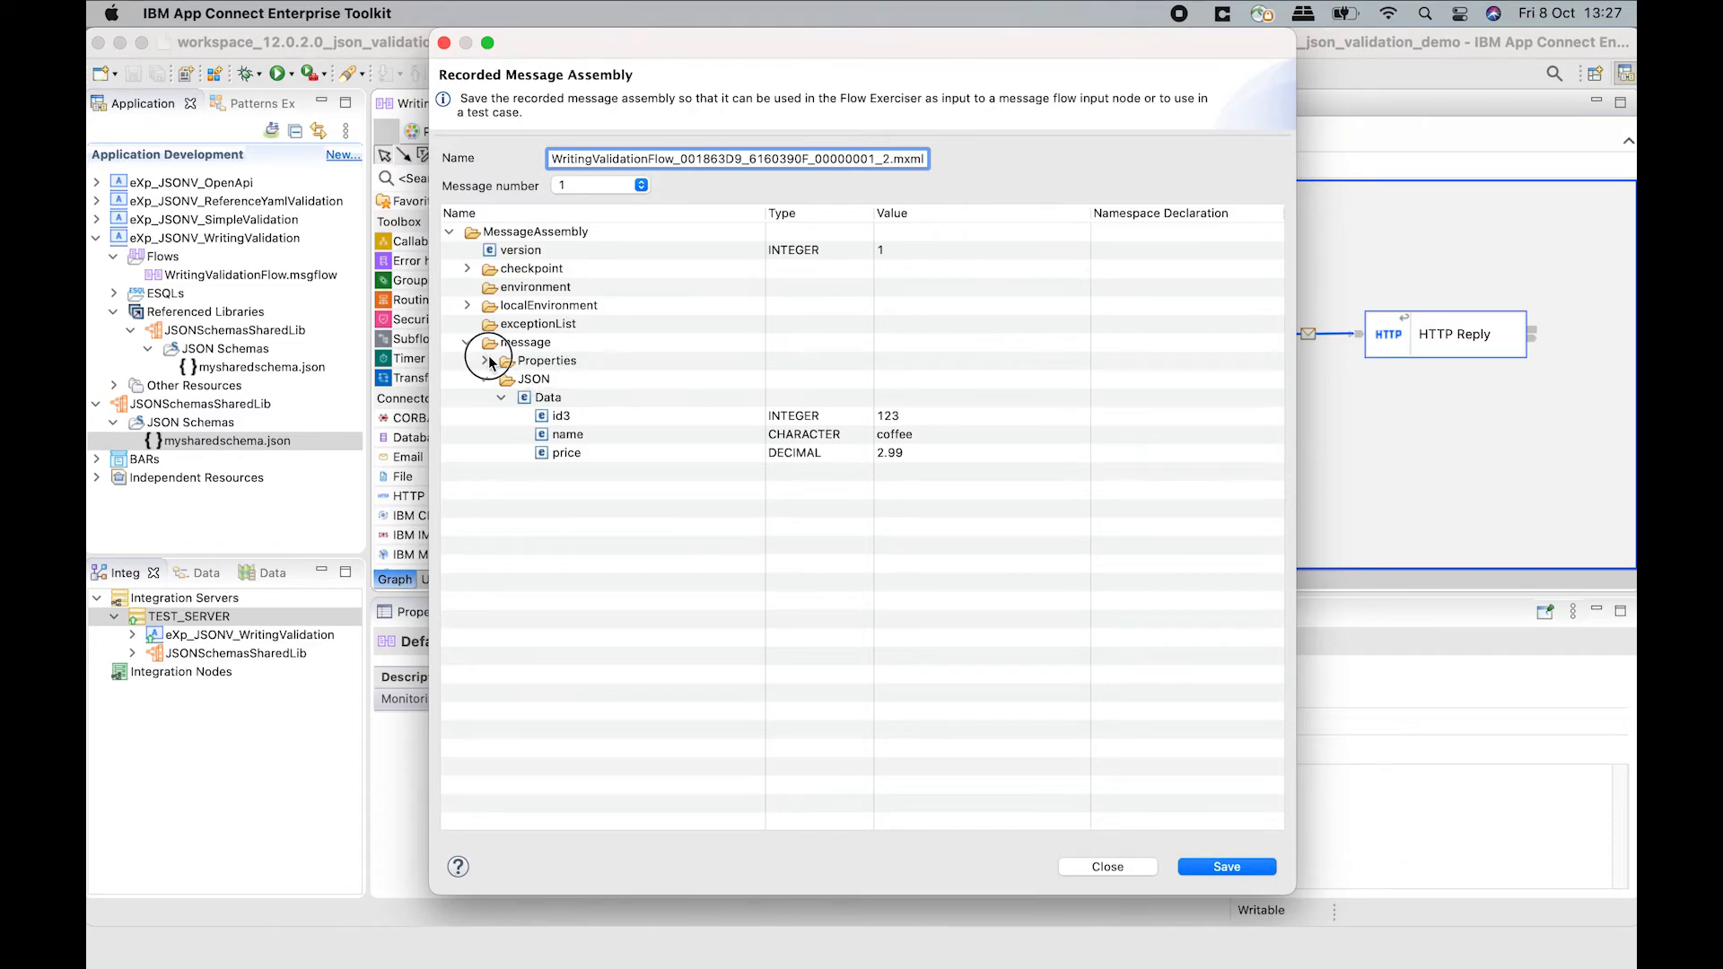
Expand the recorded message's Properties to show MessageSet as the shared mysharedschema.json.
{"action": "left_click", "coordinate": [484, 360]}
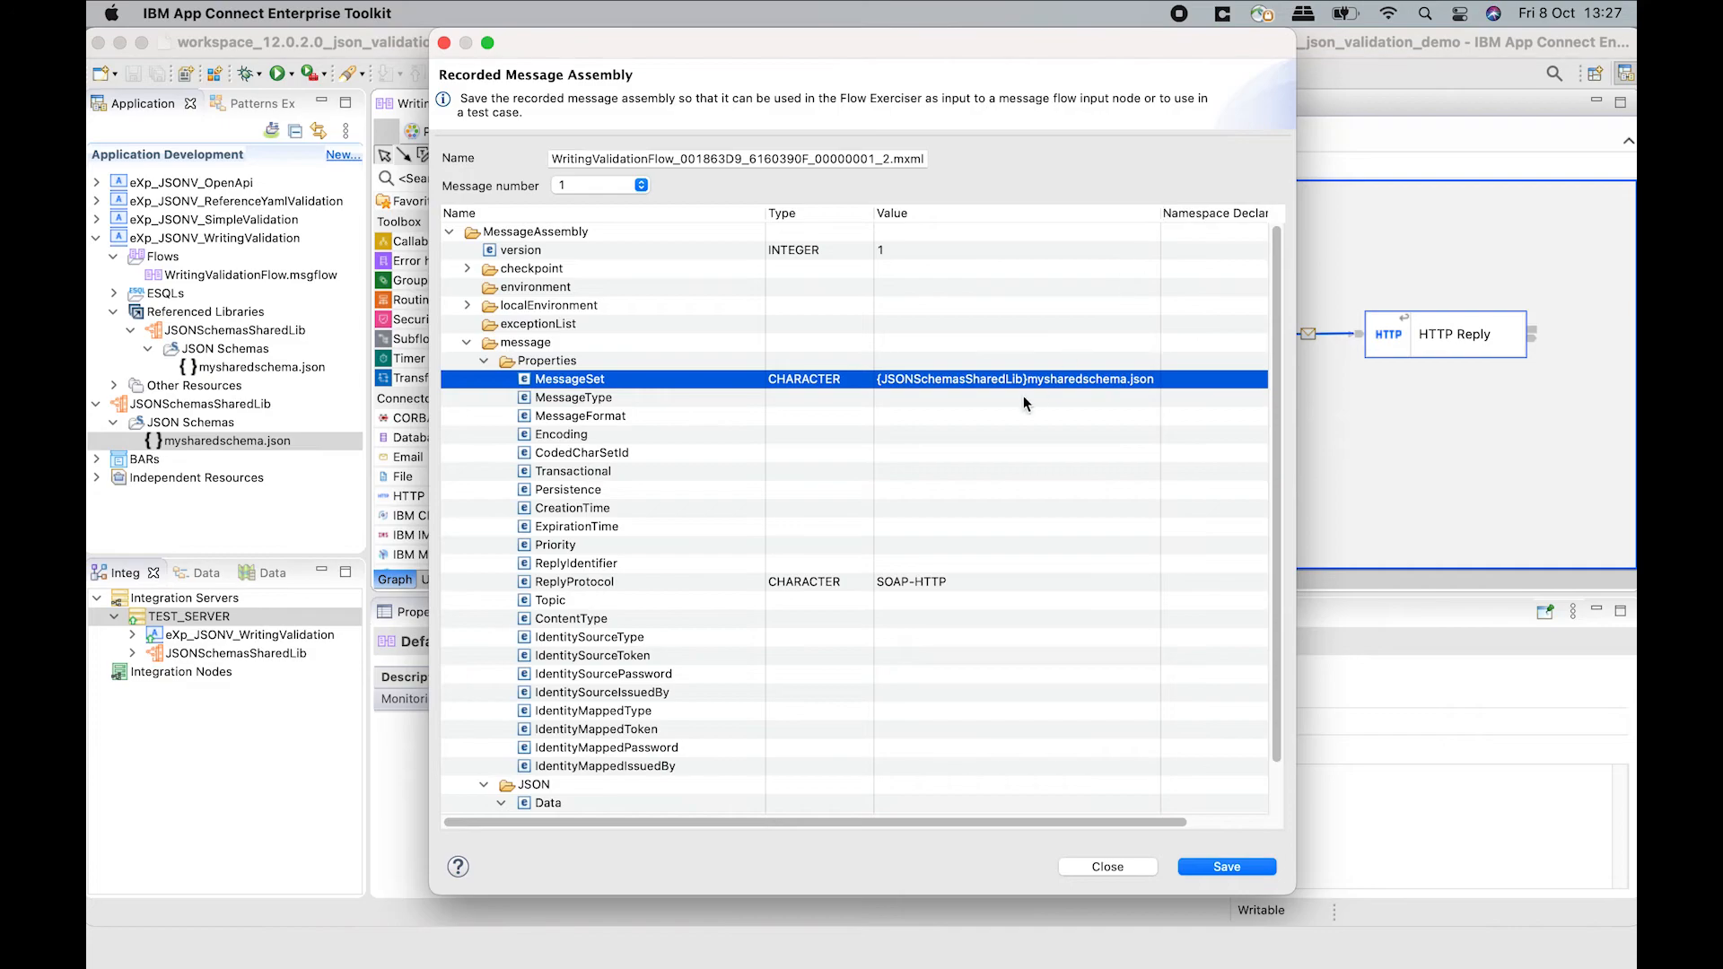
{"action": "mouse_move", "coordinate": [1189, 693]}
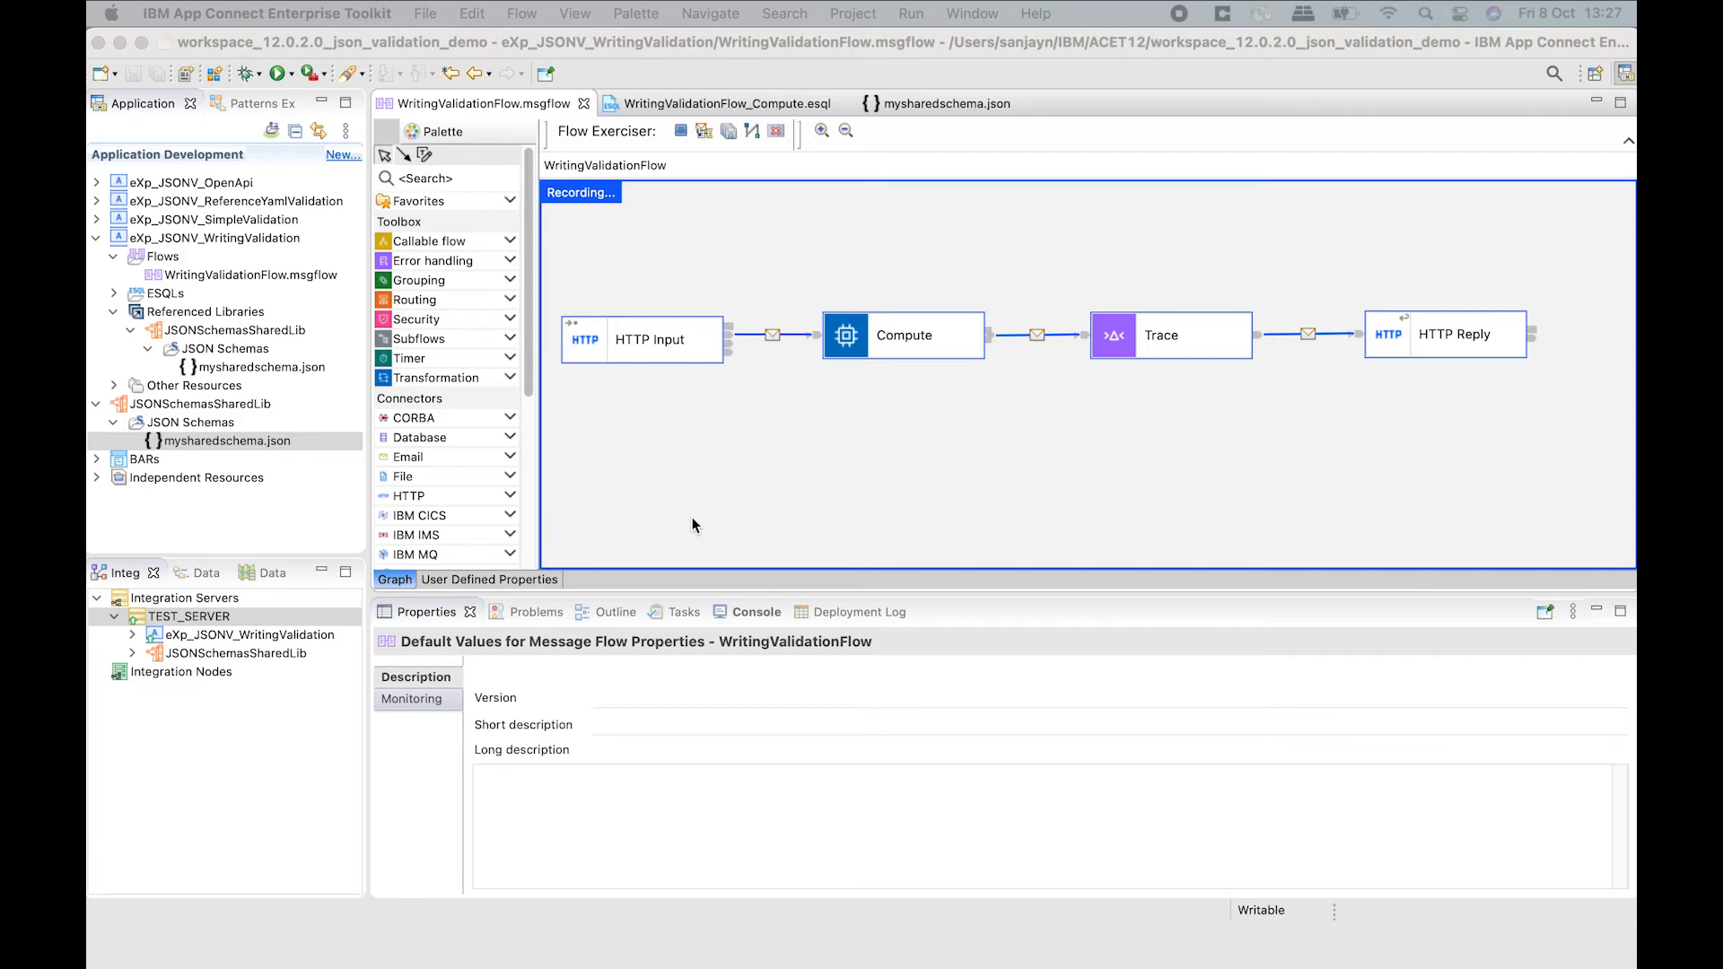
Stop the Flow Exerciser, then check the Compute ESQL's {JSONSchemasSharedLib}mysharedschema.json MessageSet against the tree.
{"action": "left_click", "coordinate": [680, 132]}
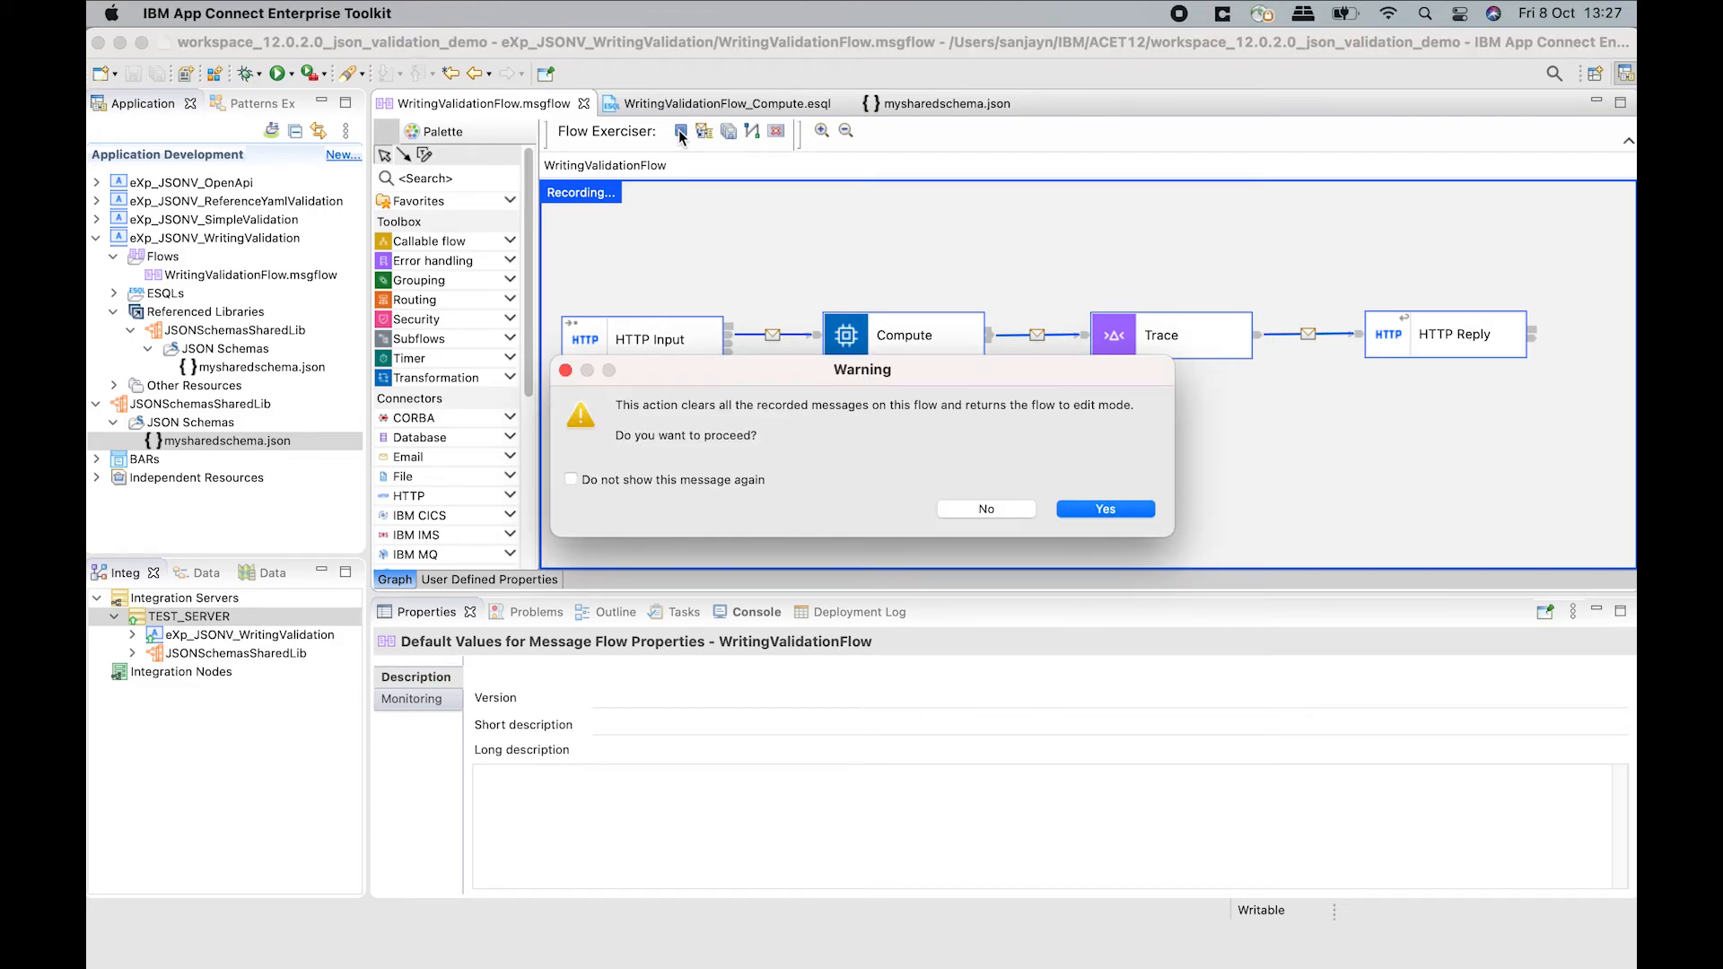
{"action": "left_click", "coordinate": [1103, 508]}
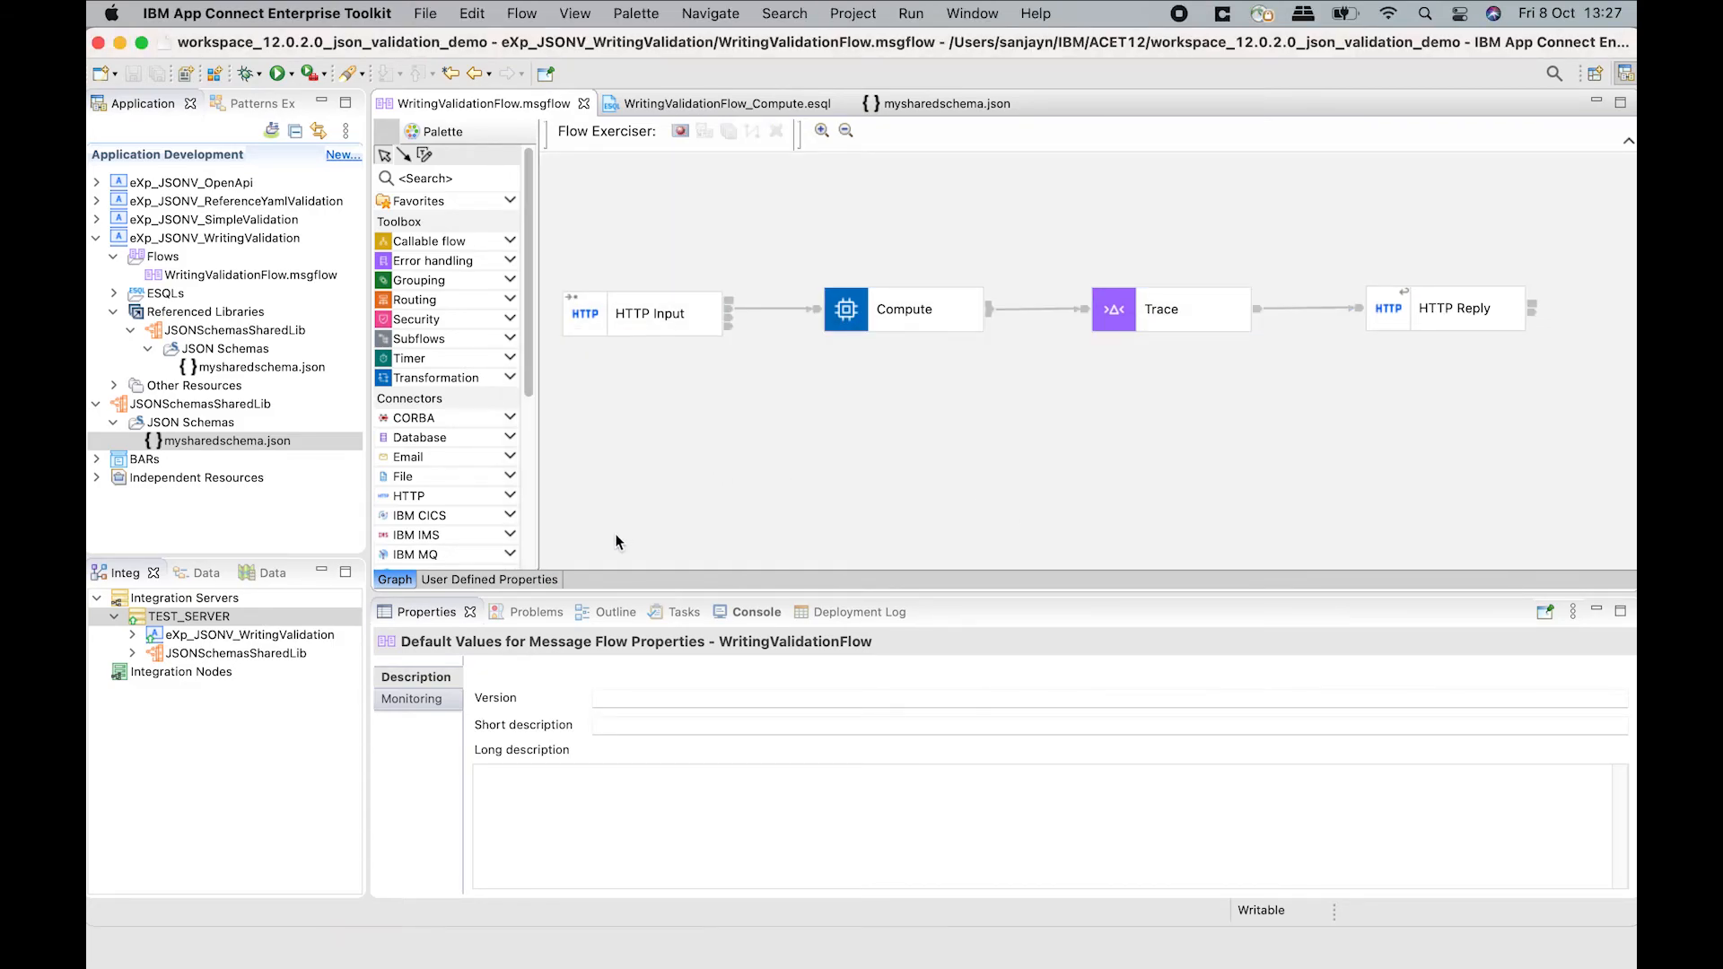
{"action": "mouse_move", "coordinate": [1060, 461]}
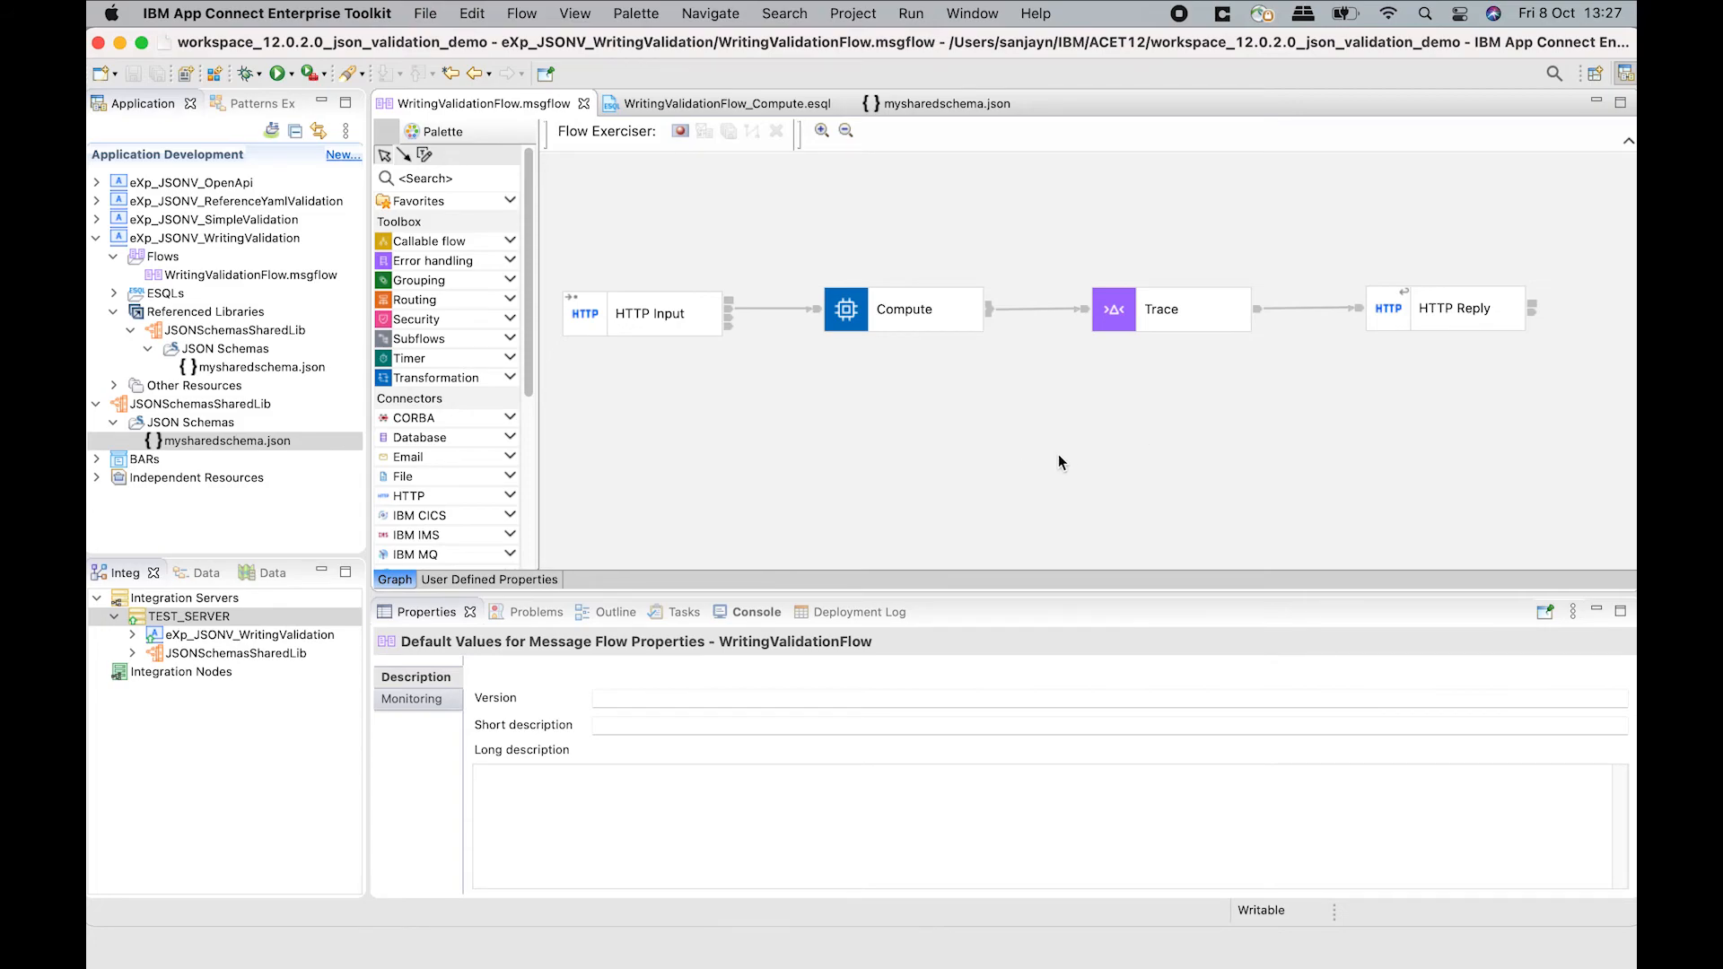
{"action": "left_click", "coordinate": [720, 103]}
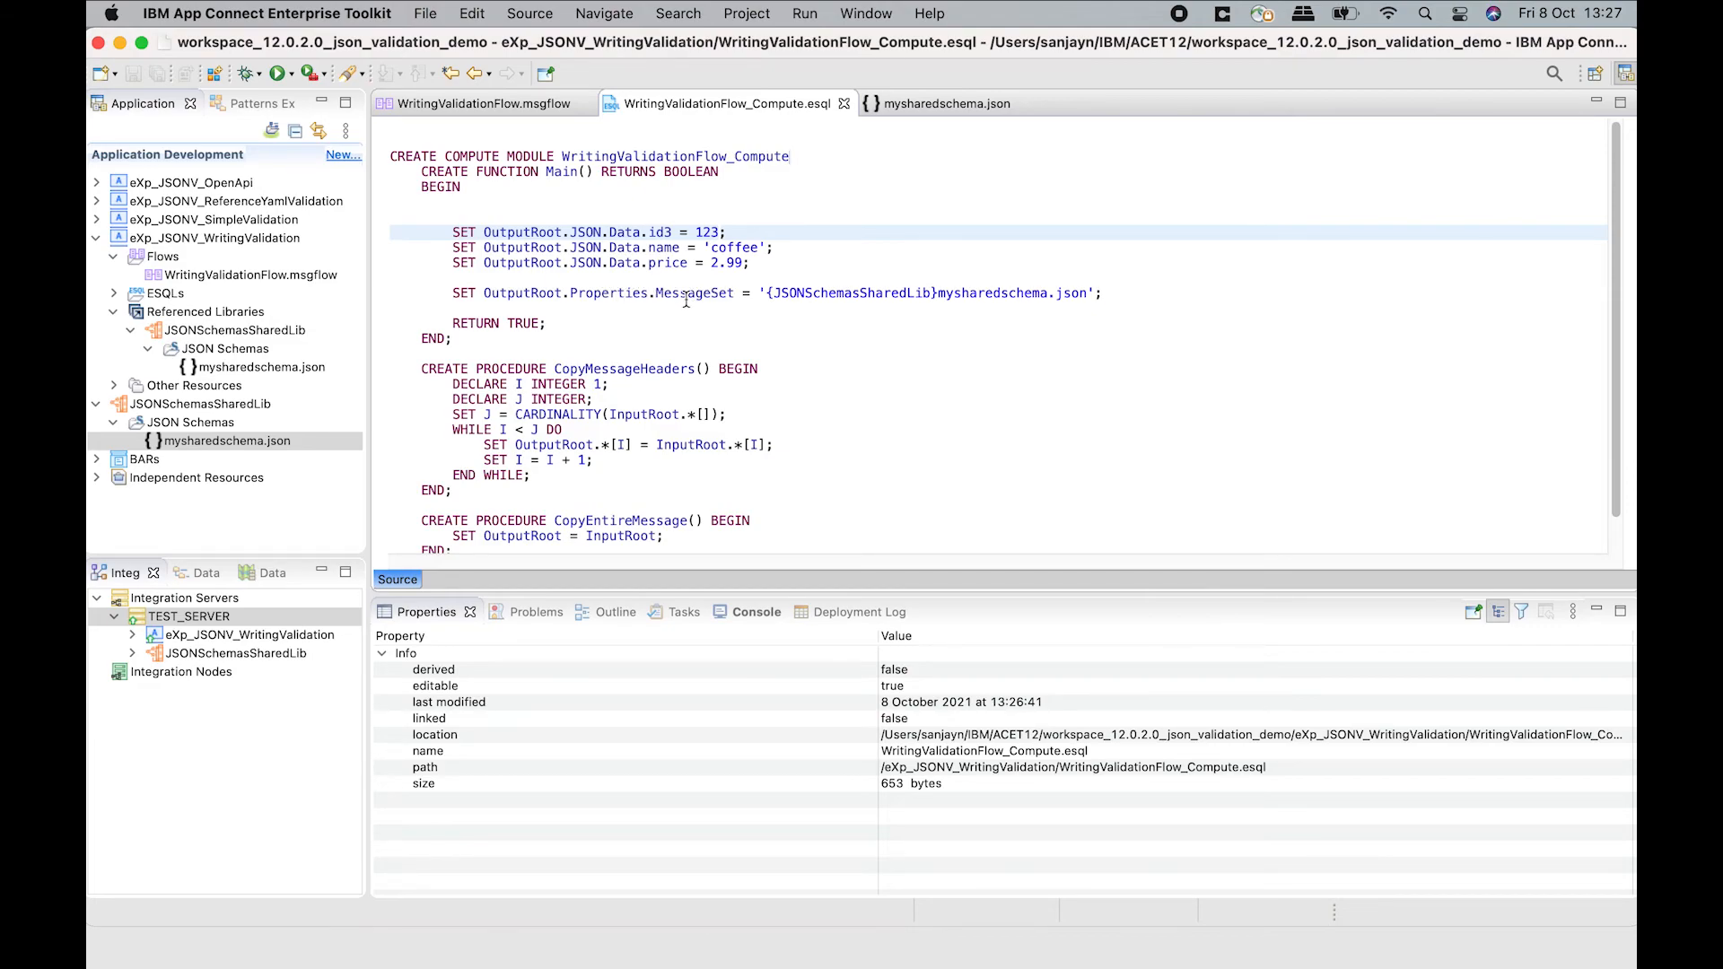
{"action": "mouse_move", "coordinate": [719, 299]}
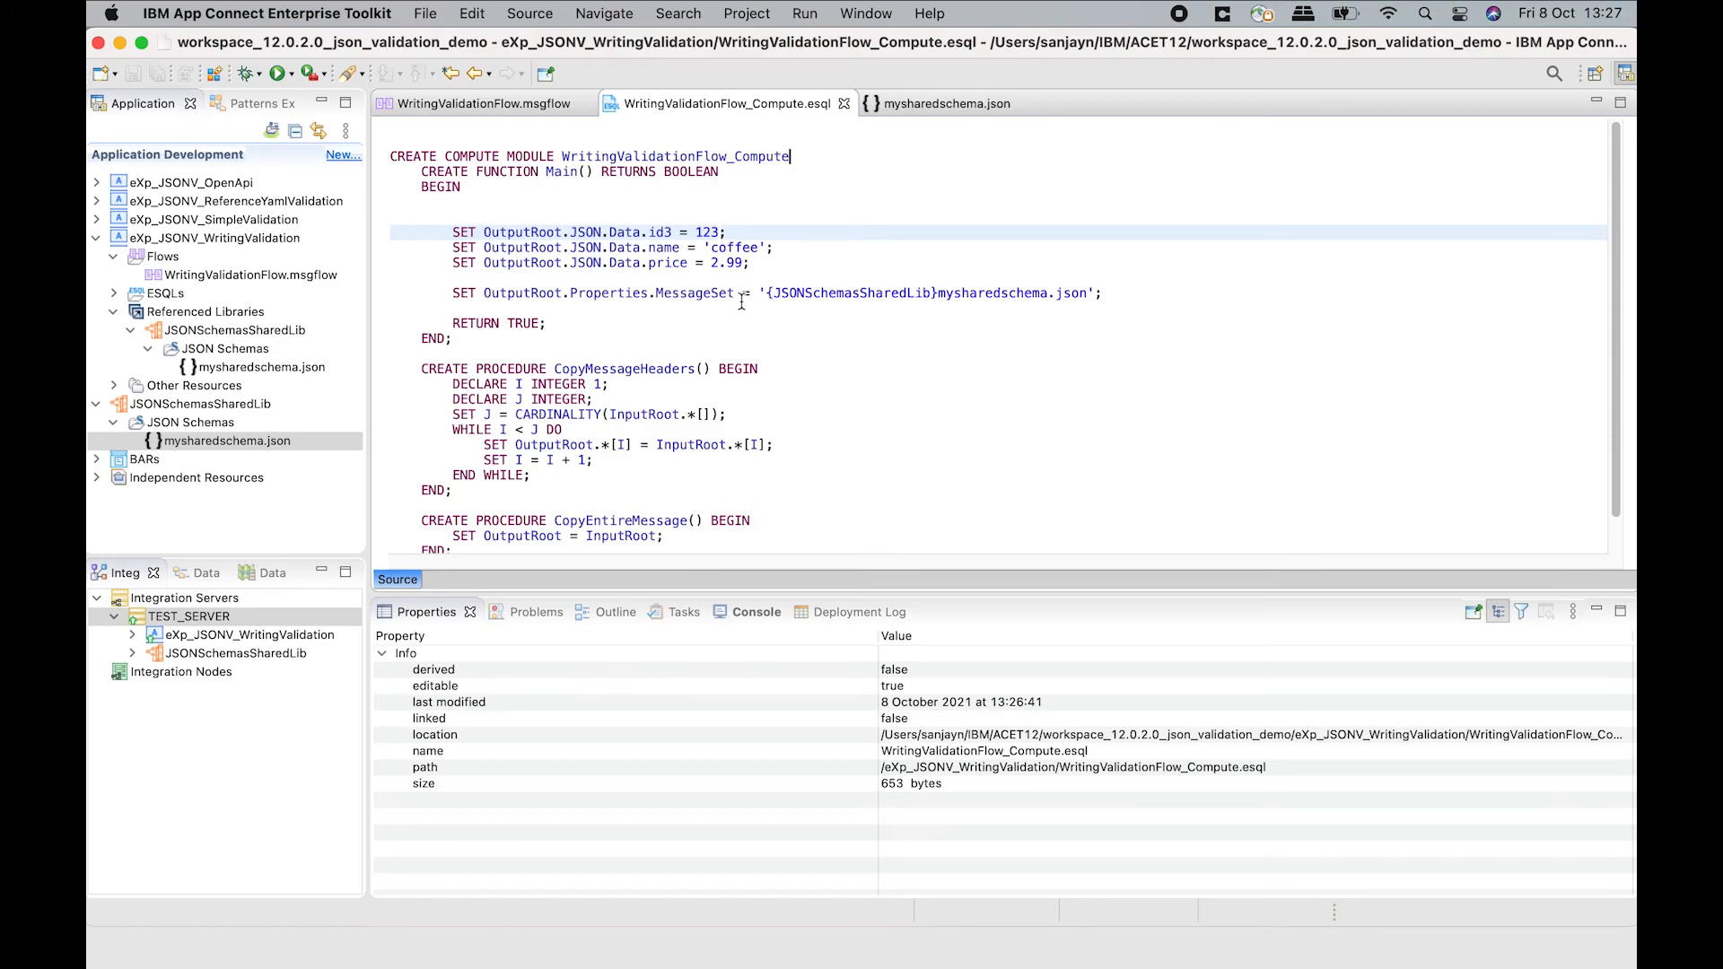
{"action": "mouse_move", "coordinate": [904, 319]}
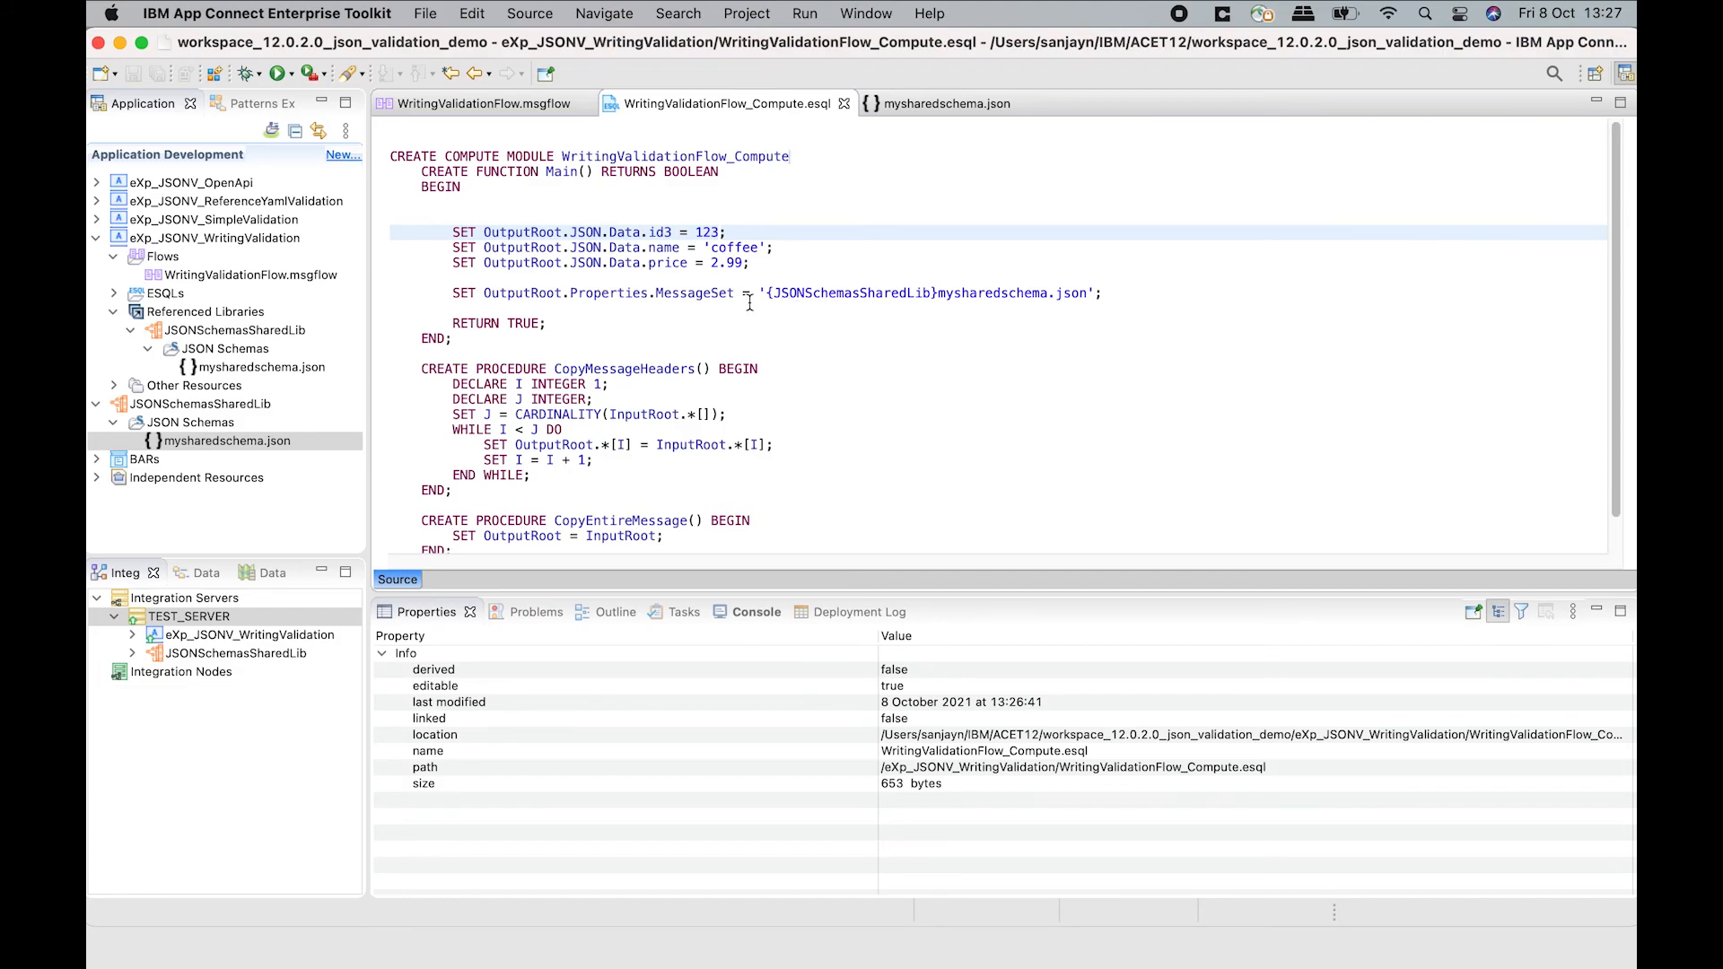
{"action": "left_click", "coordinate": [264, 367]}
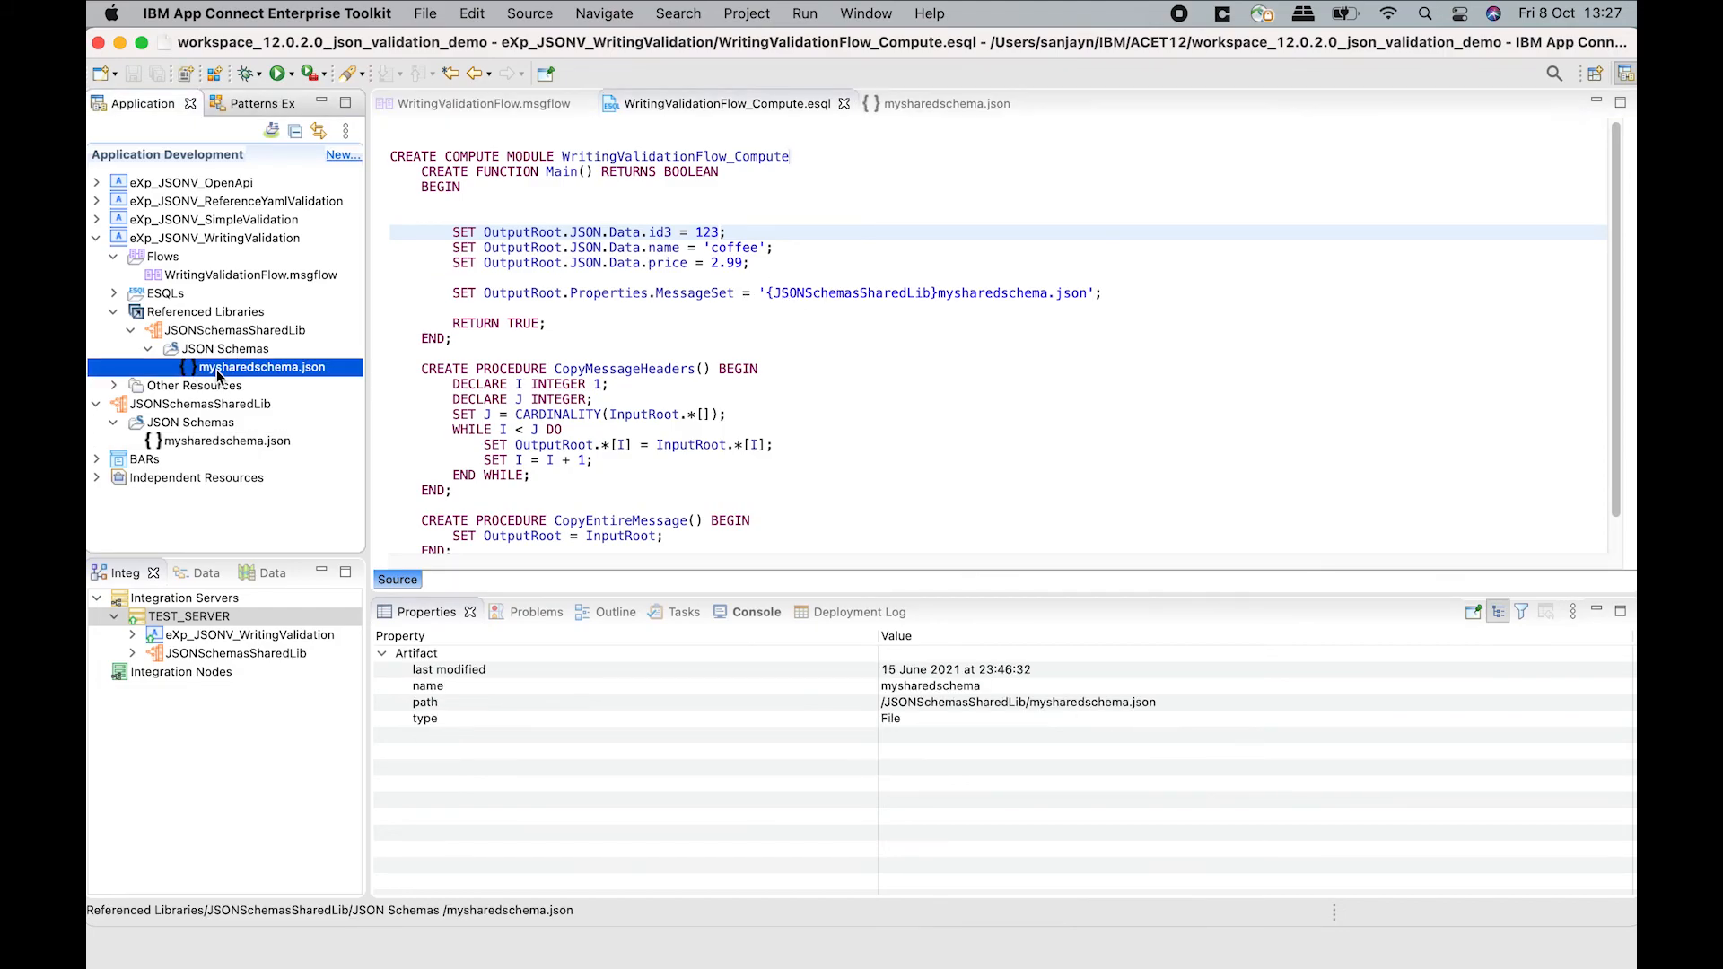
{"action": "left_click", "coordinate": [214, 237]}
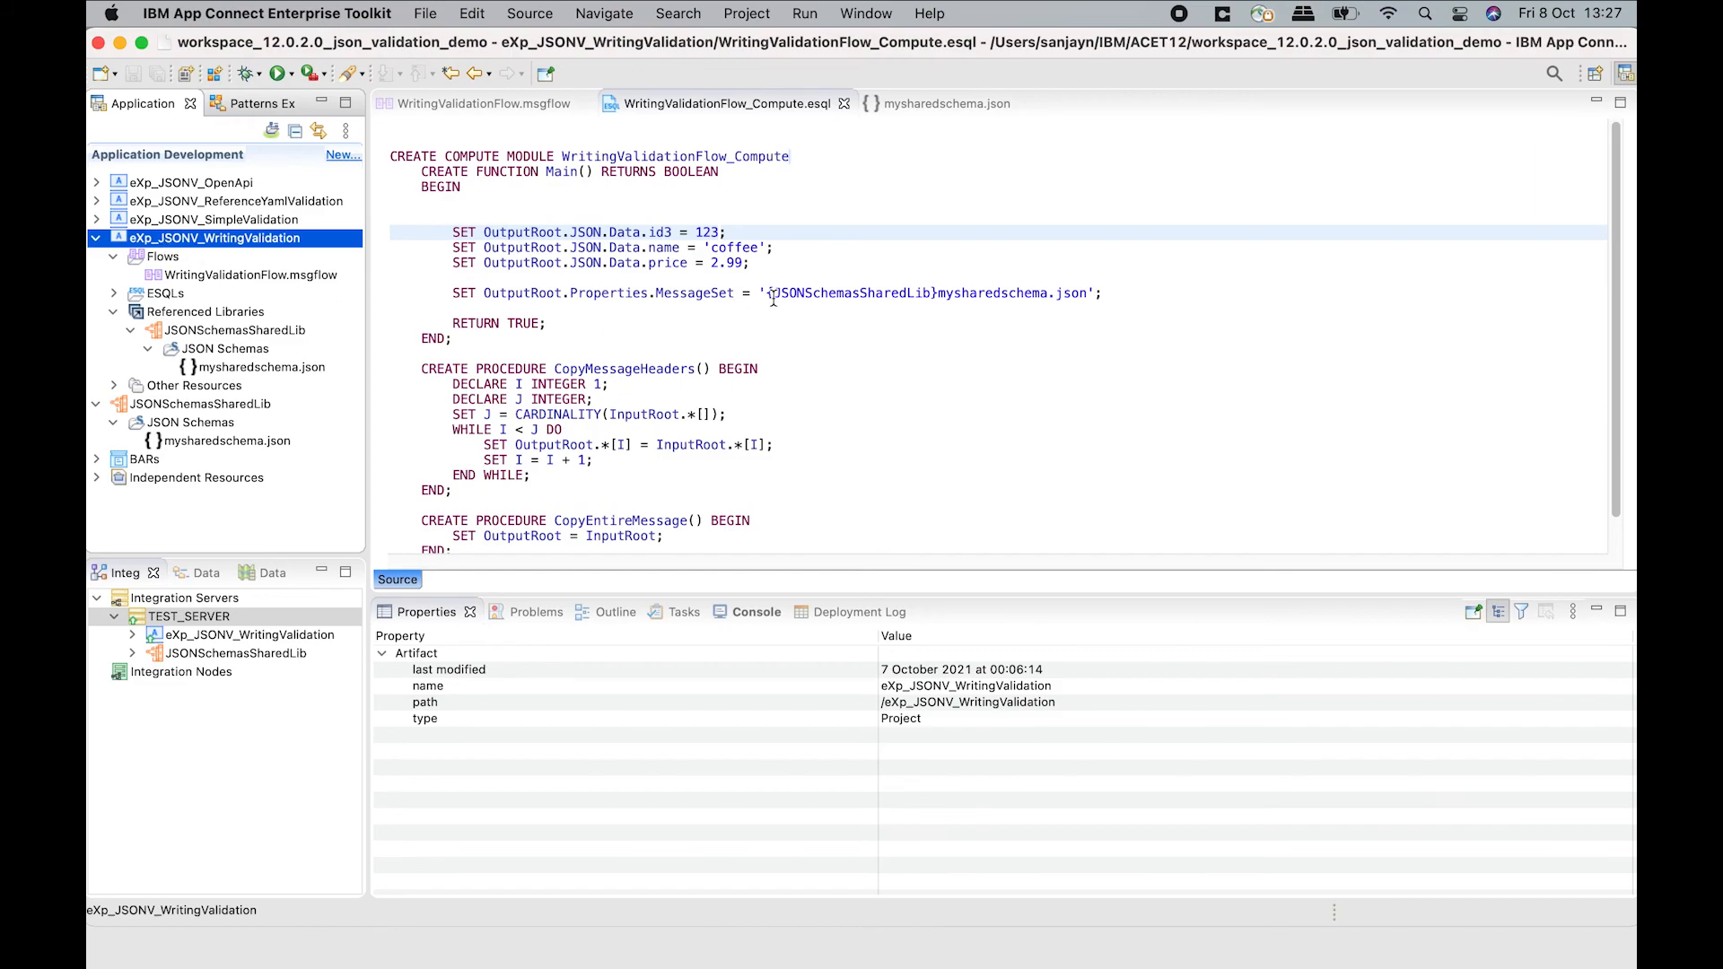